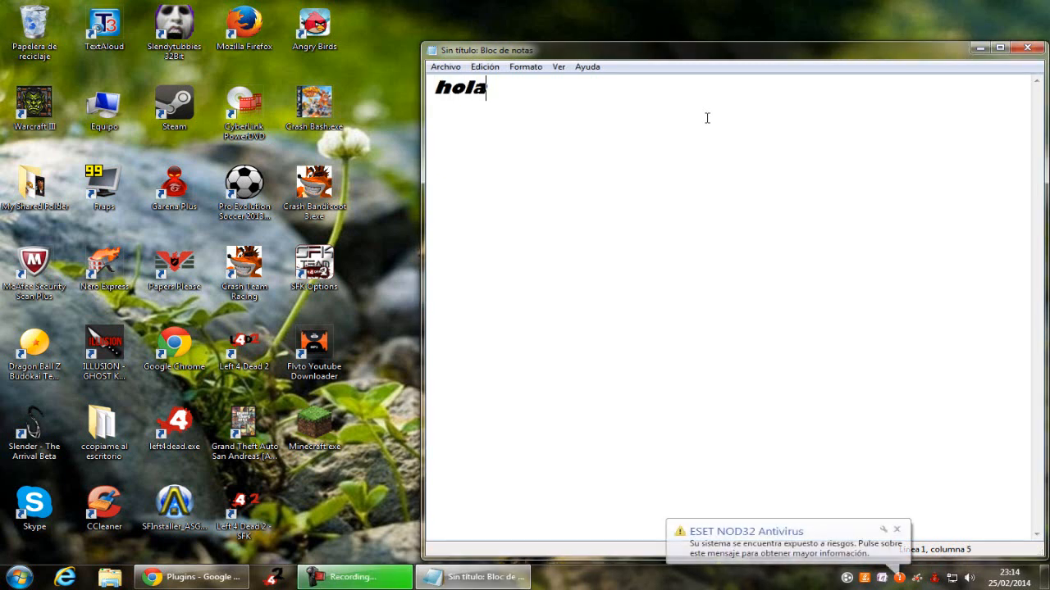
Step: Write the greeting to YouTube friends and the intro on installing plugins for Left 4 Dead 2, then clear it
{"action": "type", "text": "amigos de yo"}
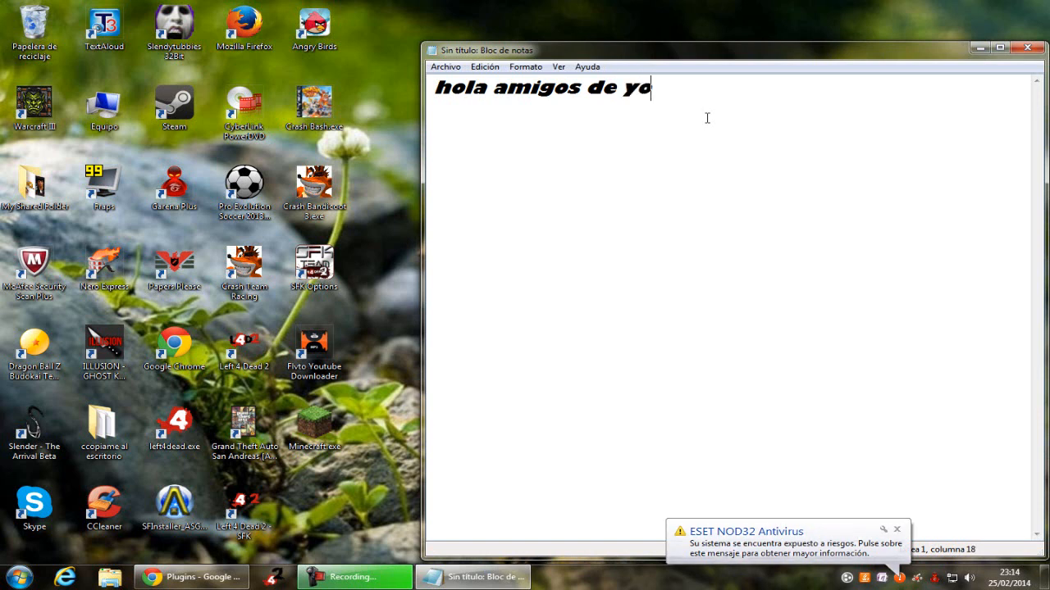
{"action": "type", "text": "utube..."}
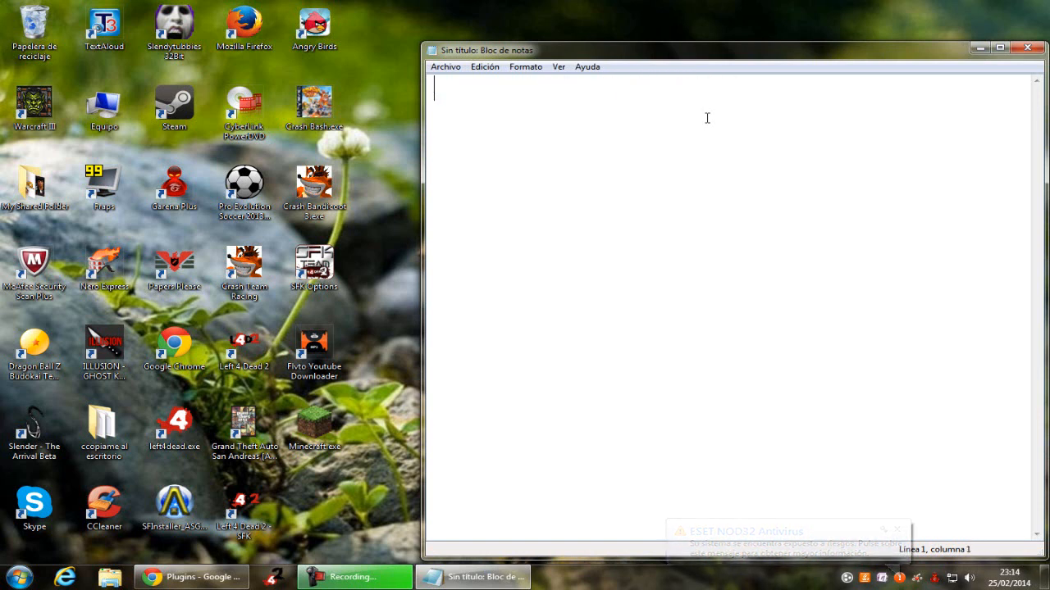
{"action": "type", "text": "hoy les voy"}
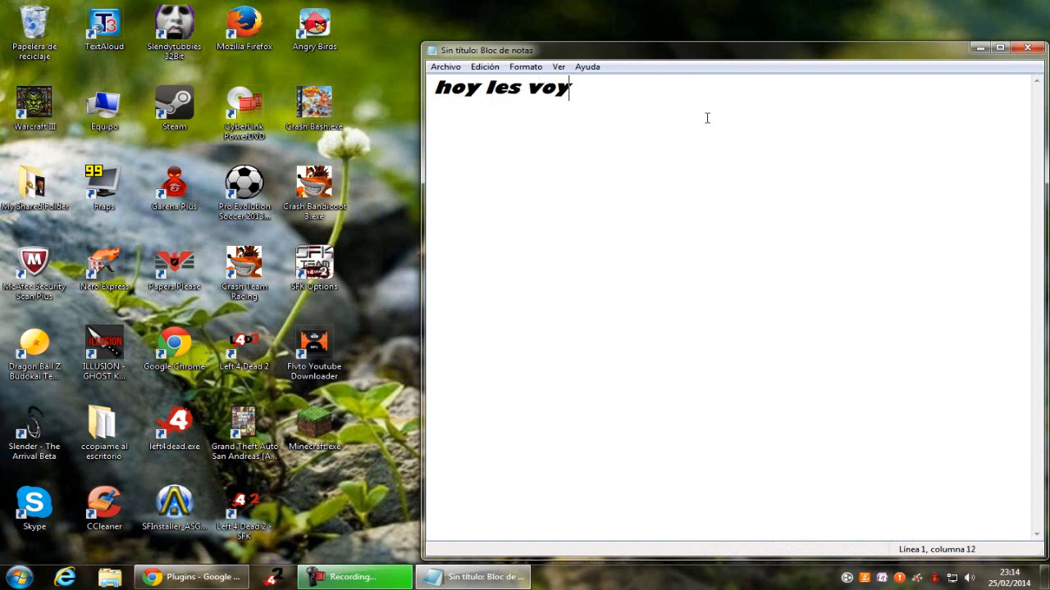
{"action": "type", "text": "a enseñar a"}
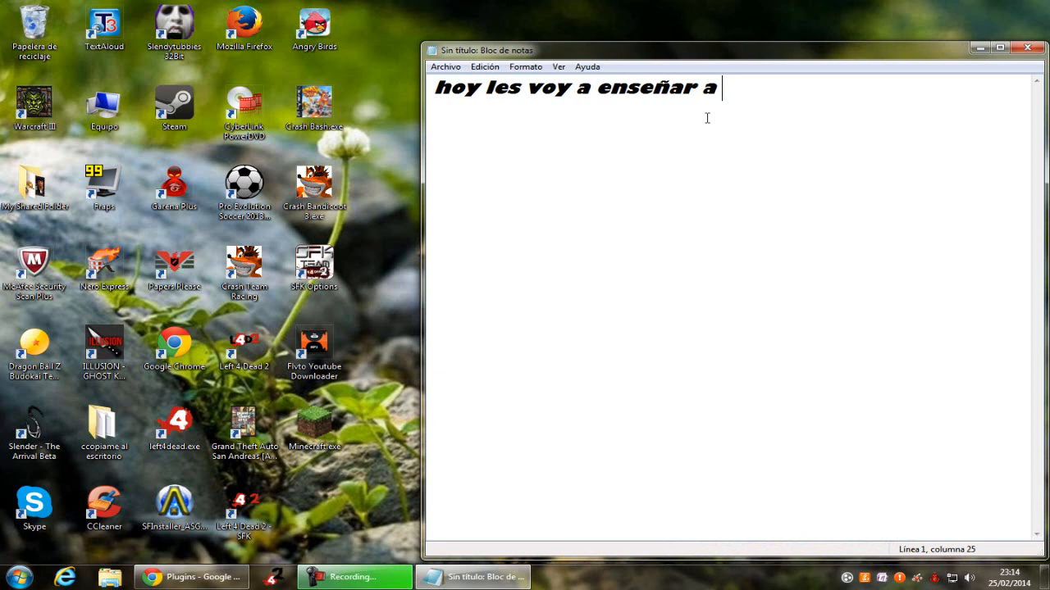
{"action": "type", "text": "como"}
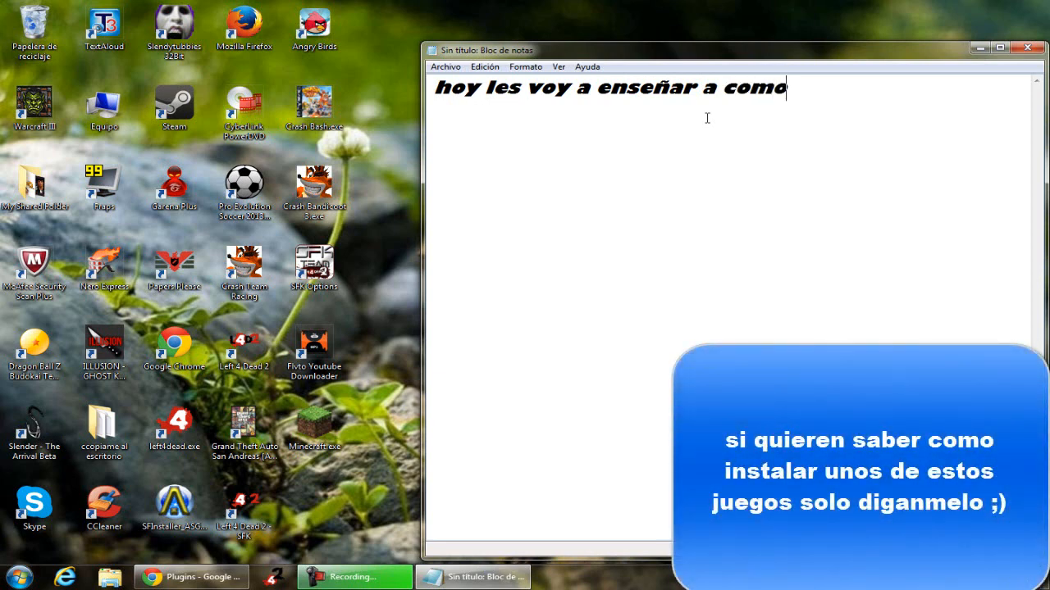
{"action": "type", "text": "instalar los"}
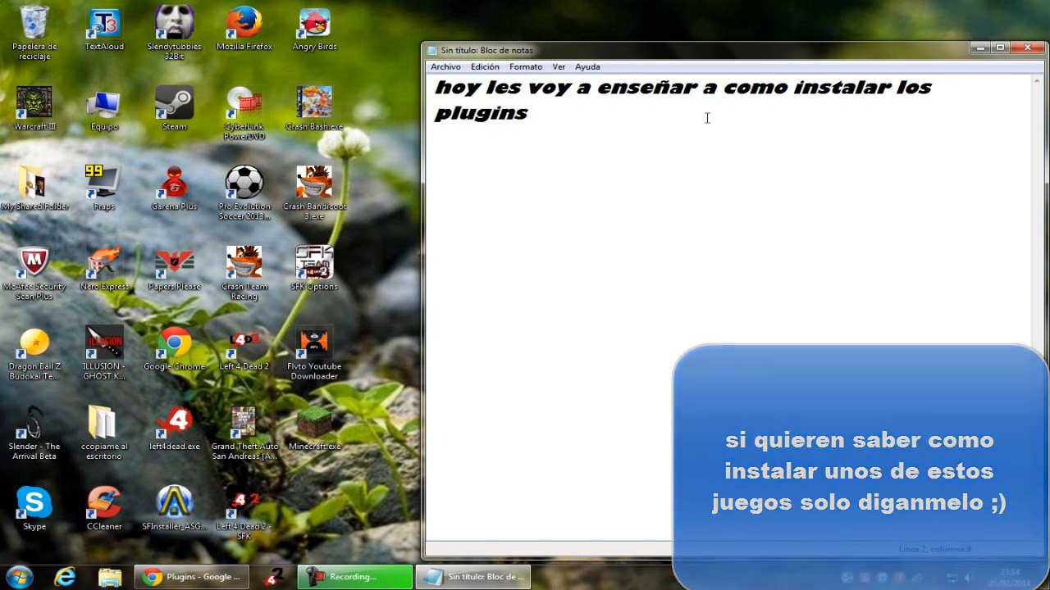
{"action": "type", "text": "para el left 4 dead"}
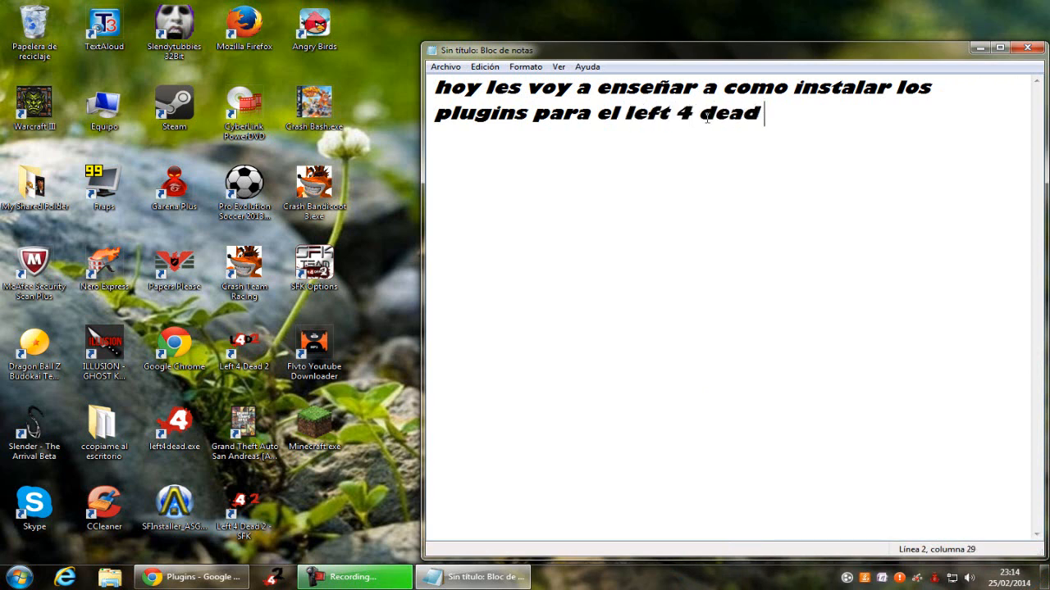
{"action": "type", "text": "2"}
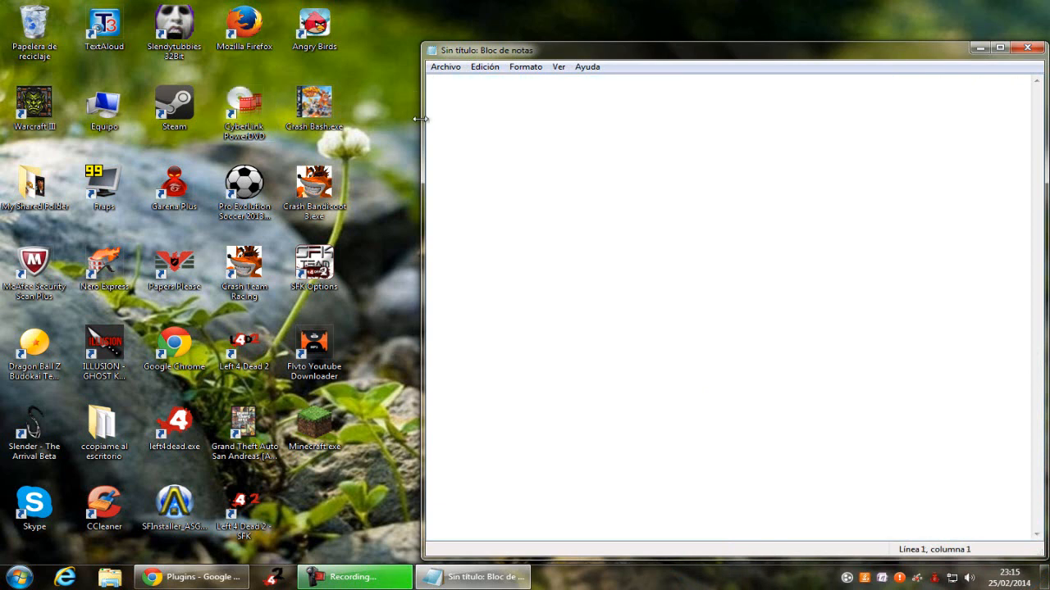
Step: Write that the plugins are only a few light things, fixing the mistyped 'muy', and select it all
{"action": "type", "text": "solo"}
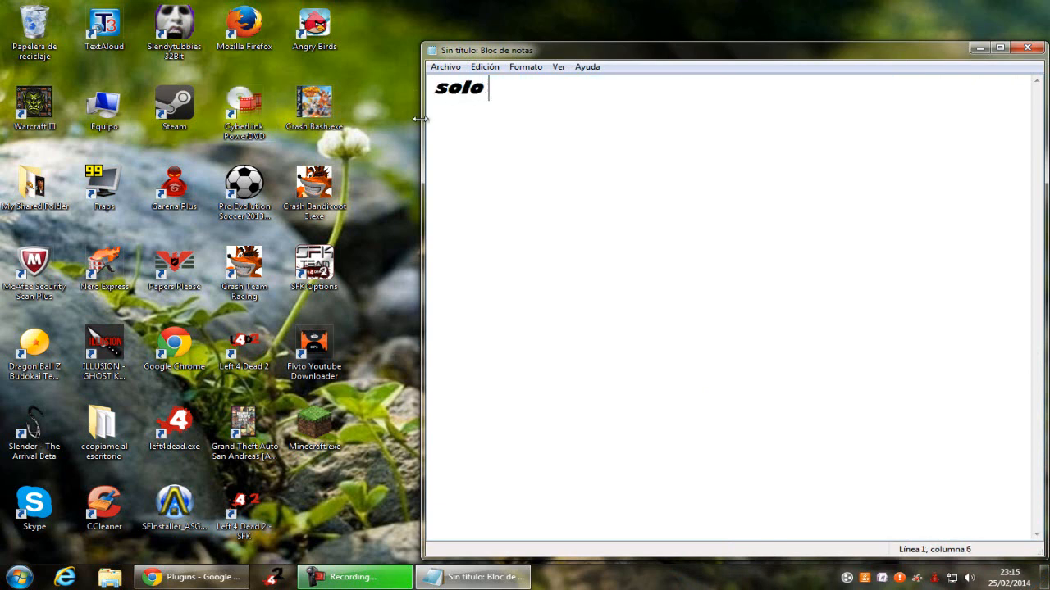
{"action": "type", "text": "son muy"}
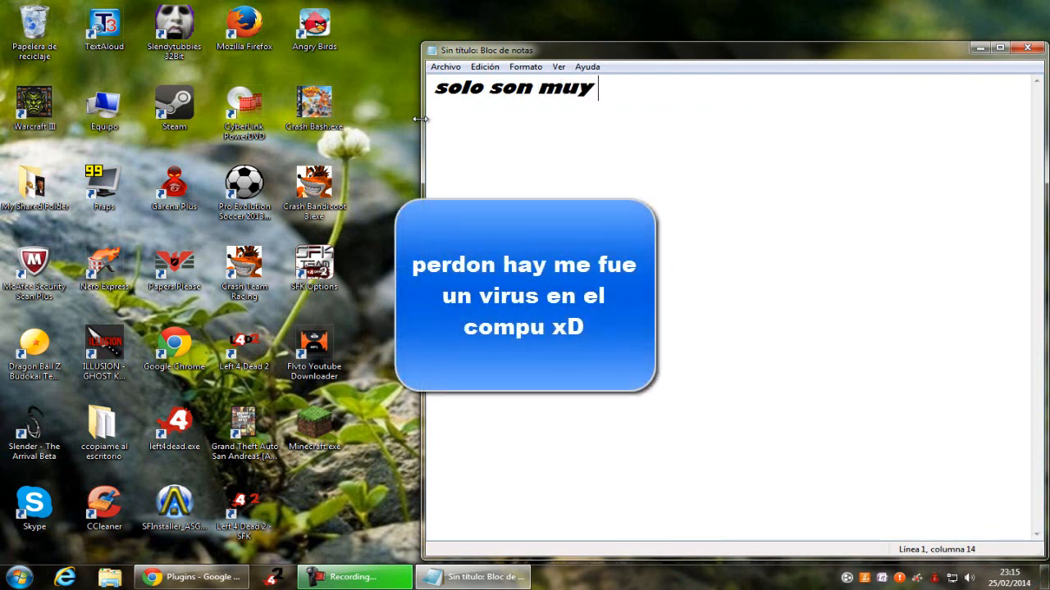
{"action": "key", "text": "BackSpace"}
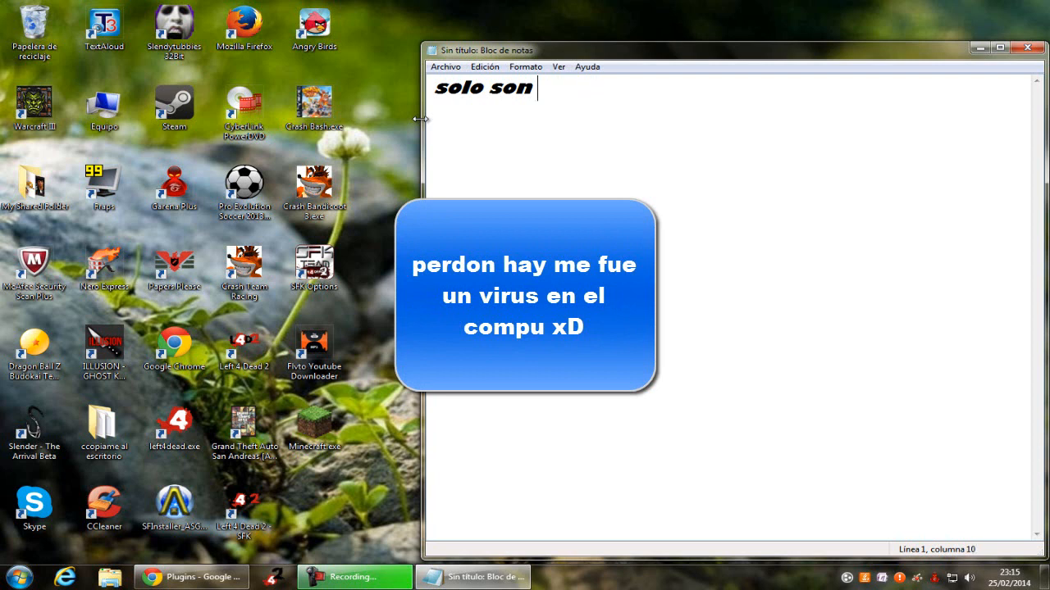
{"action": "key", "text": "BackSpace"}
{"action": "type", "text": " unas po"}
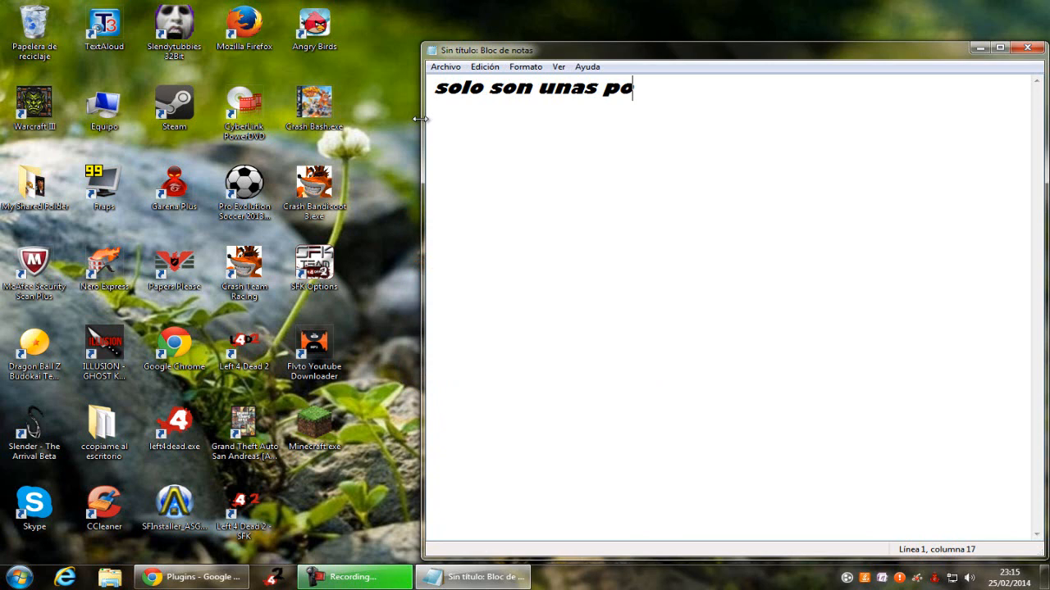
{"action": "type", "text": "cas cosas"}
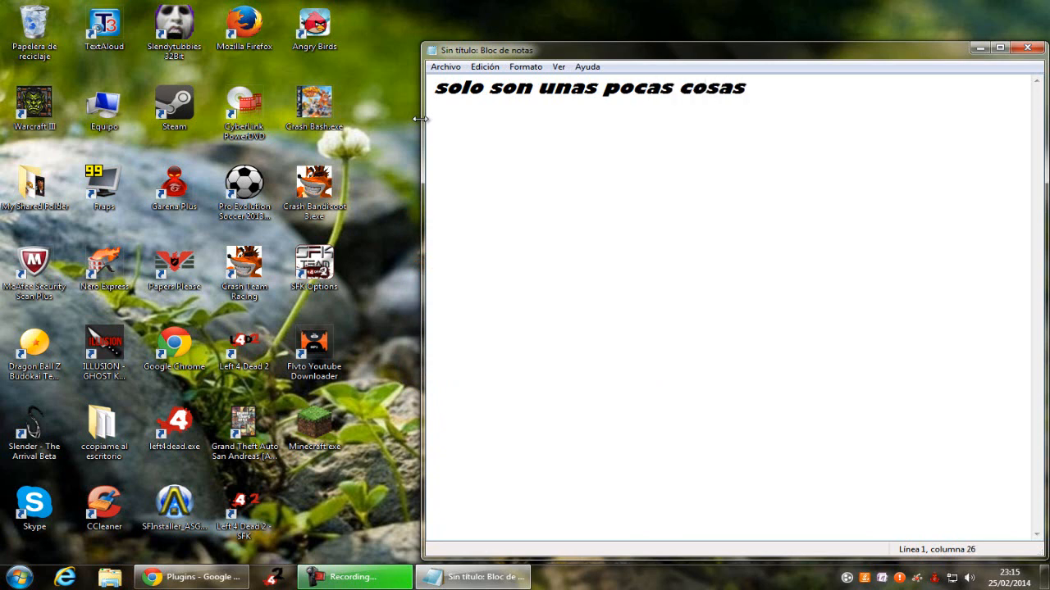
{"action": "type", "text": "y nd"}
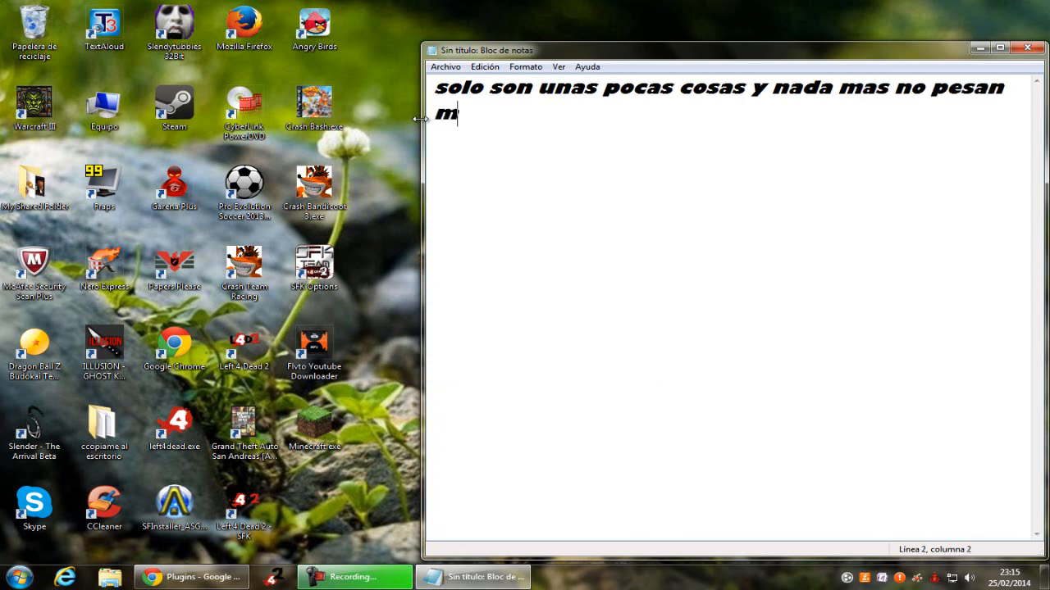
{"action": "type", "text": "ucho"}
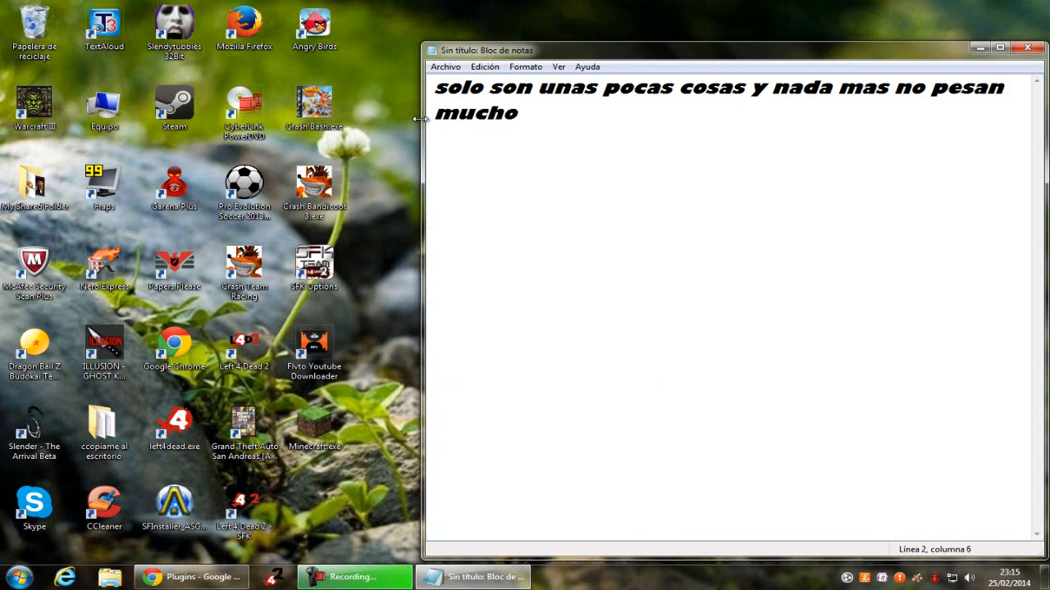
{"action": "key", "text": "ctrl+a"}
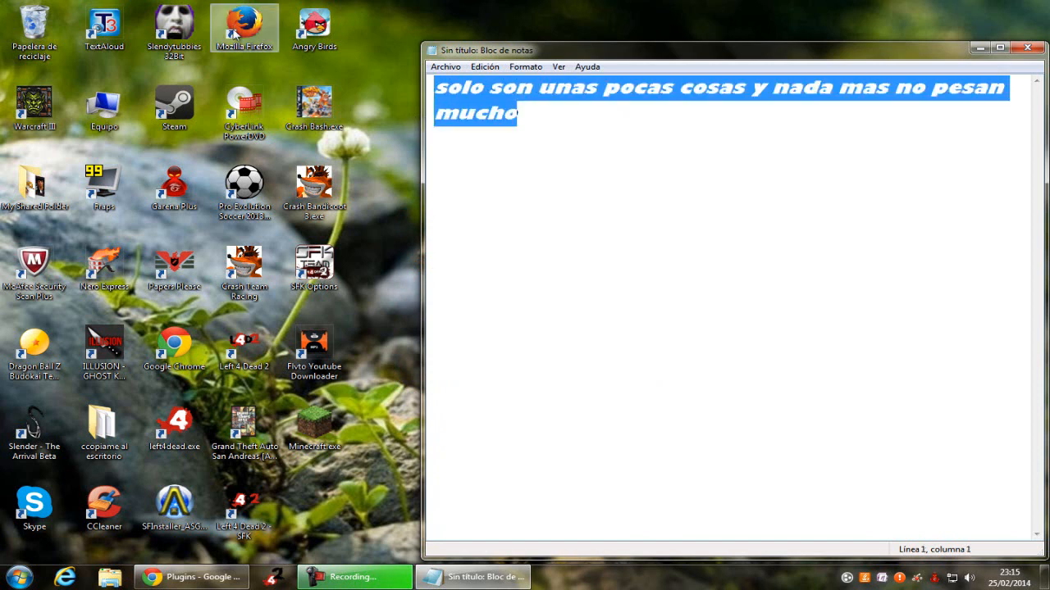
Step: Replace the note with 'bueno comenzemos' and then clear the page
{"action": "type", "text": "bueno com"}
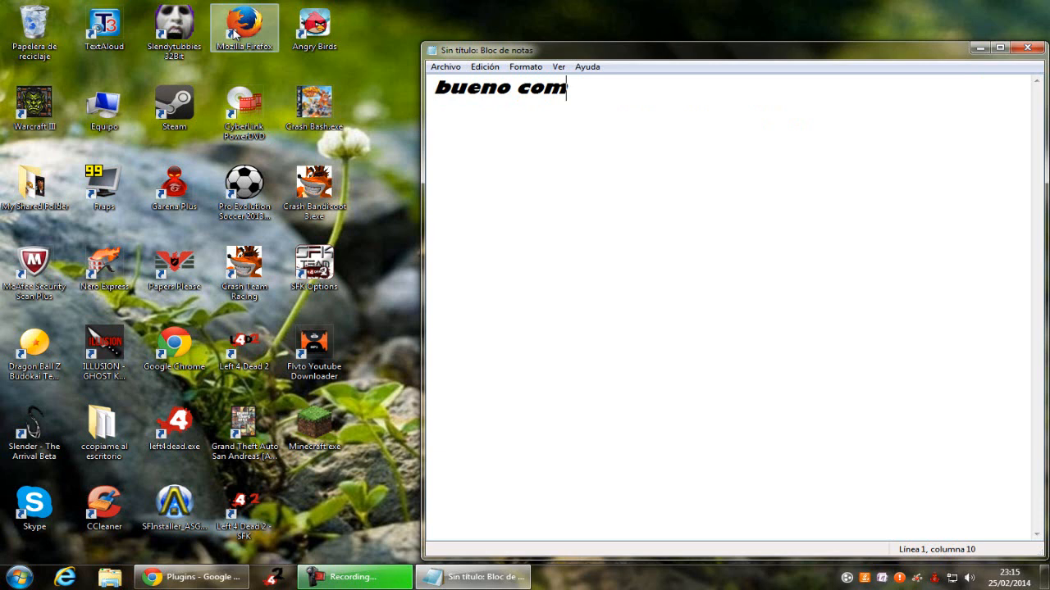
{"action": "type", "text": "enzemos"}
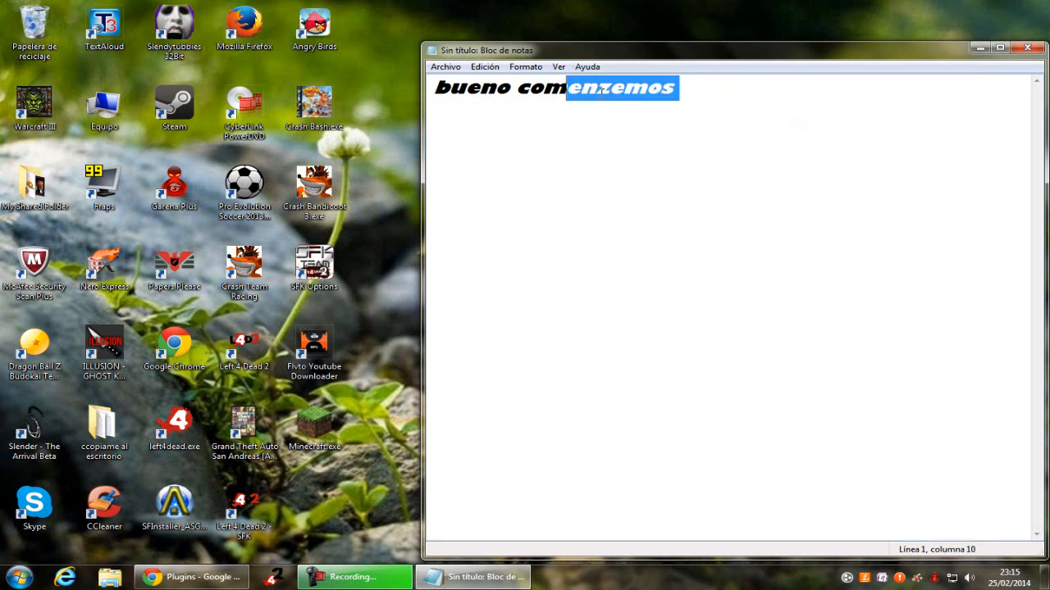
{"action": "key", "text": "Delete"}
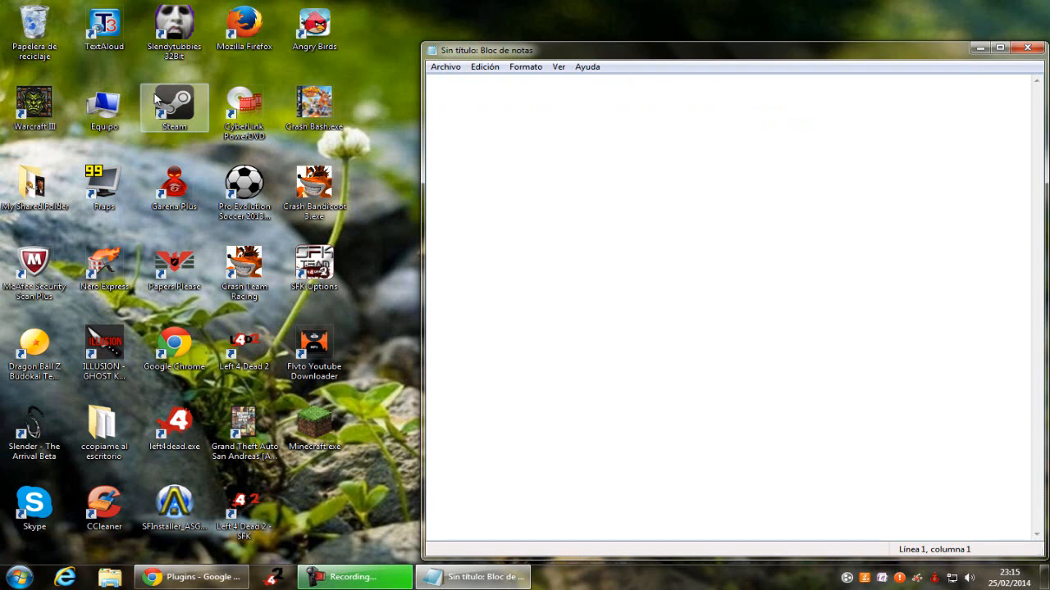
Step: Write the first step '1.- ir a google o youtube' in the empty note
{"action": "type", "text": "/"}
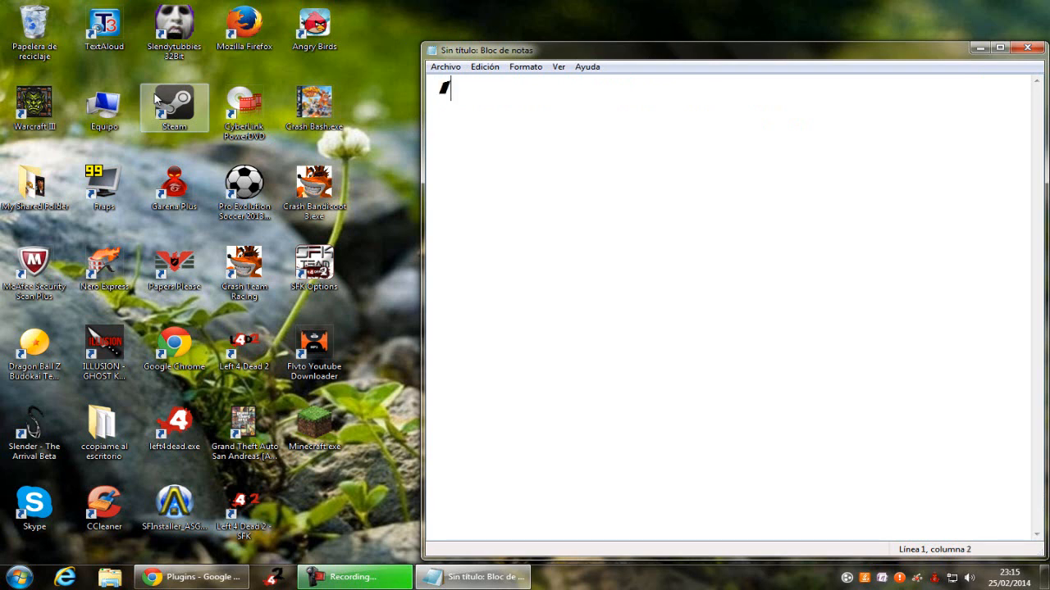
{"action": "type", "text": ".."}
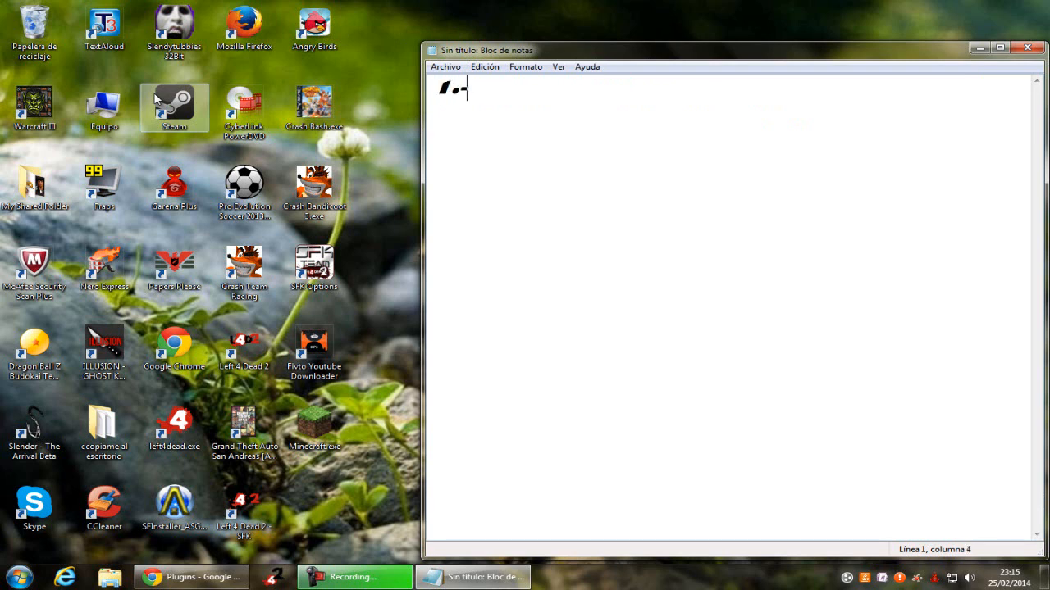
{"action": "type", "text": "ir a"}
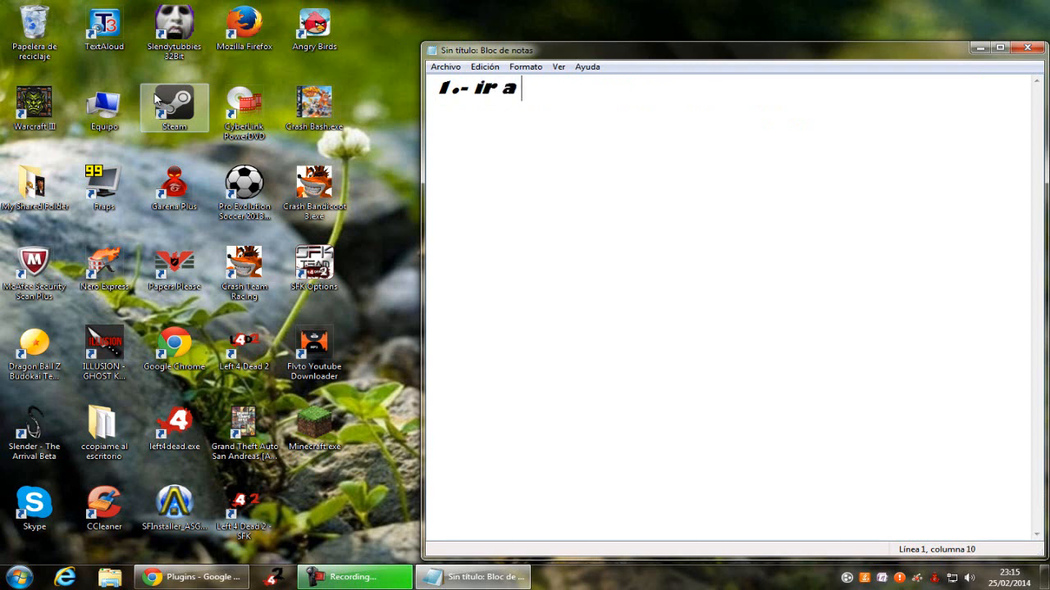
{"action": "type", "text": "googl"}
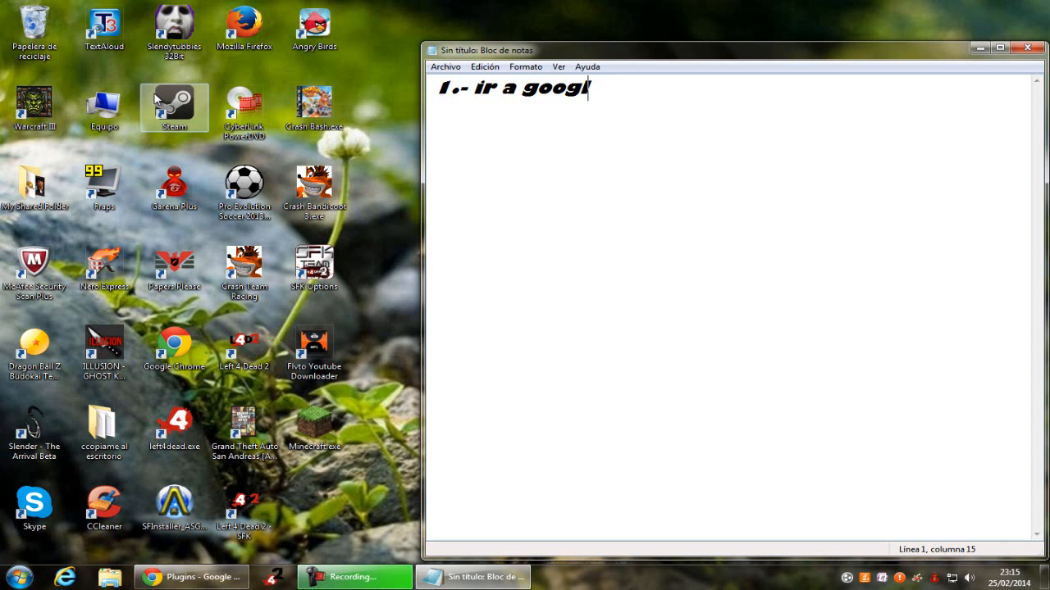
{"action": "type", "text": "e o youtv"}
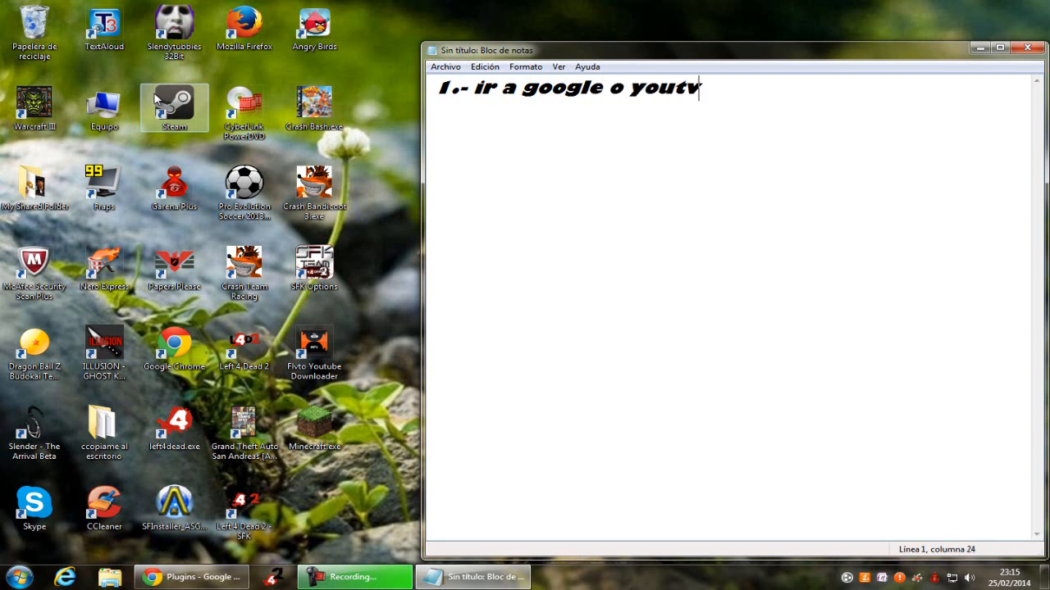
{"action": "type", "text": "b"}
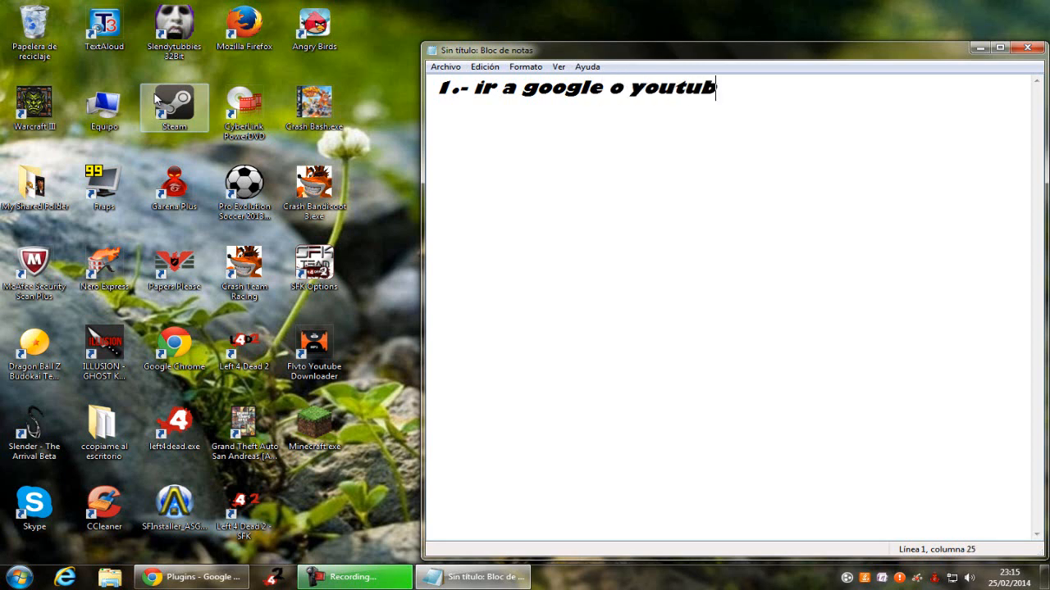
{"action": "type", "text": "e"}
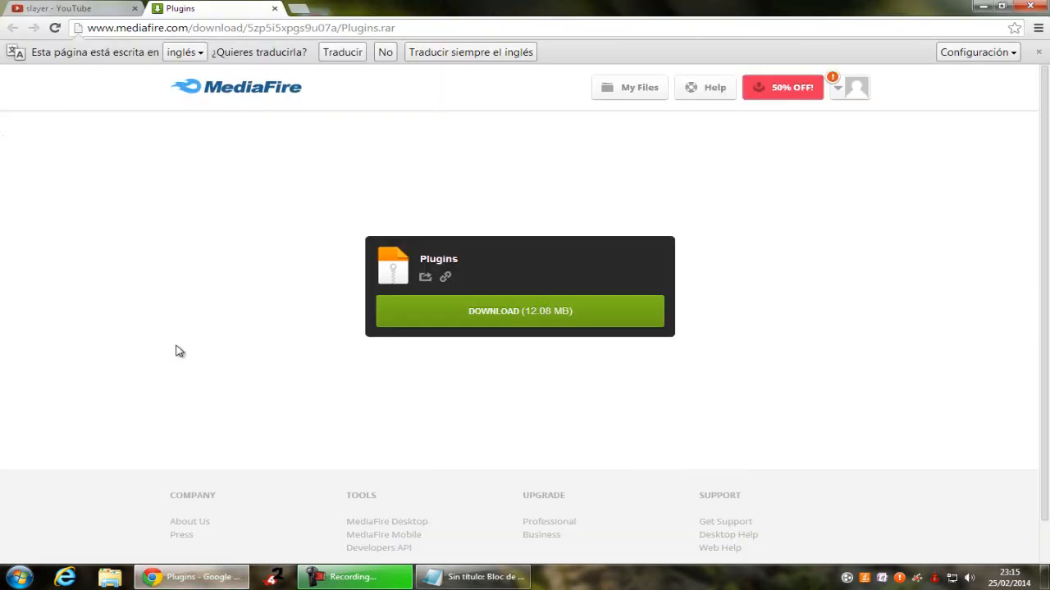
{"action": "mouse_move", "coordinate": [331, 181]}
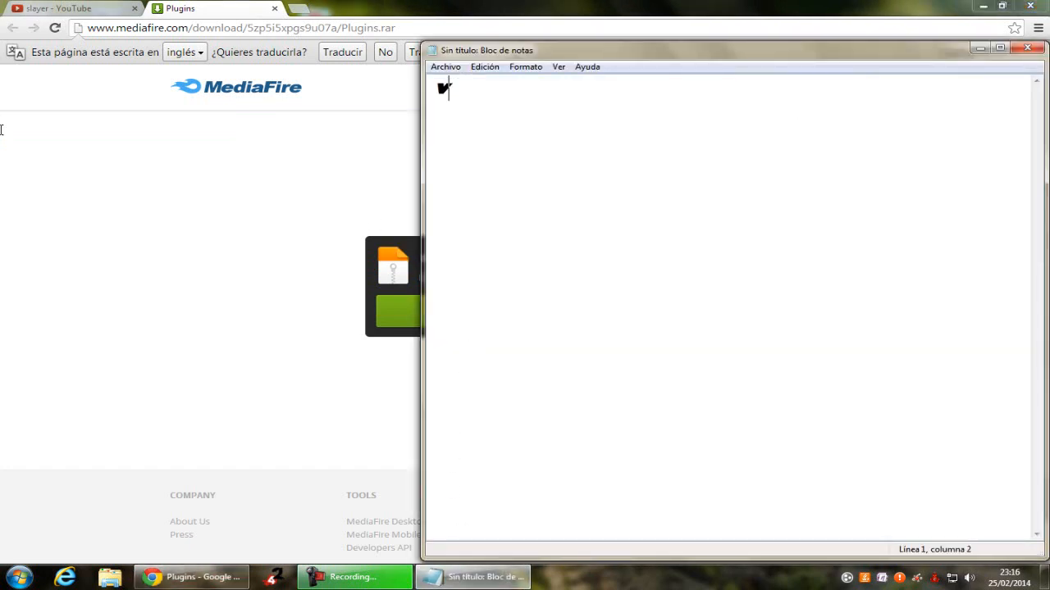
Step: Write 'van a el link que les dejare en la descripcion' and clear it again
{"action": "type", "text": "van a"}
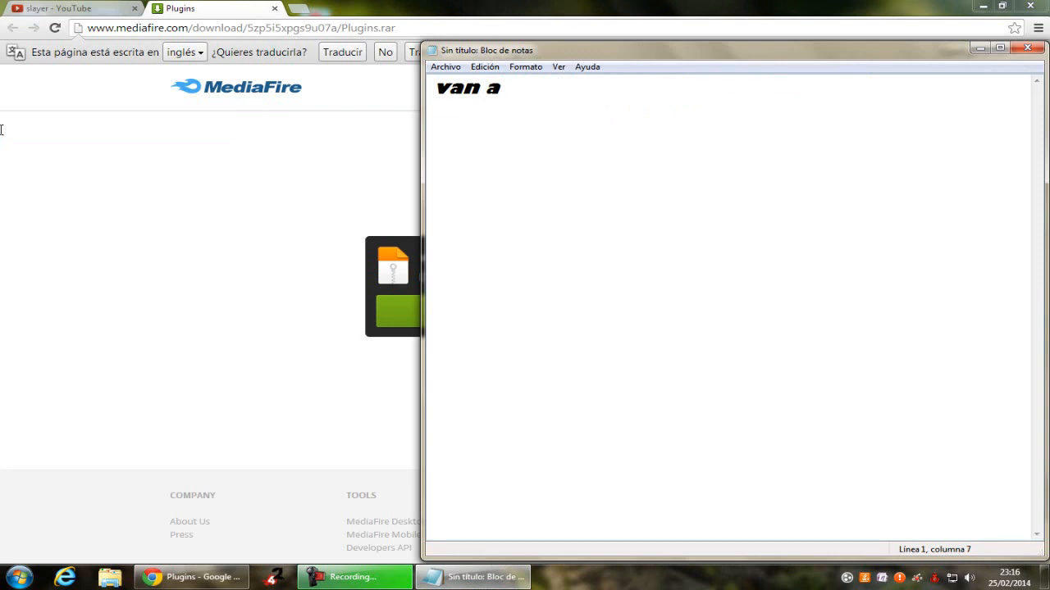
{"action": "type", "text": "el link qu"}
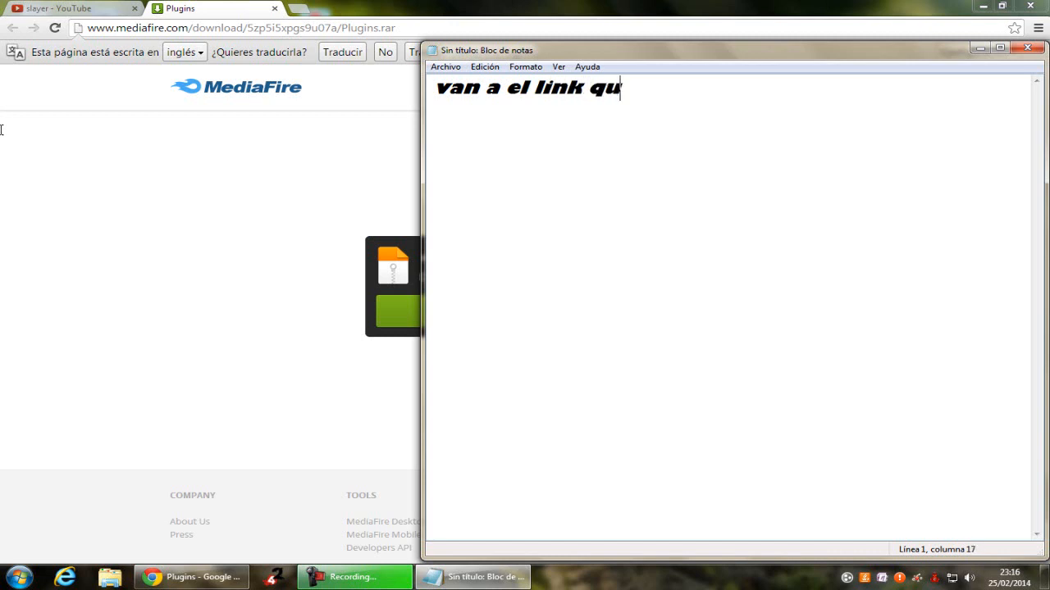
{"action": "type", "text": "e les dejare en la dsc"}
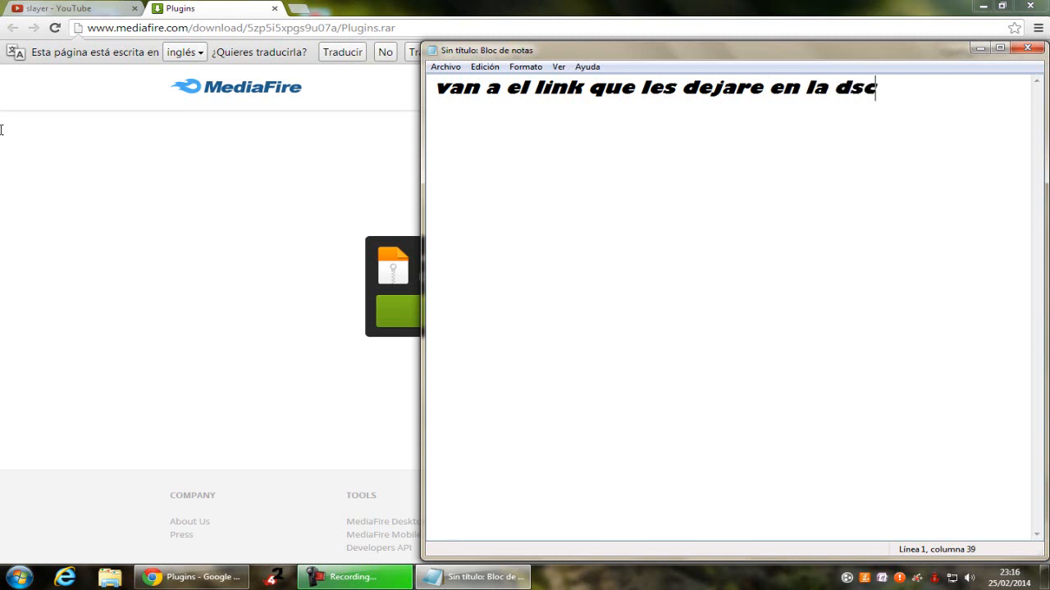
{"action": "type", "text": "ripcion"}
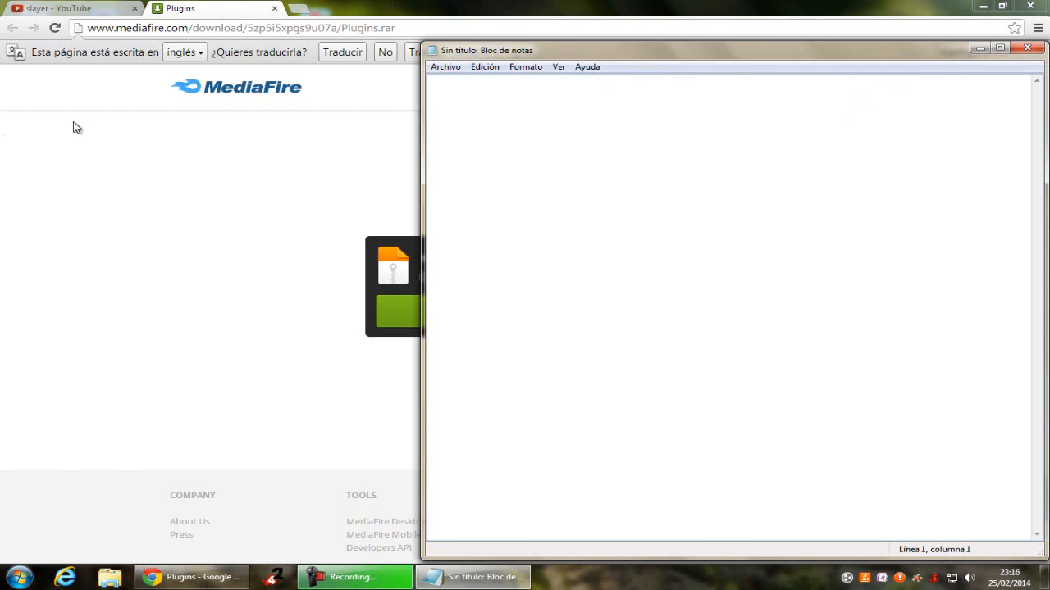
Step: Write step '2.- apretan download o lo que sea y', fixing the typo before 'download'
{"action": "type", "text": "2.-"}
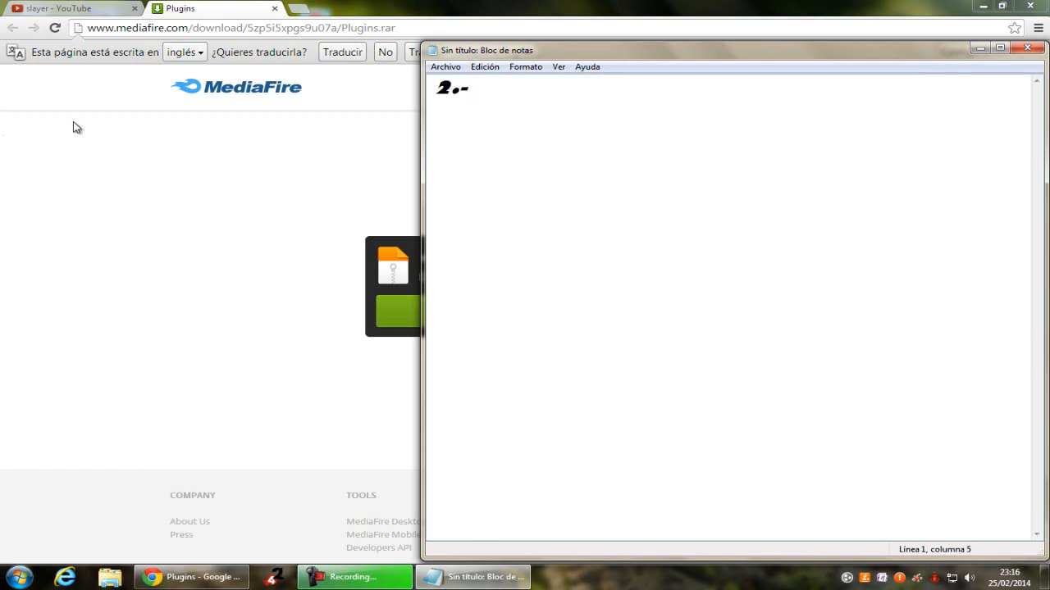
{"action": "type", "text": "apre"}
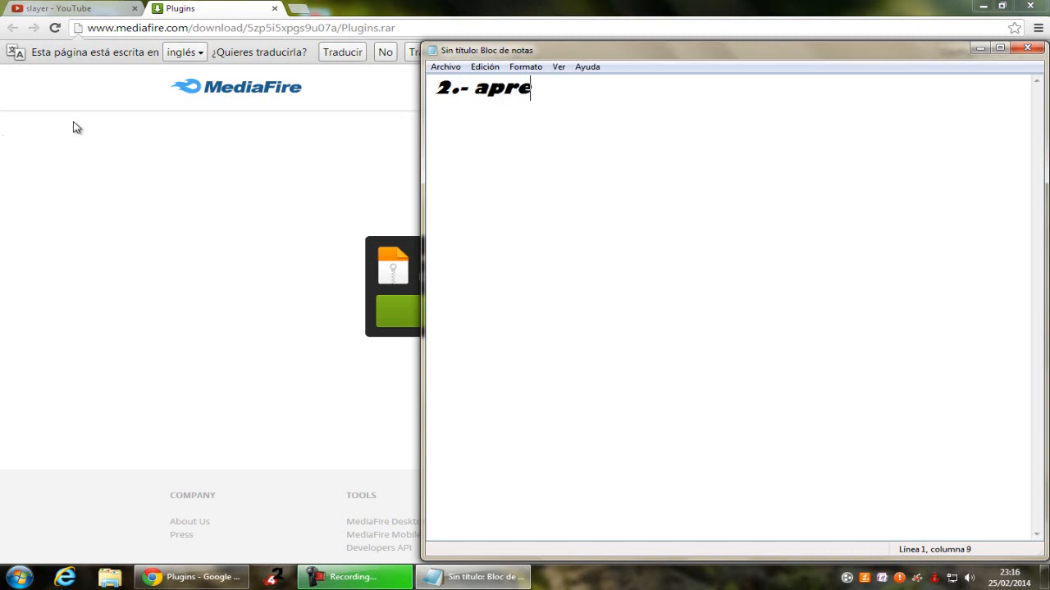
{"action": "type", "text": "tan dsc"}
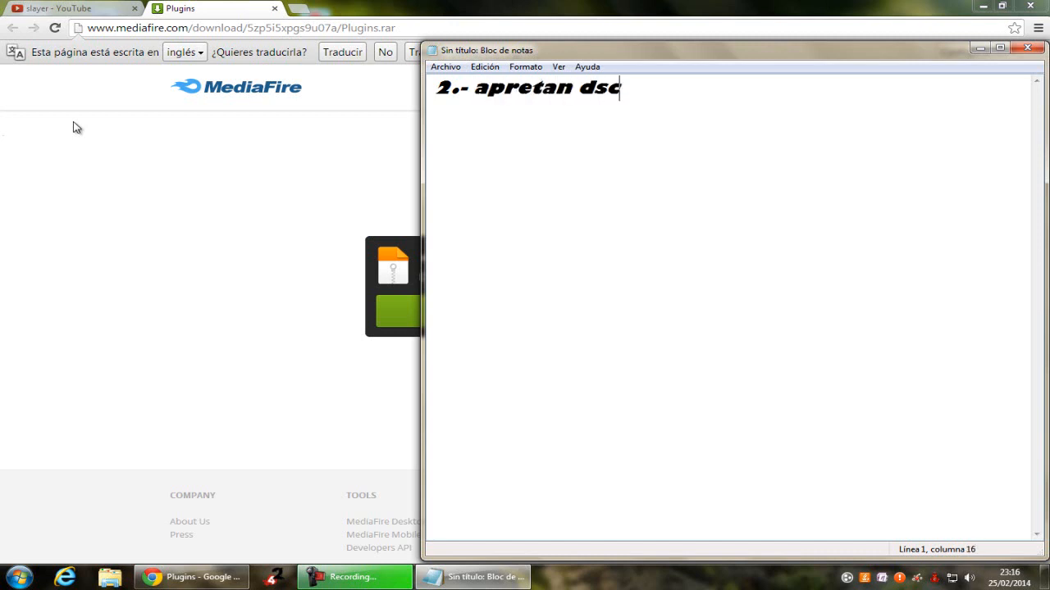
{"action": "key", "text": "Backspace"}
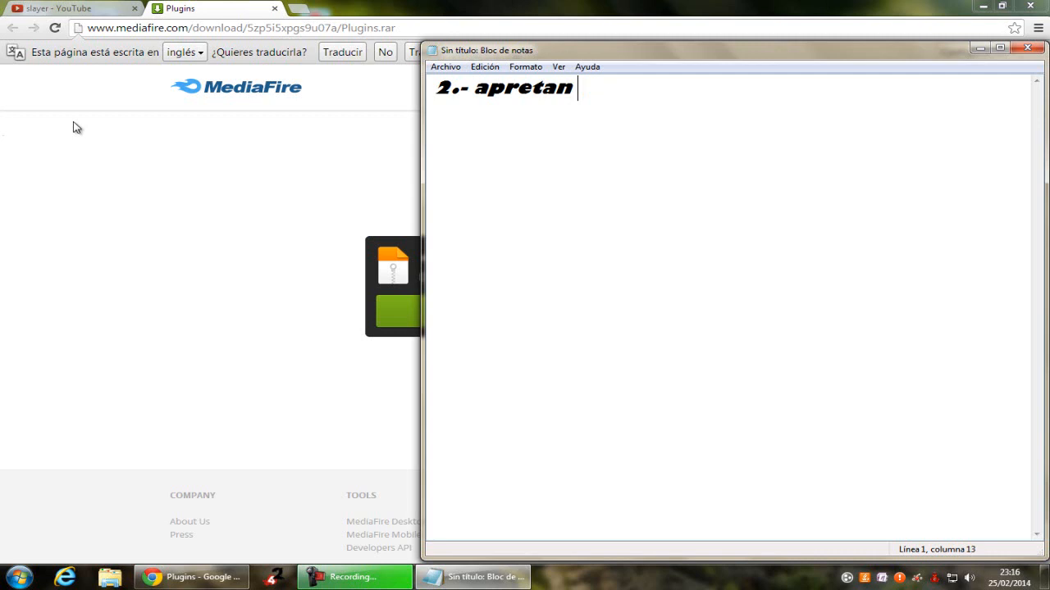
{"action": "type", "text": "download o l"}
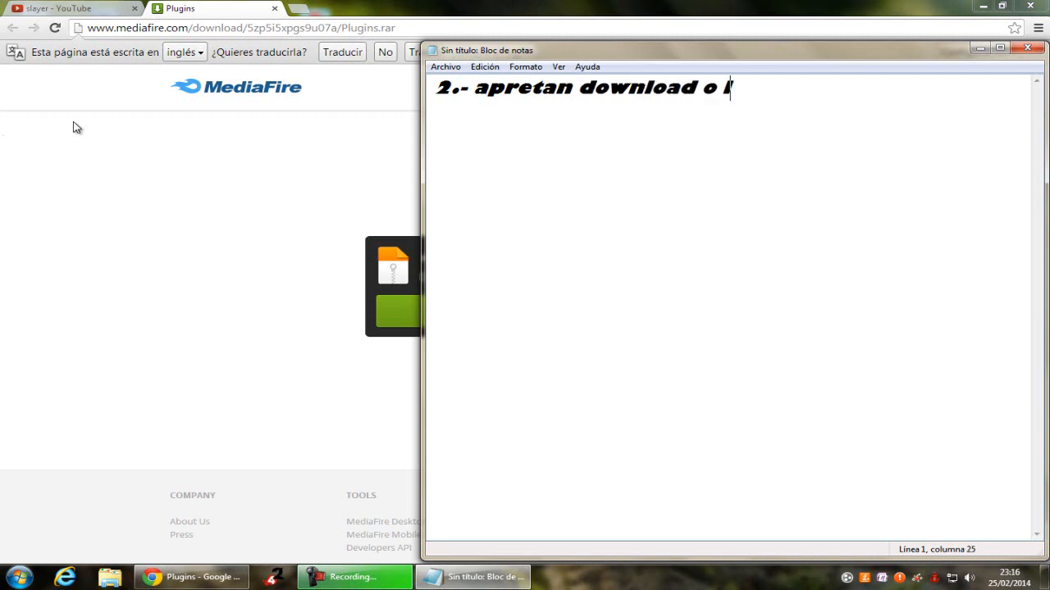
{"action": "type", "text": "o que sea"}
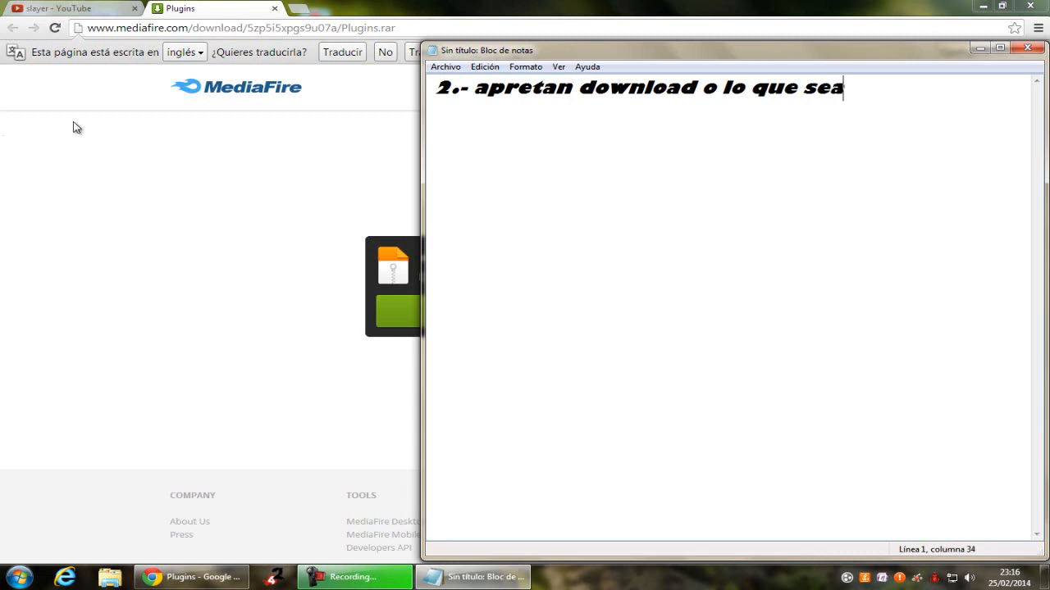
{"action": "type", "text": "y"}
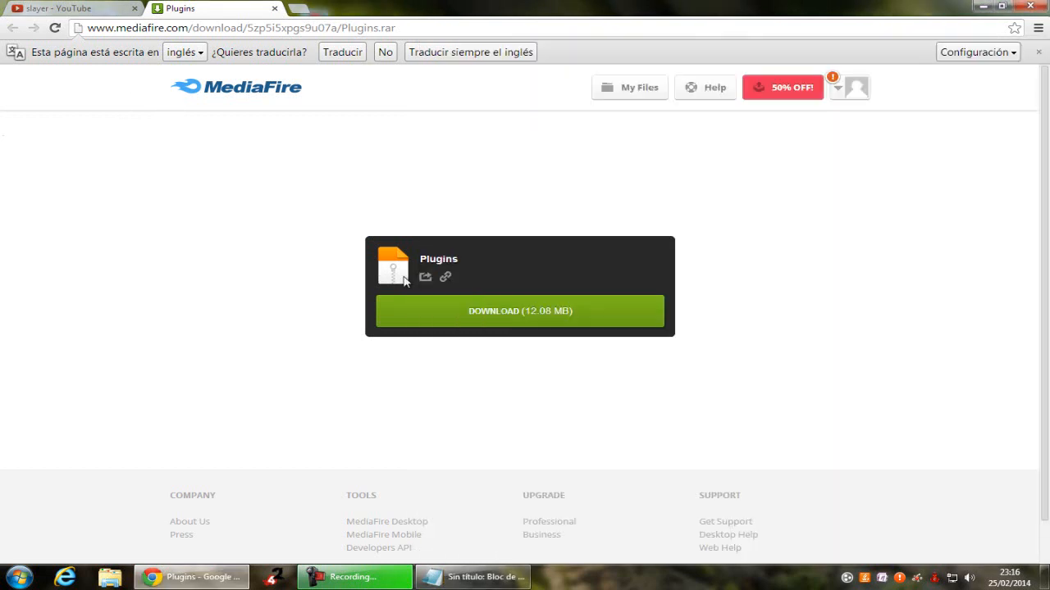
Step: Start downloading Plugins.rar from the MediaFire page
{"action": "left_click", "coordinate": [519, 311]}
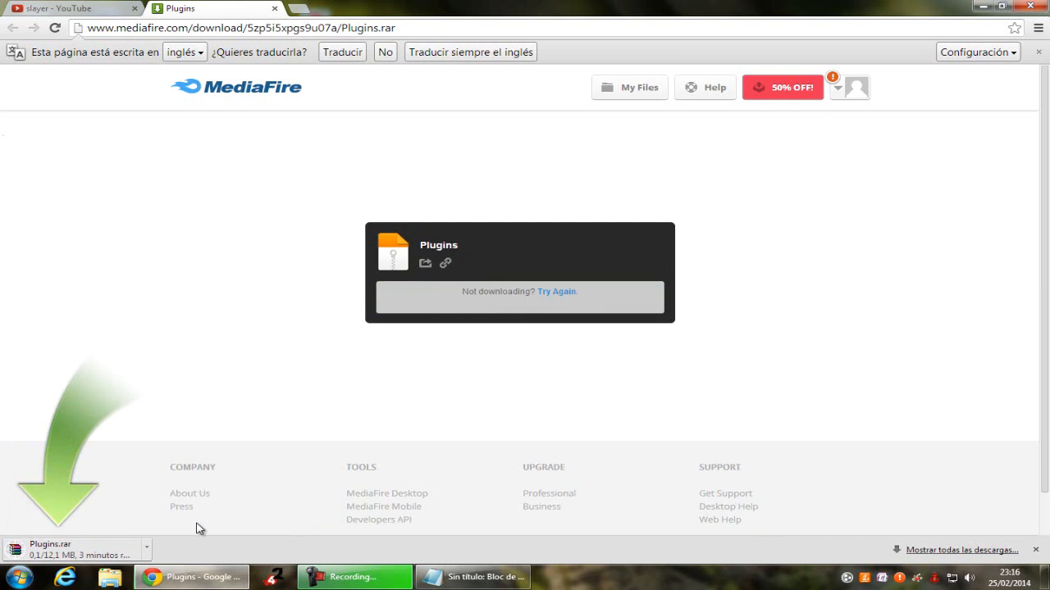
{"action": "mouse_move", "coordinate": [188, 554]}
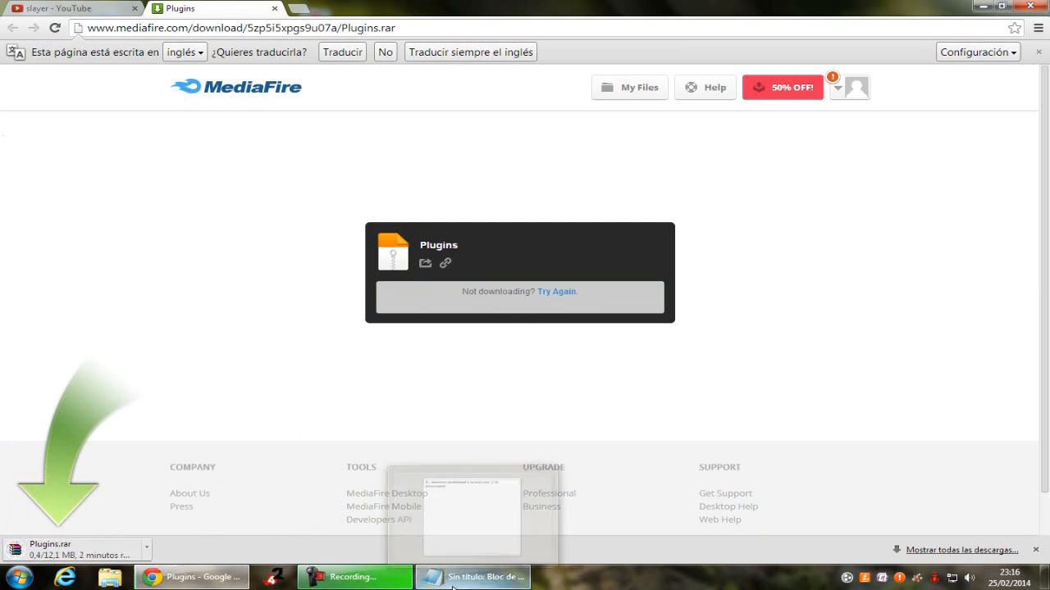
Step: Bring the note back and write step '3.- luego que lo descargen le ponen en extraer :D'
{"action": "left_click", "coordinate": [480, 575]}
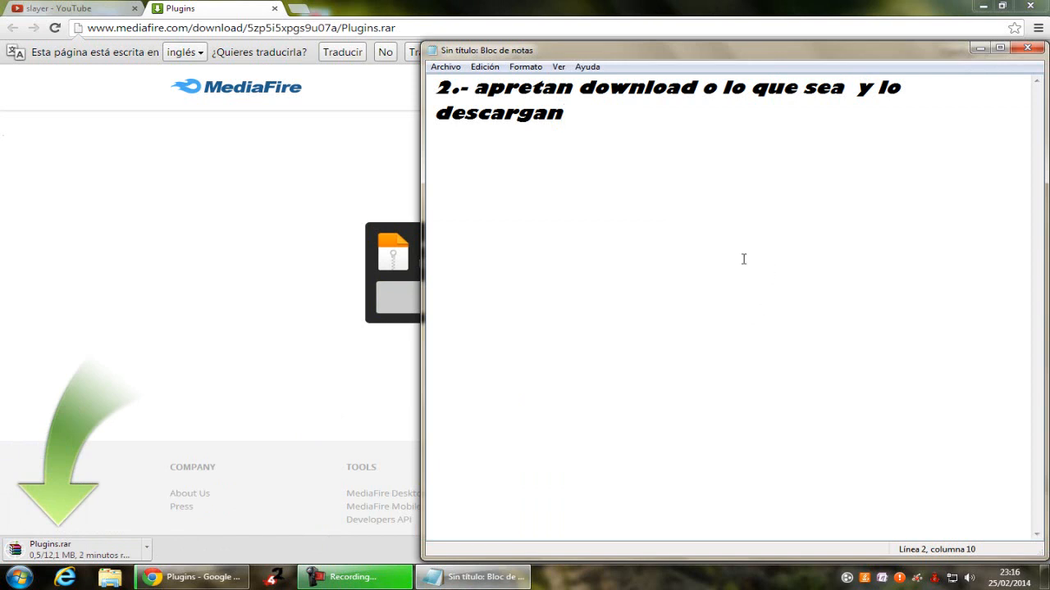
{"action": "mouse_move", "coordinate": [958, 179]}
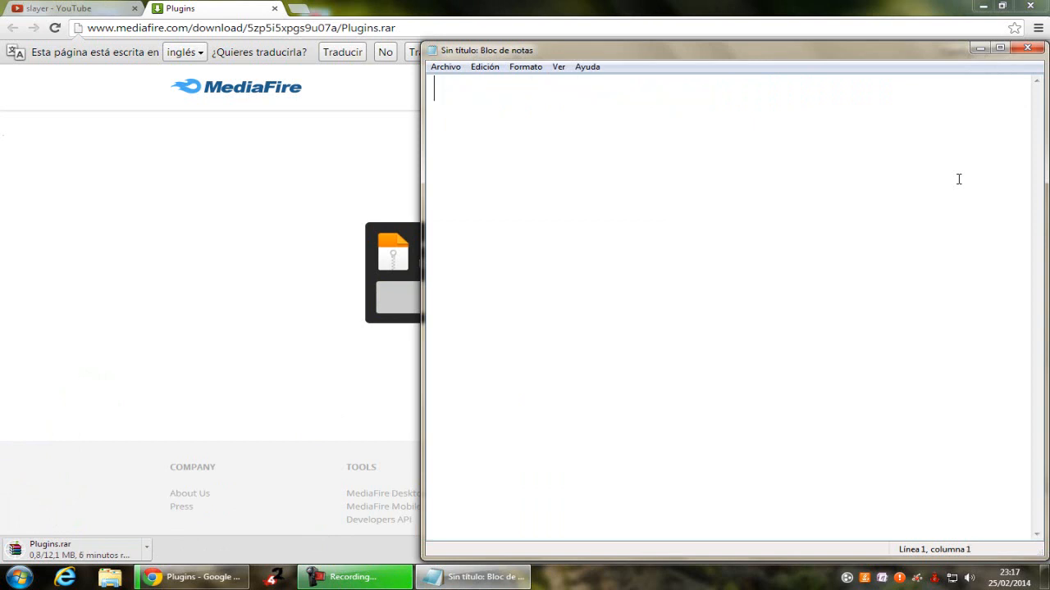
{"action": "type", "text": "3.- I"}
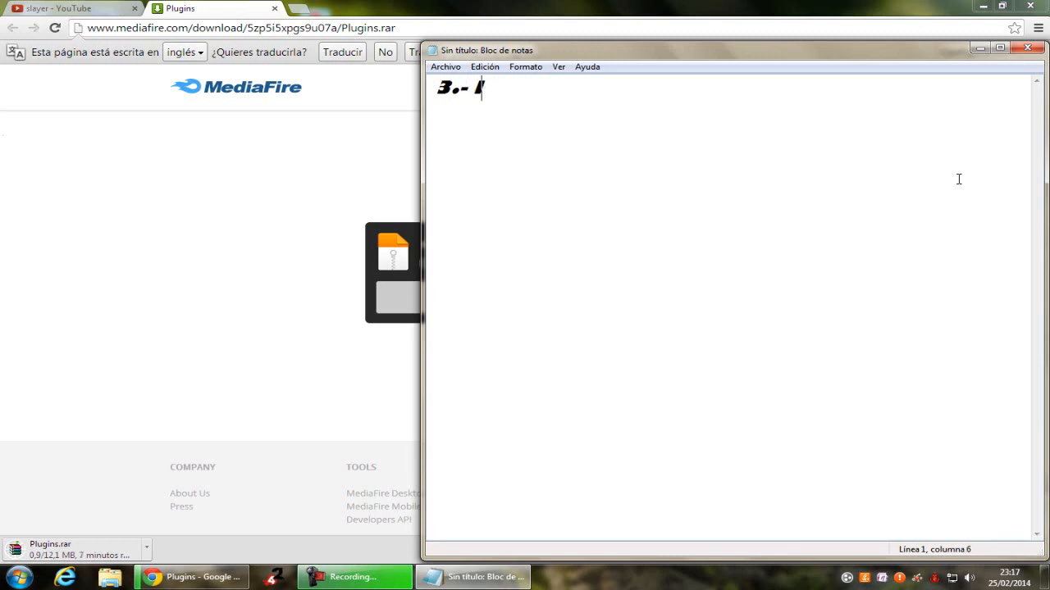
{"action": "type", "text": "luego que"}
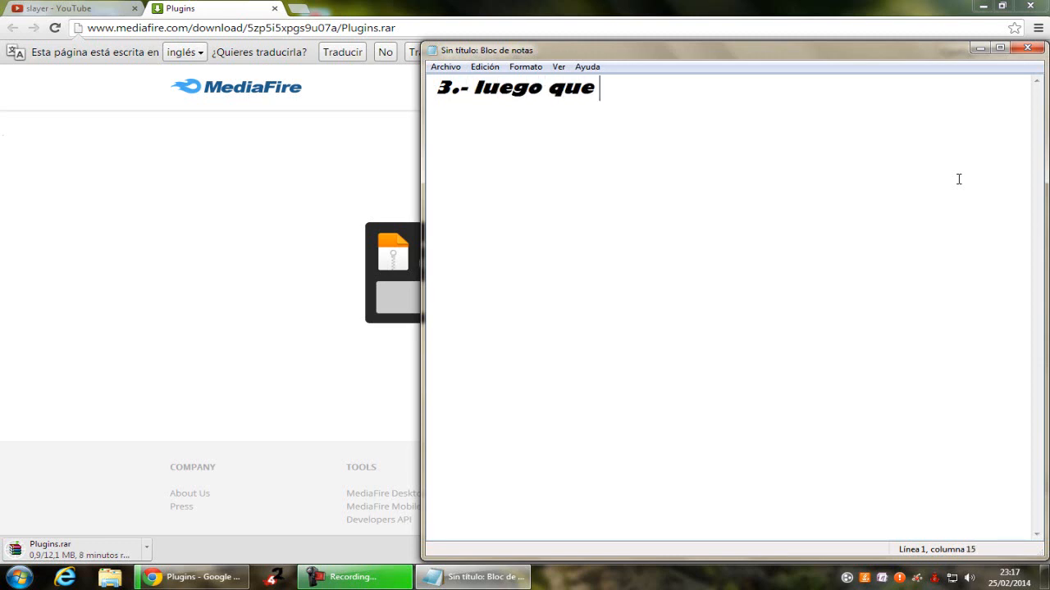
{"action": "type", "text": "lo descar"}
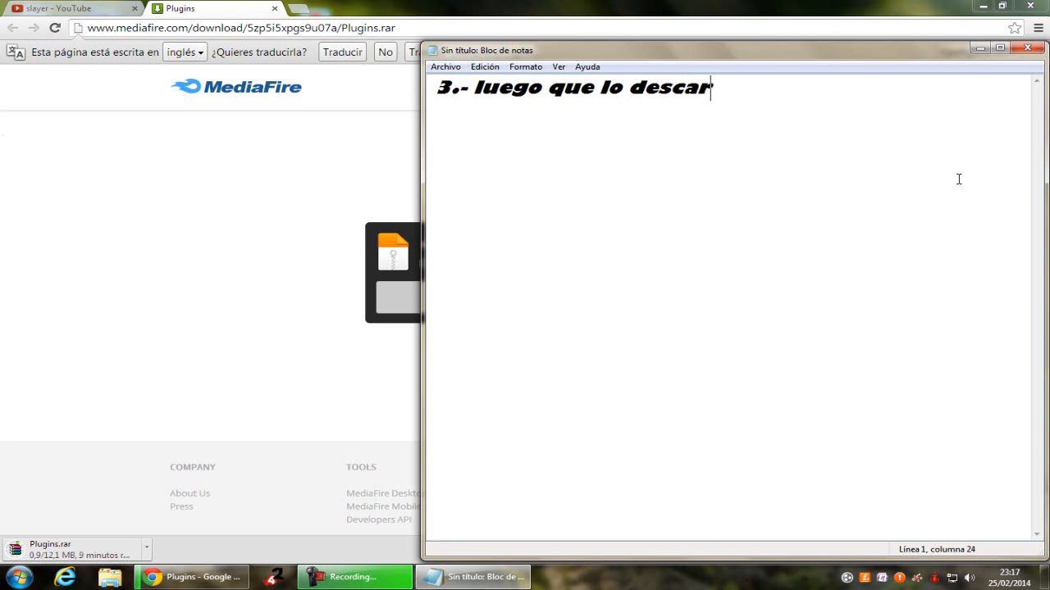
{"action": "type", "text": "gen"}
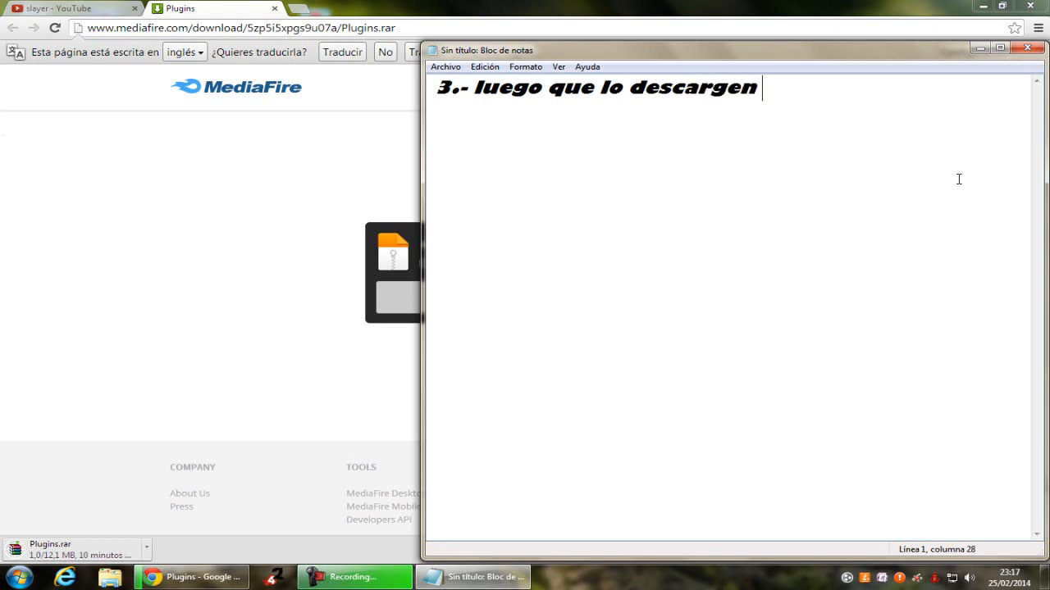
{"action": "type", "text": "le ponen en extraer a"}
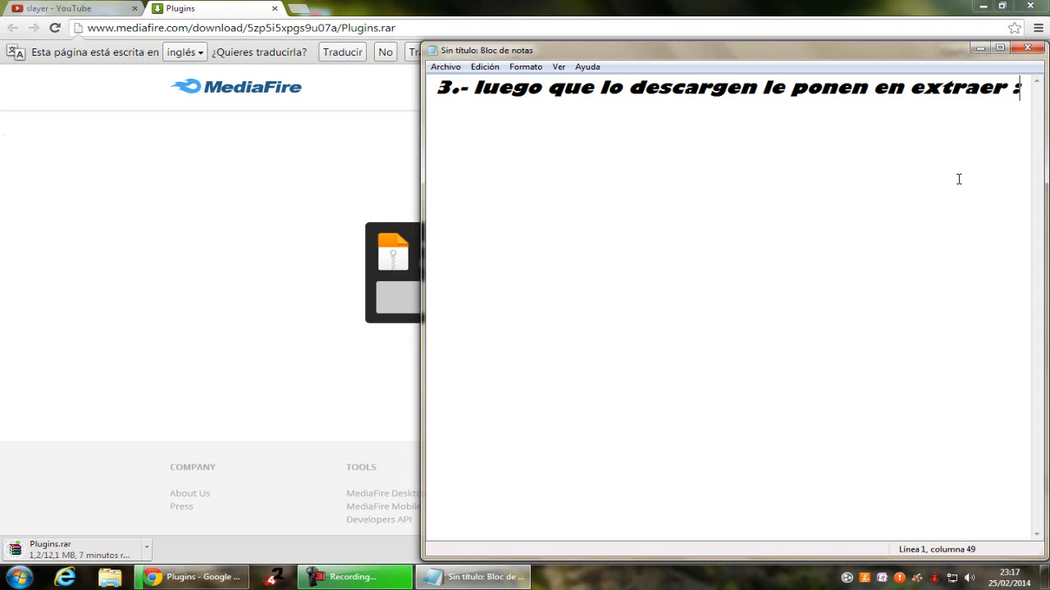
{"action": "type", "text": ":D"}
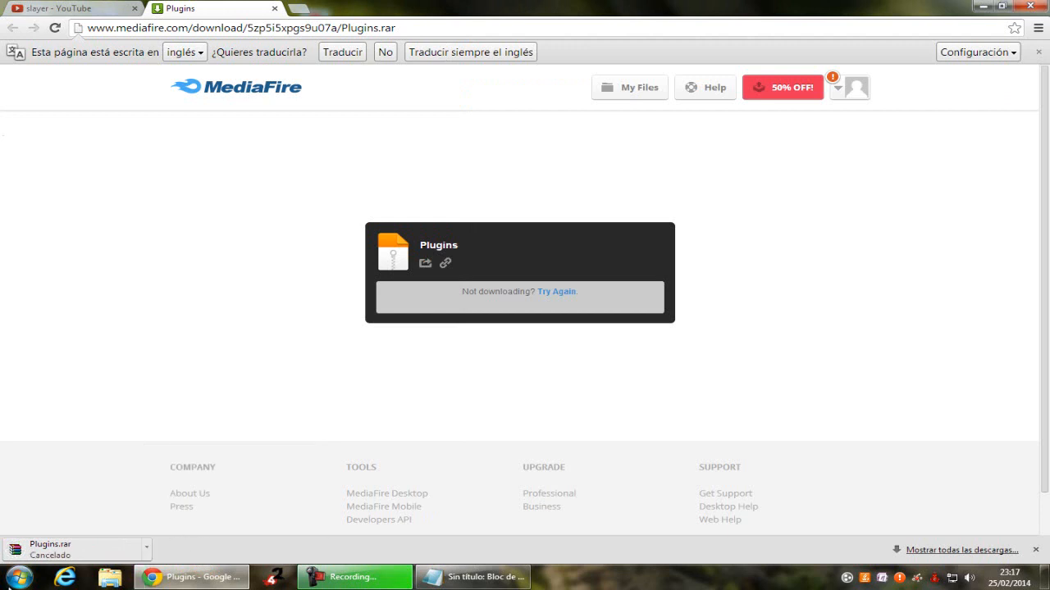
Step: Extract Plugins.rar from the Documents library into a Plugins folder via 'Extraer en Plugins\'
{"action": "left_click", "coordinate": [14, 577]}
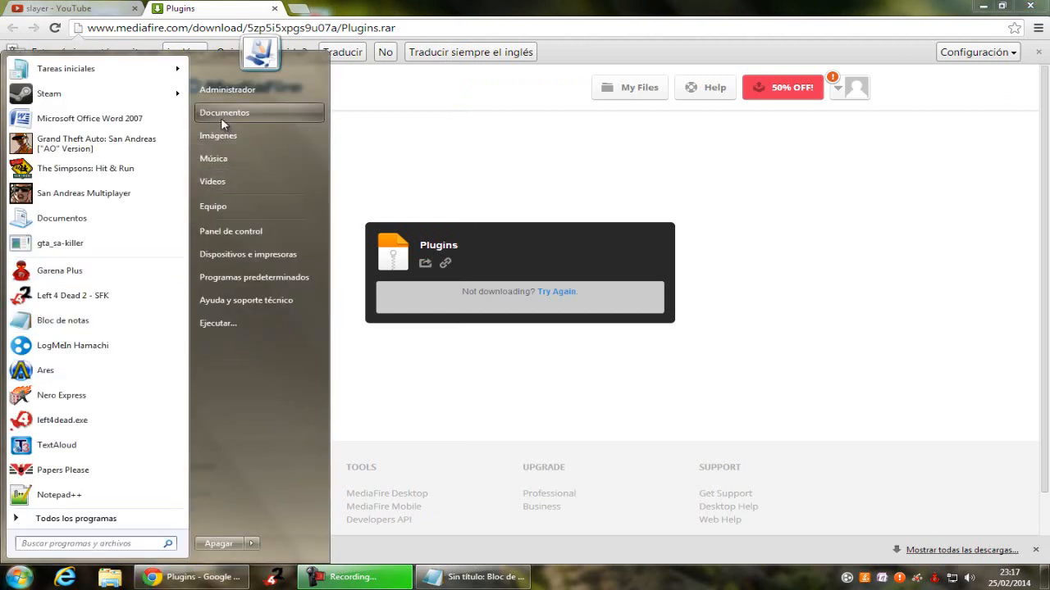
{"action": "left_click", "coordinate": [224, 112]}
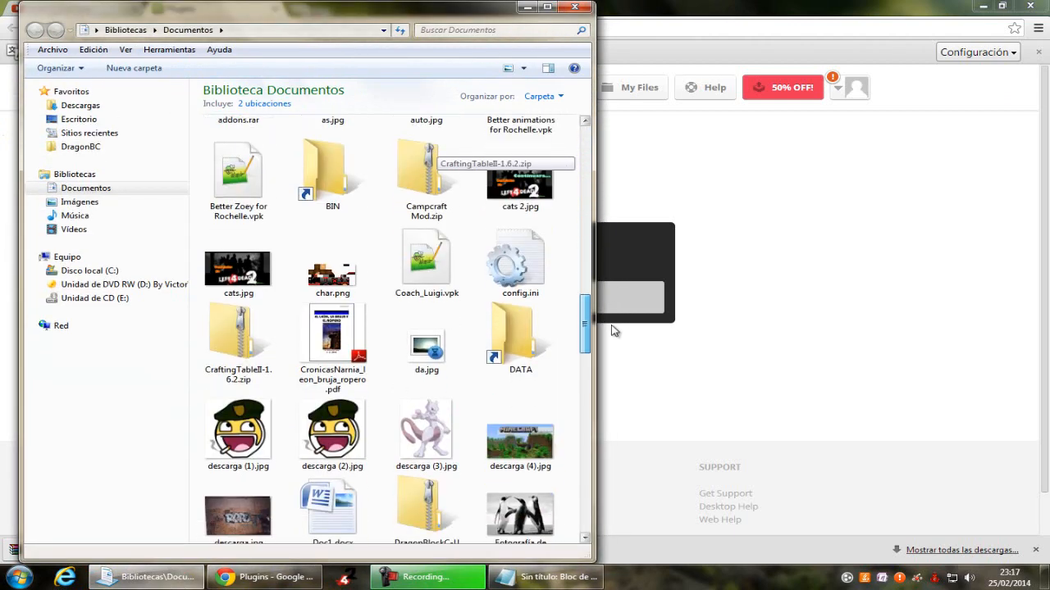
{"action": "scroll", "scroll_direction": "down", "scroll_amount": 3}
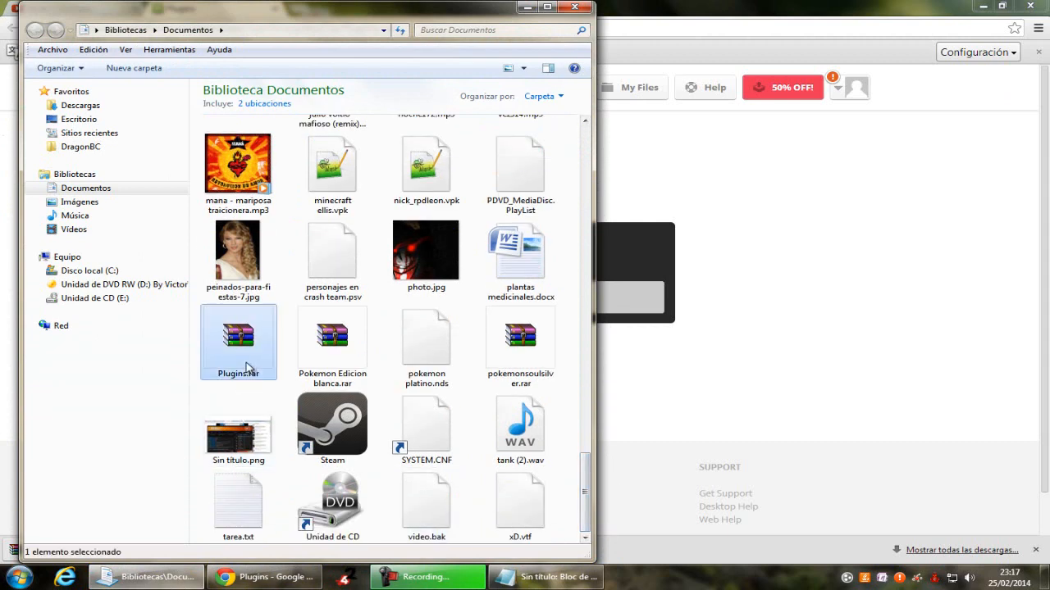
{"action": "right_click", "coordinate": [238, 337]}
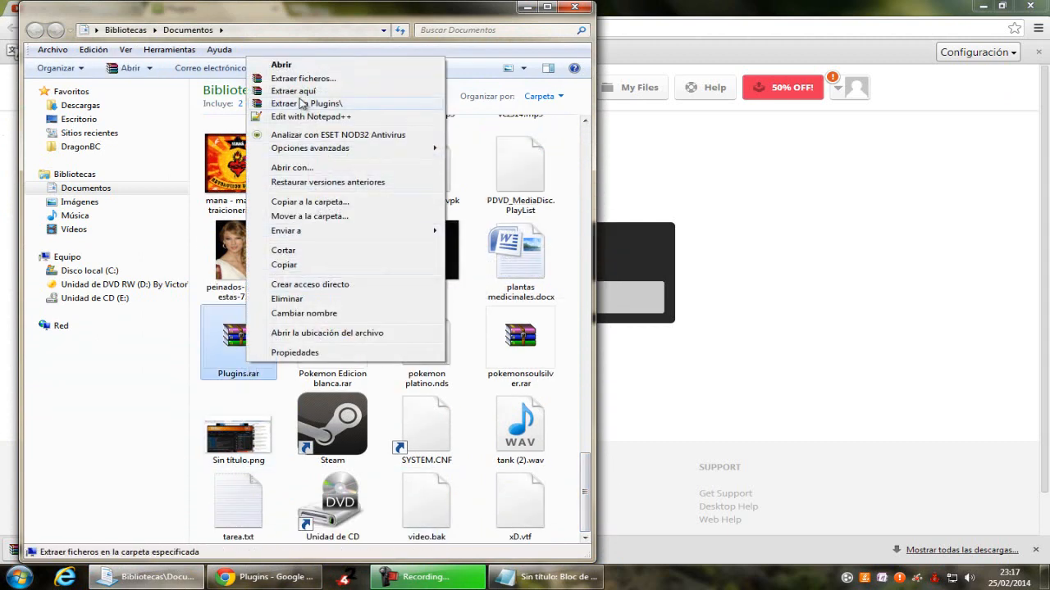
{"action": "left_click", "coordinate": [293, 90]}
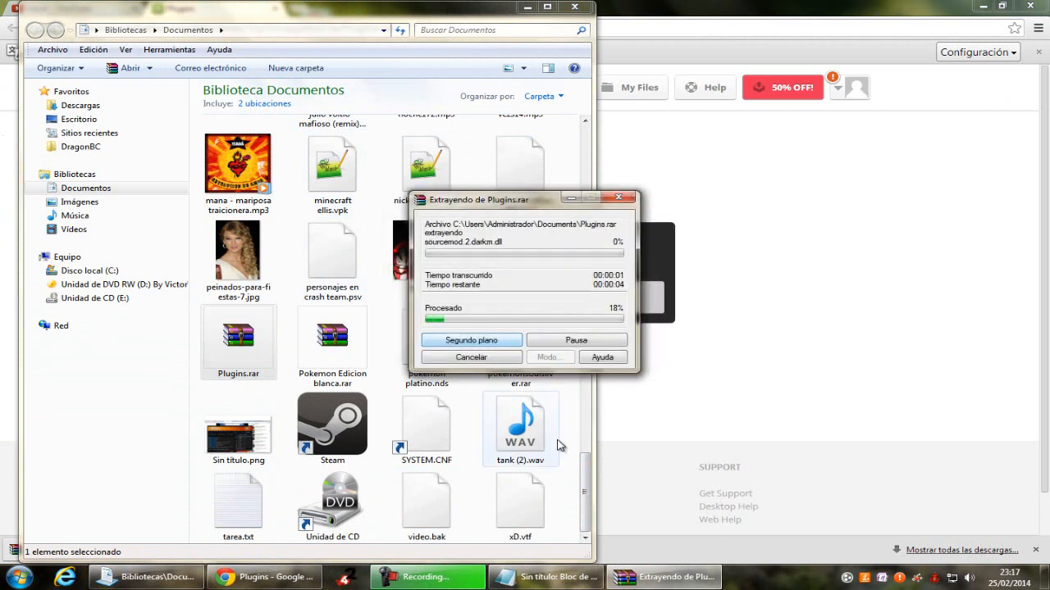
{"action": "mouse_move", "coordinate": [529, 458]}
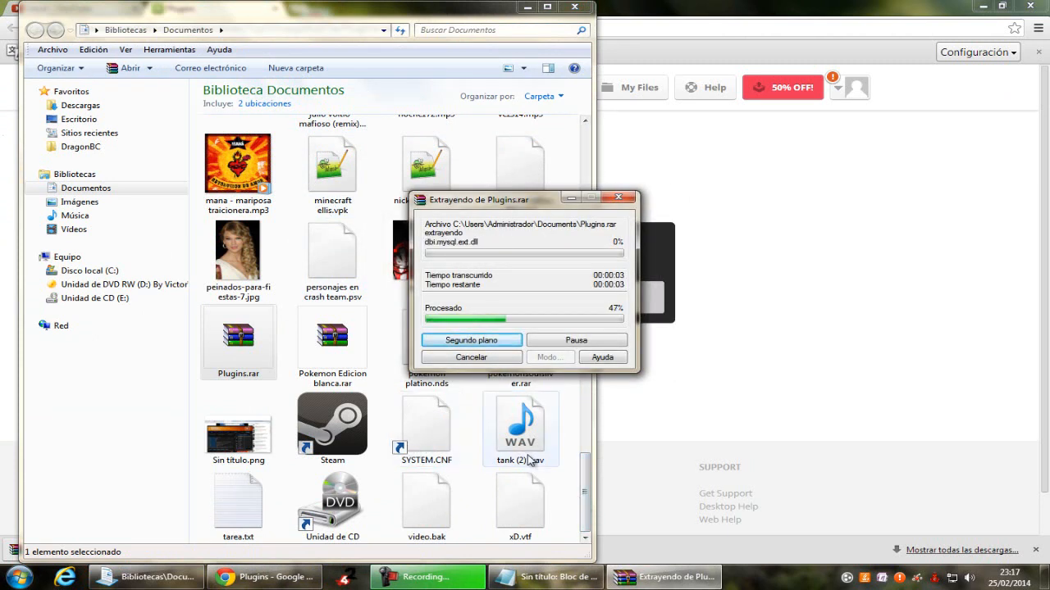
{"action": "left_click", "coordinate": [535, 577]}
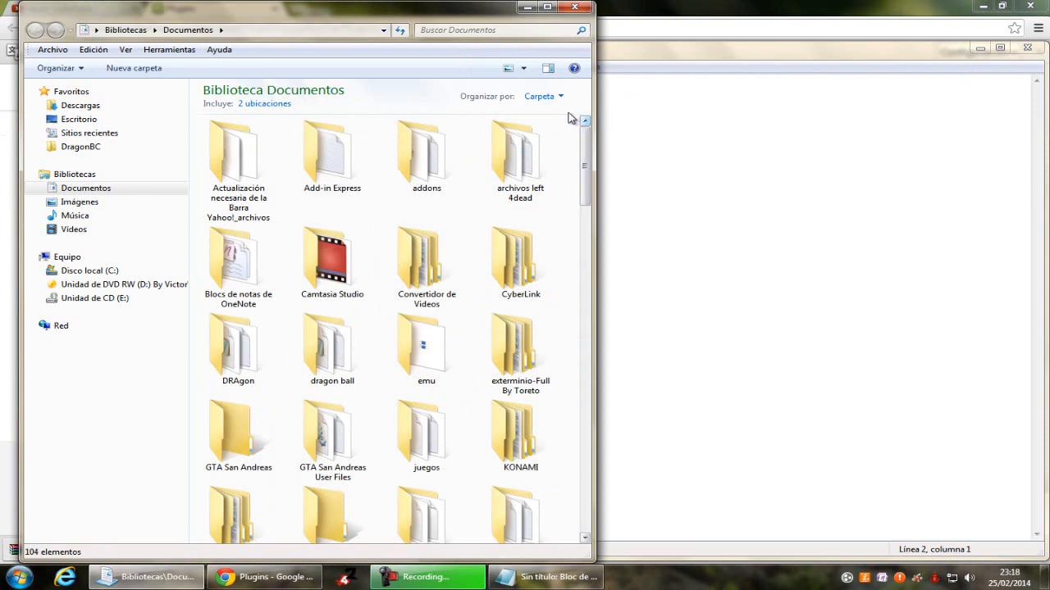
Step: Scroll through Documents and go into the addons folder with l4dtoolz, metamod, sourcemod and stripper
{"action": "scroll", "scroll_direction": "down", "scroll_amount": 3}
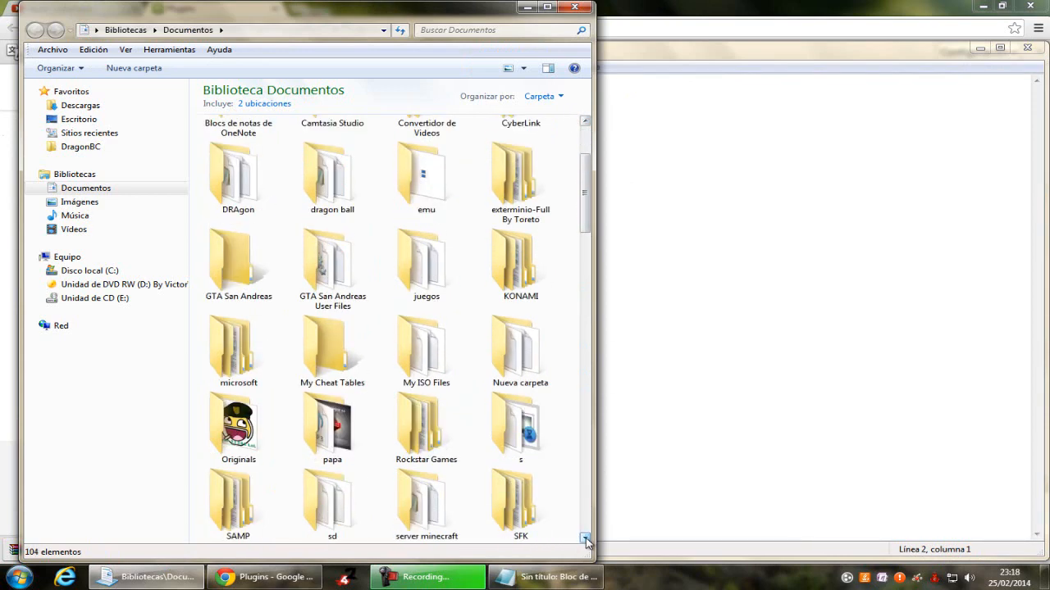
{"action": "scroll", "scroll_direction": "down", "scroll_amount": 3}
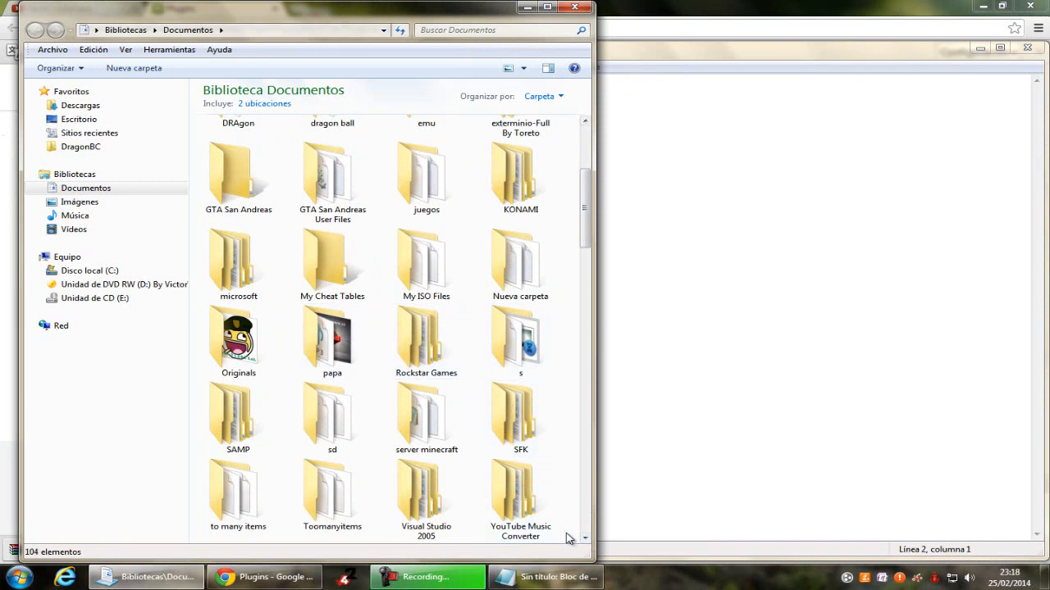
{"action": "mouse_move", "coordinate": [570, 539]}
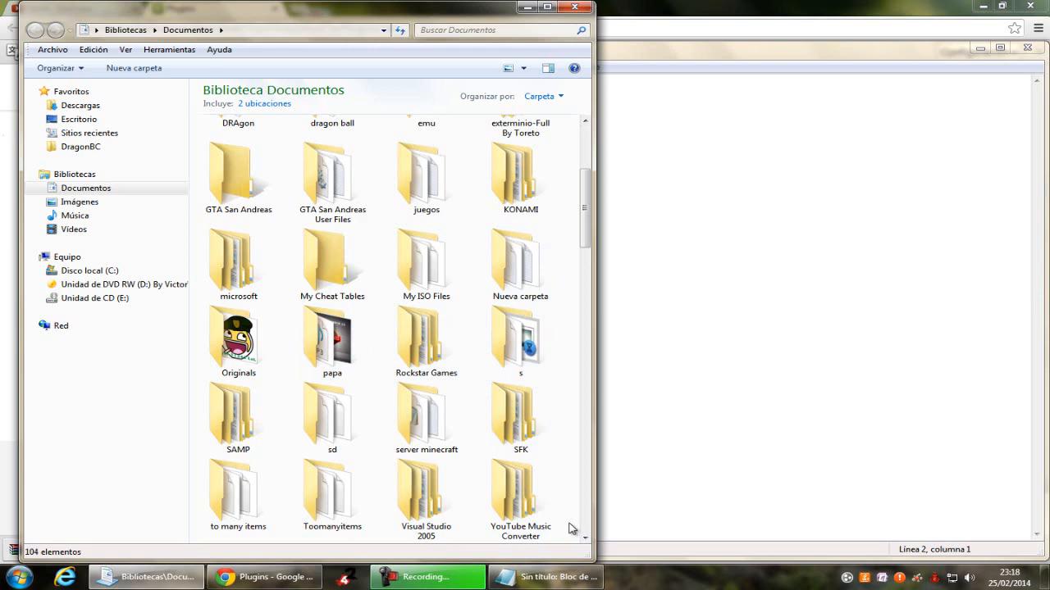
{"action": "scroll", "scroll_direction": "down", "scroll_amount": 3}
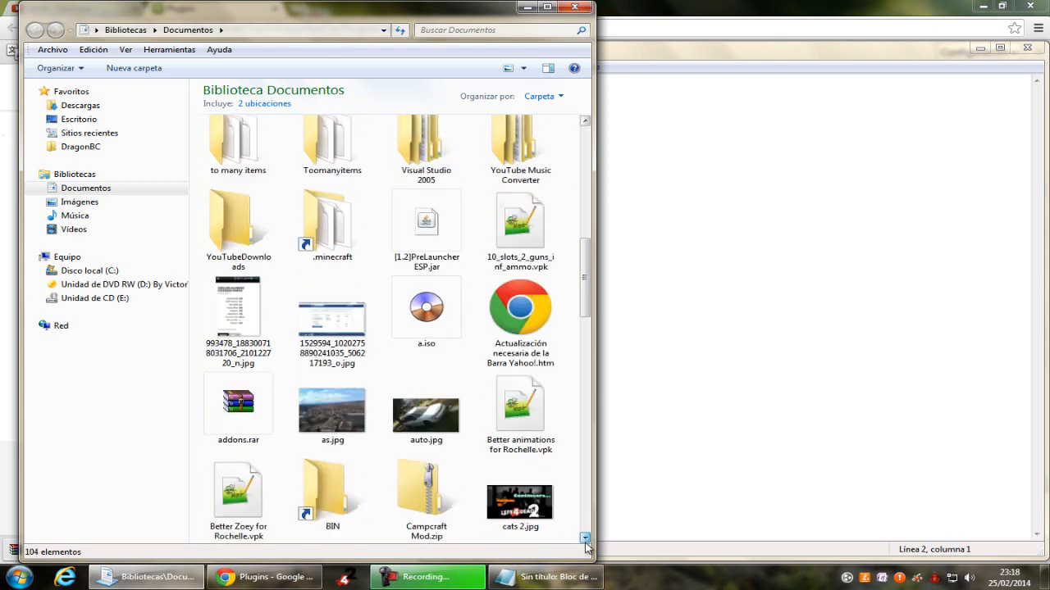
{"action": "scroll", "scroll_direction": "down", "scroll_amount": 3}
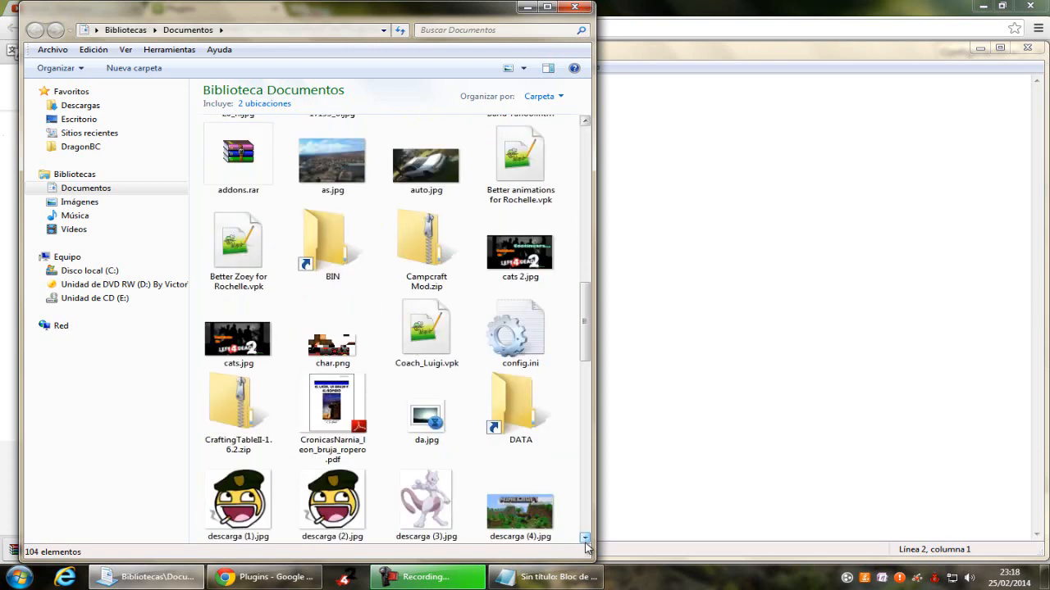
{"action": "scroll", "scroll_direction": "down", "scroll_amount": 3}
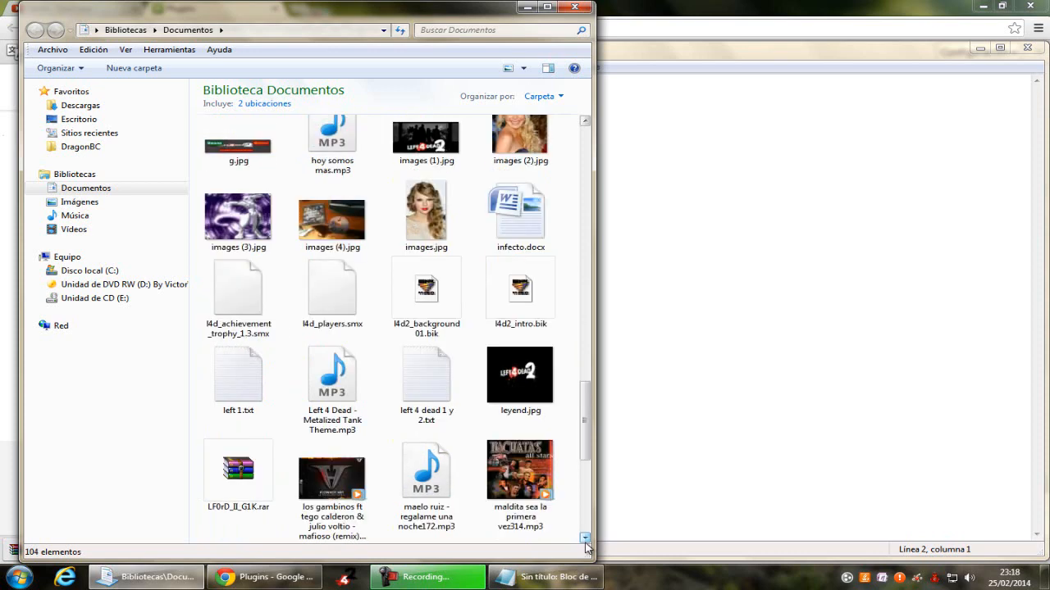
{"action": "scroll", "scroll_direction": "down", "scroll_amount": 3}
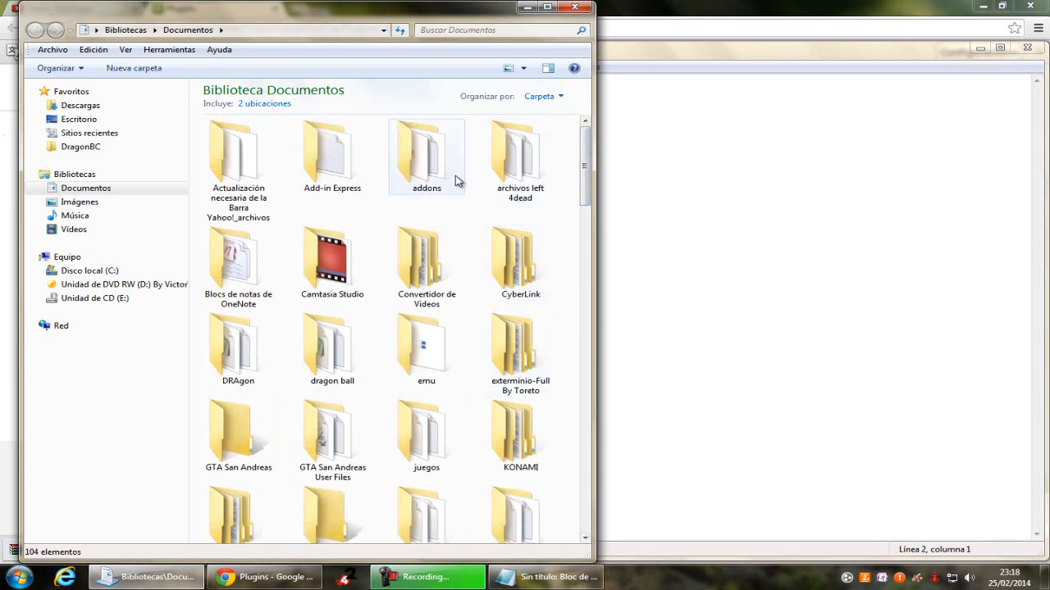
{"action": "double_click", "coordinate": [427, 148]}
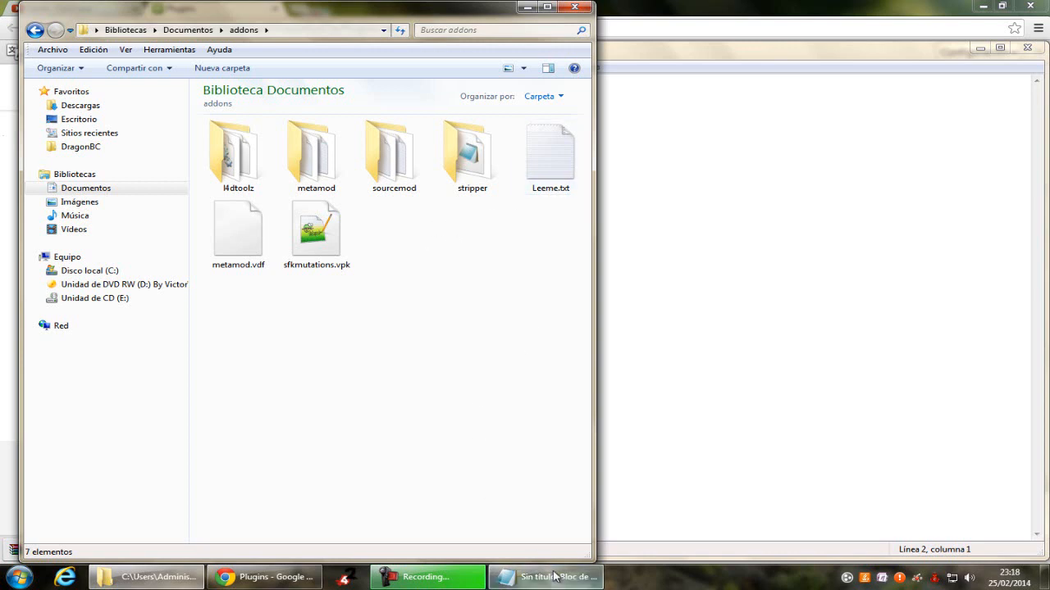
Step: Bring the note forward and write 'luego asen lo que ago y'
{"action": "left_click", "coordinate": [551, 576]}
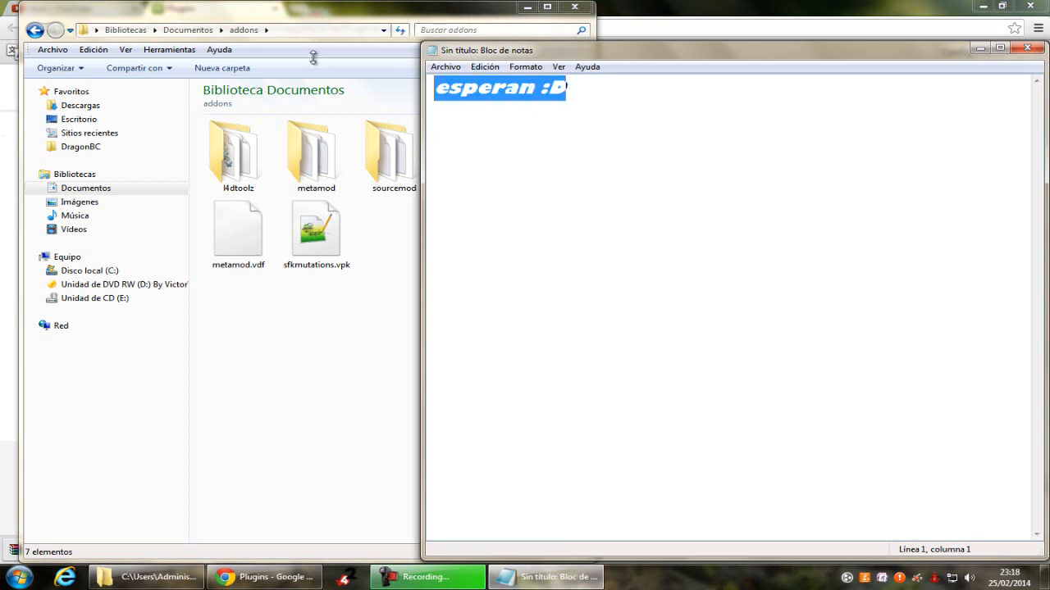
{"action": "type", "text": "luego lo"}
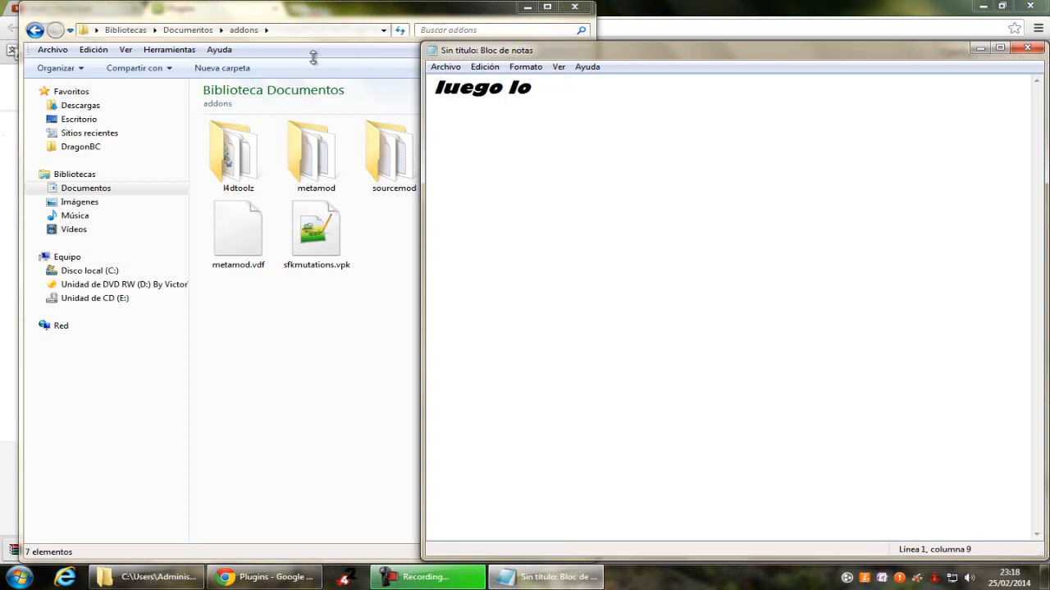
{"action": "type", "text": "asen l"}
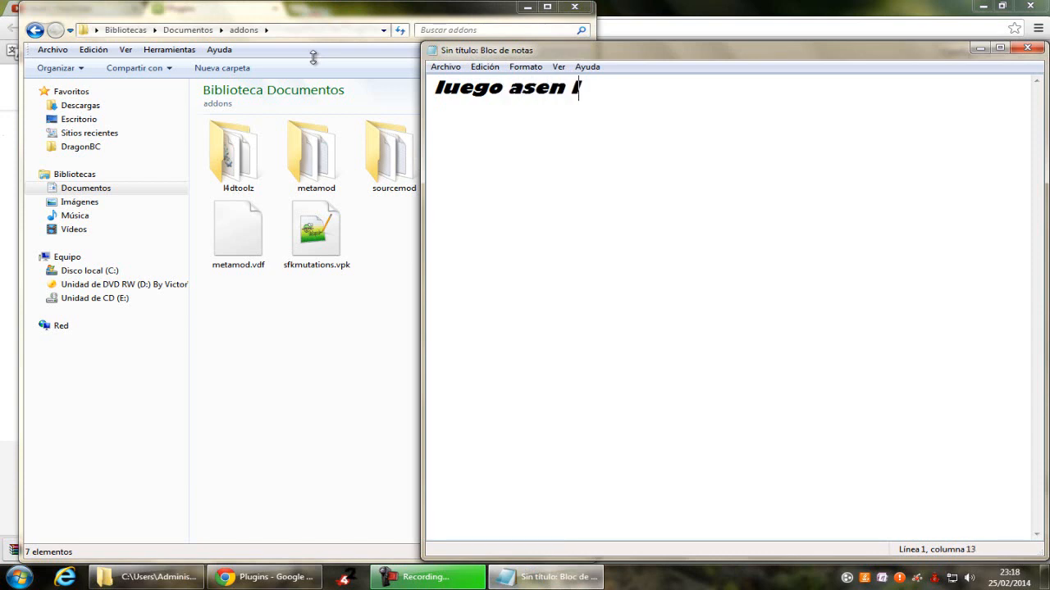
{"action": "type", "text": "lo que ago y"}
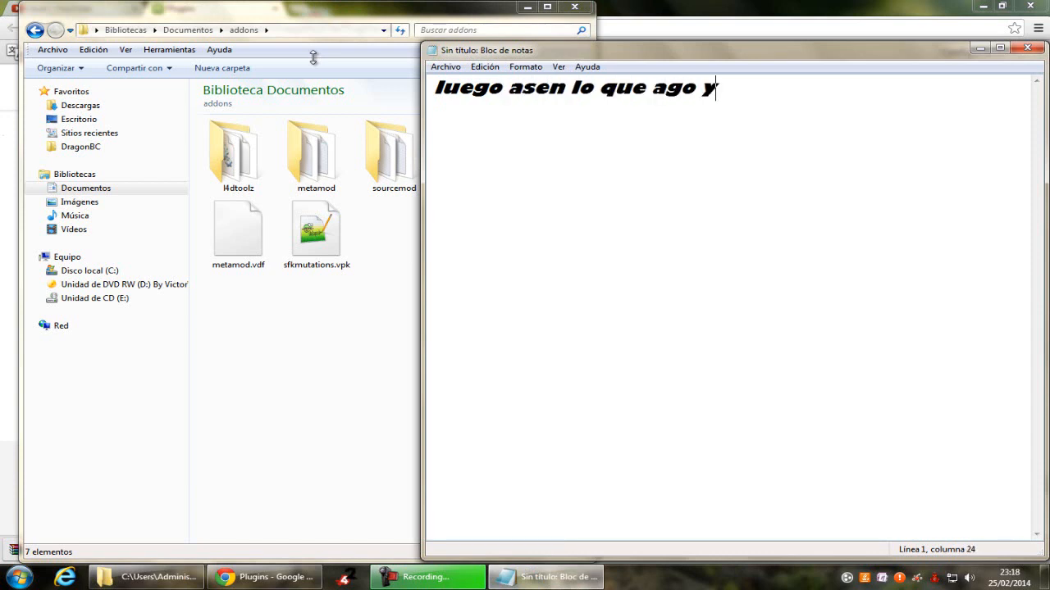
{"action": "key", "text": "BackSpace"}
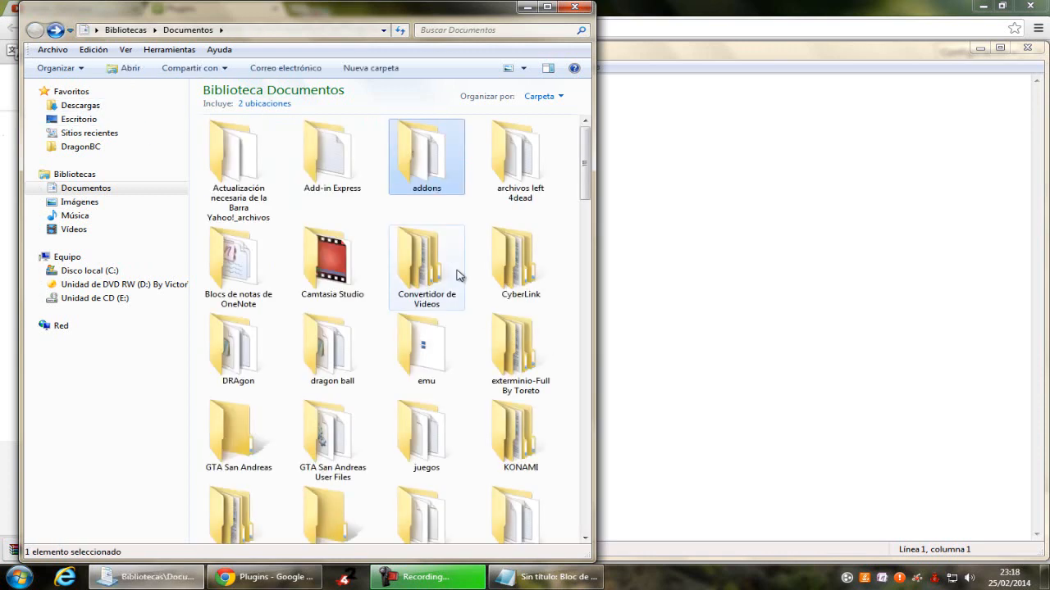
Step: Copy the addons folder and browse into Left 4 Dead 2\left4dead2 to paste it into its addons folder
{"action": "right_click", "coordinate": [426, 156]}
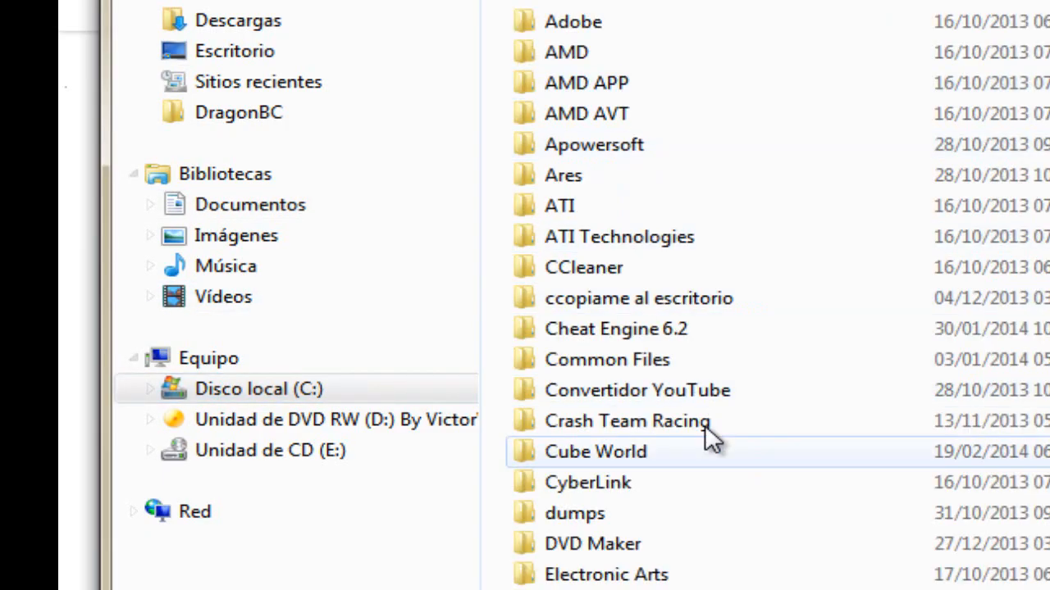
{"action": "scroll", "scroll_direction": "down", "scroll_amount": 3}
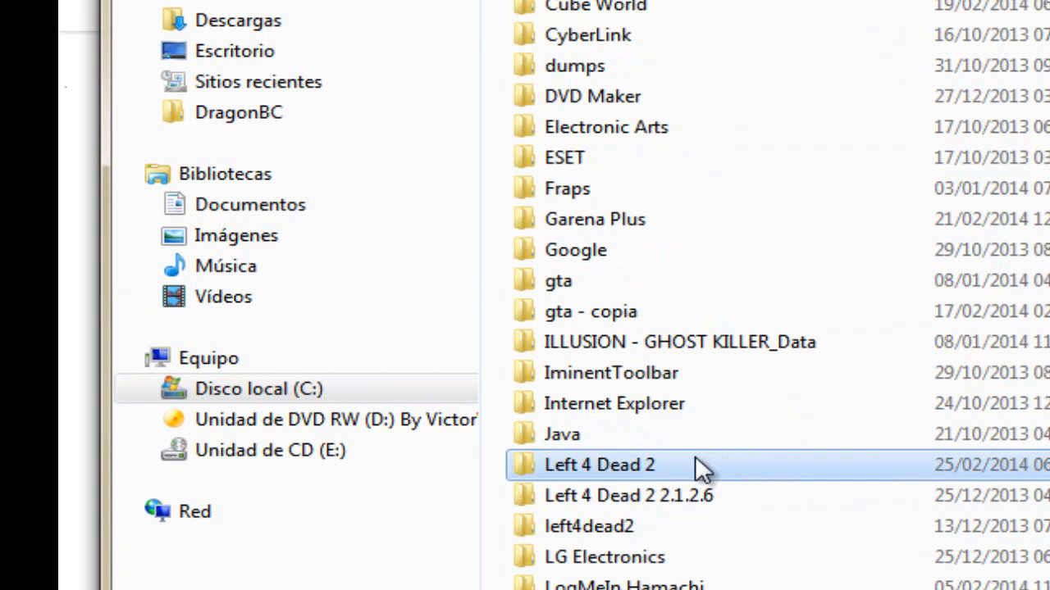
{"action": "double_click", "coordinate": [599, 465]}
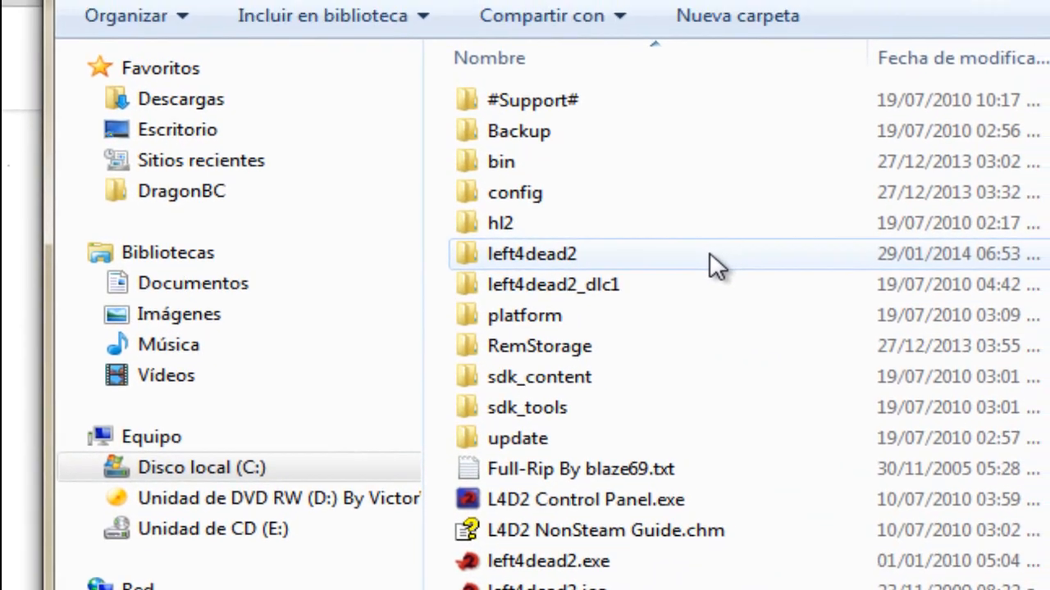
{"action": "double_click", "coordinate": [531, 253]}
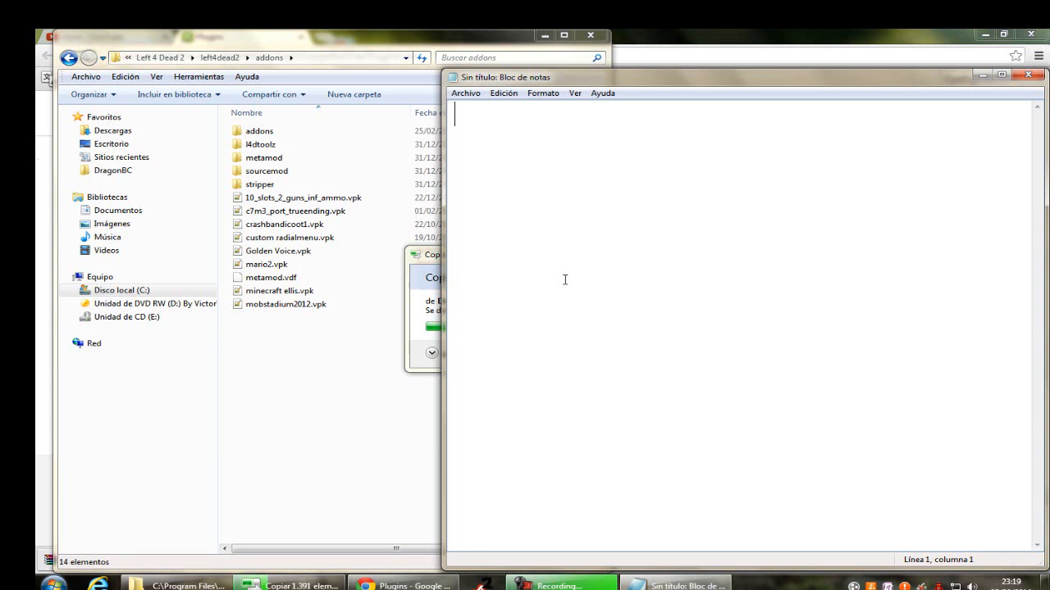
Step: Write the note 'le ponen en la carpeta de su left y en addon' in Notepad, then start erasing it
{"action": "type", "text": "le ponen en"}
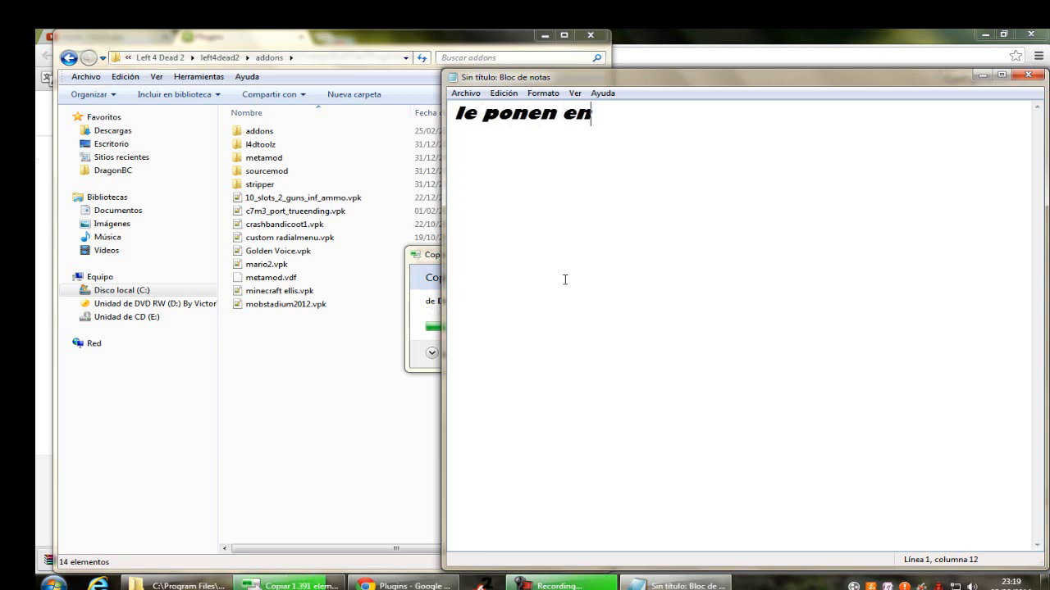
{"action": "type", "text": "la carpeta de su left y"}
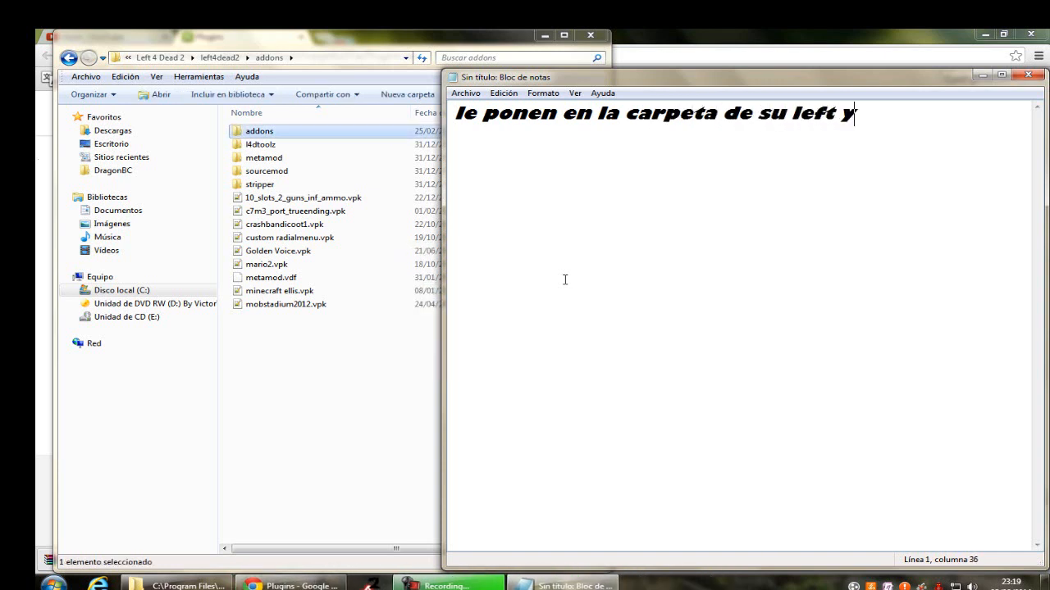
{"action": "type", "text": "en"}
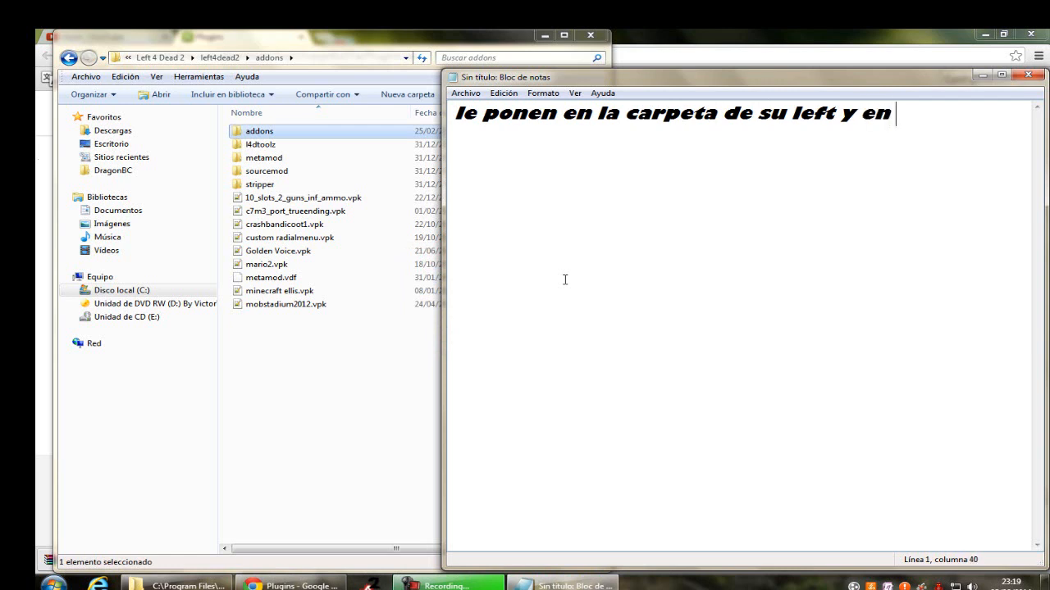
{"action": "type", "text": "addon"}
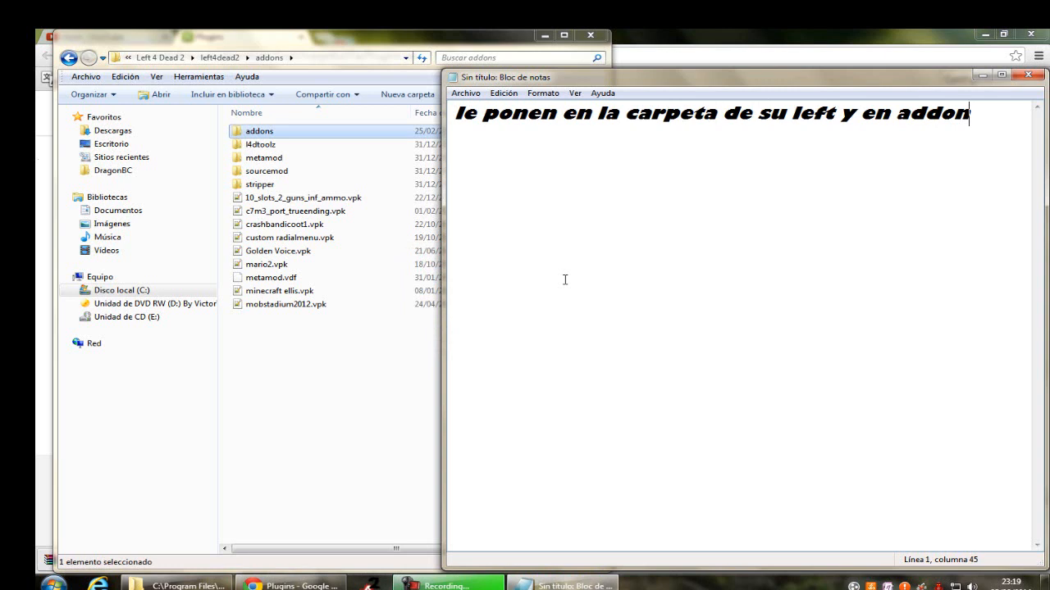
{"action": "key", "text": "BackSpace"}
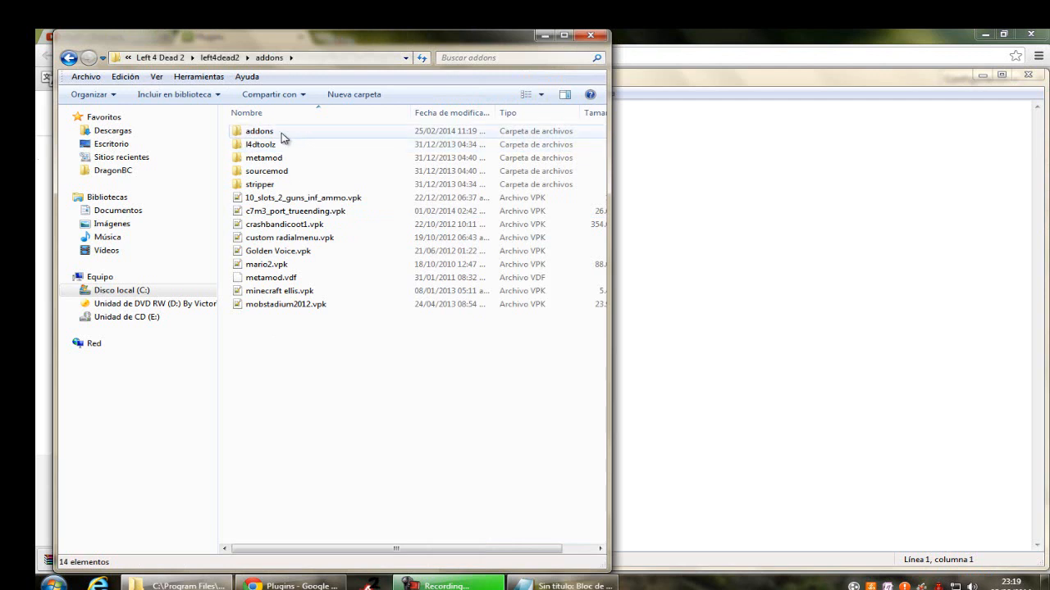
Step: Enter the copied addons folder and write then erase the 'me confundi xD' remark
{"action": "double_click", "coordinate": [259, 131]}
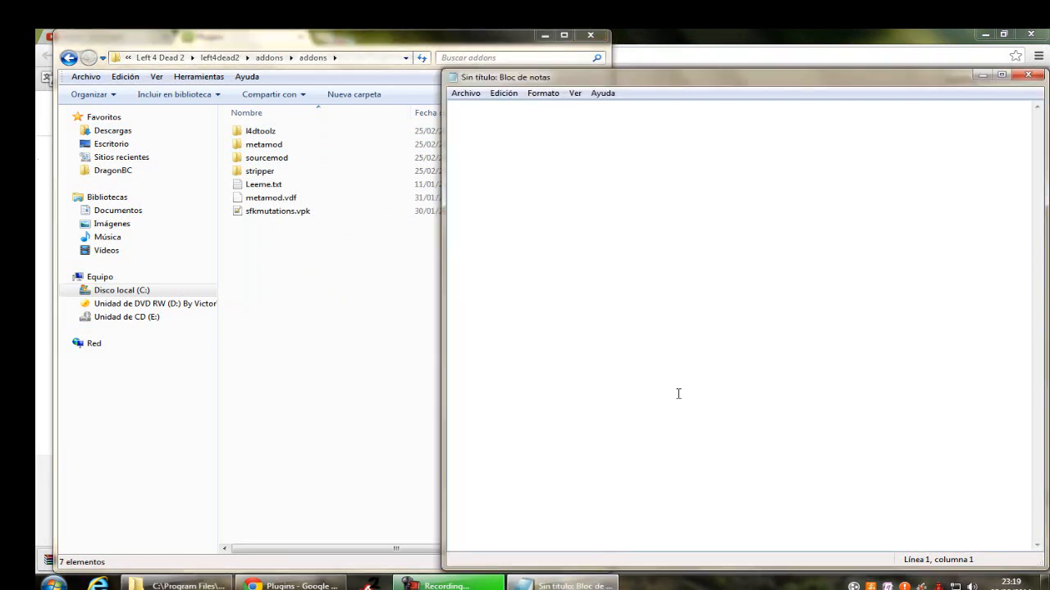
{"action": "type", "text": "me confun"}
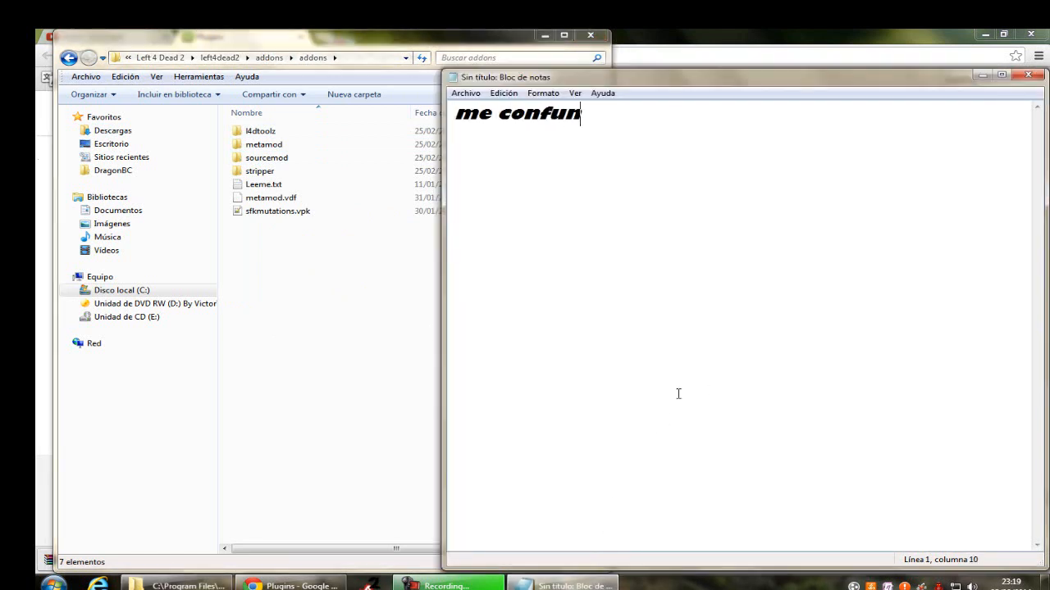
{"action": "type", "text": "di xD"}
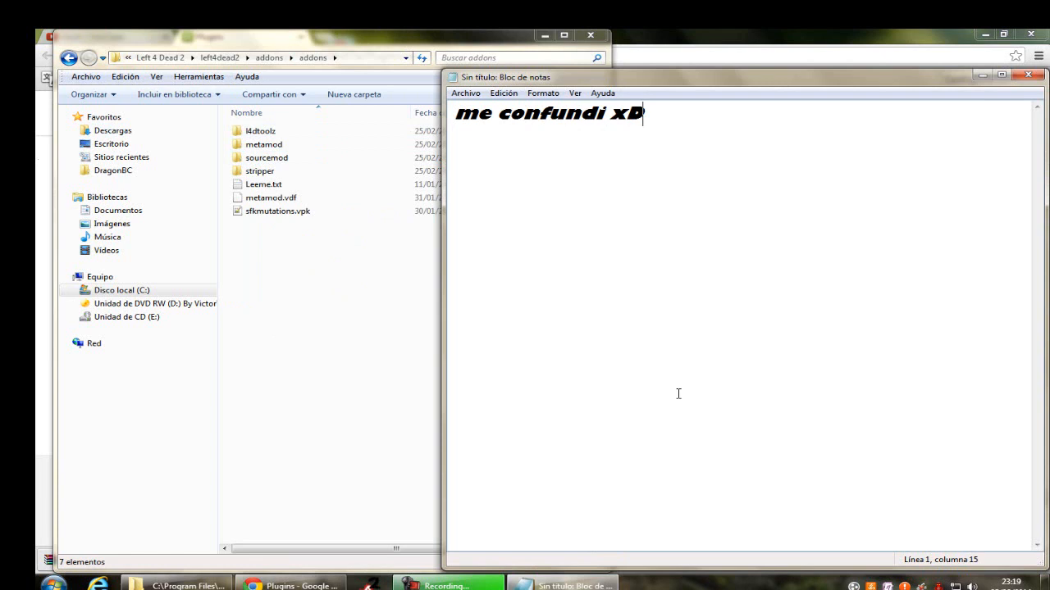
{"action": "key", "text": "BackSpace"}
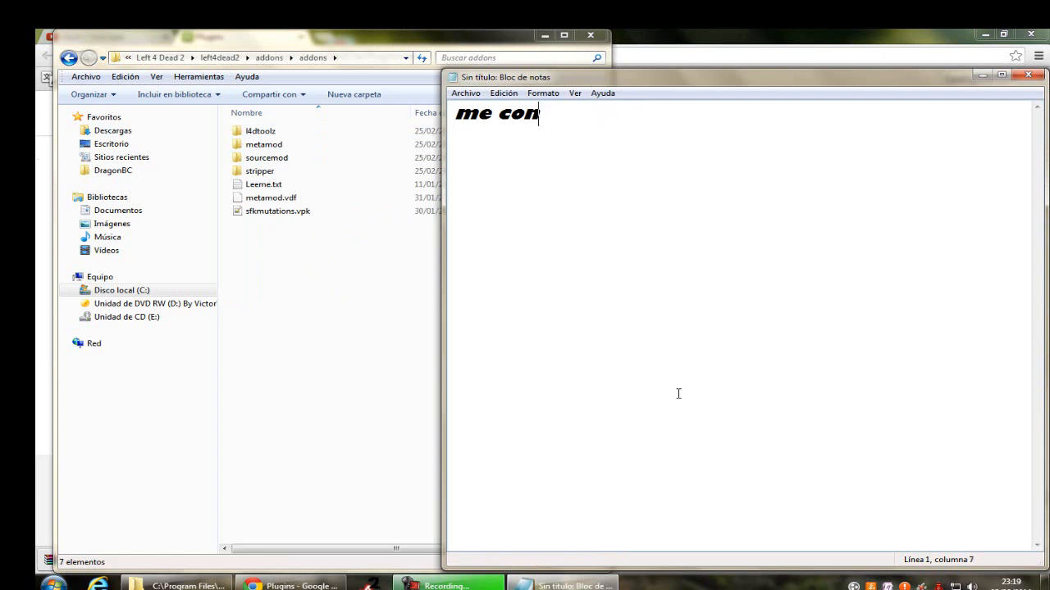
Step: Write 'pero esos archivos los mueven y les quedara asi' and clear it again
{"action": "type", "text": "pero"}
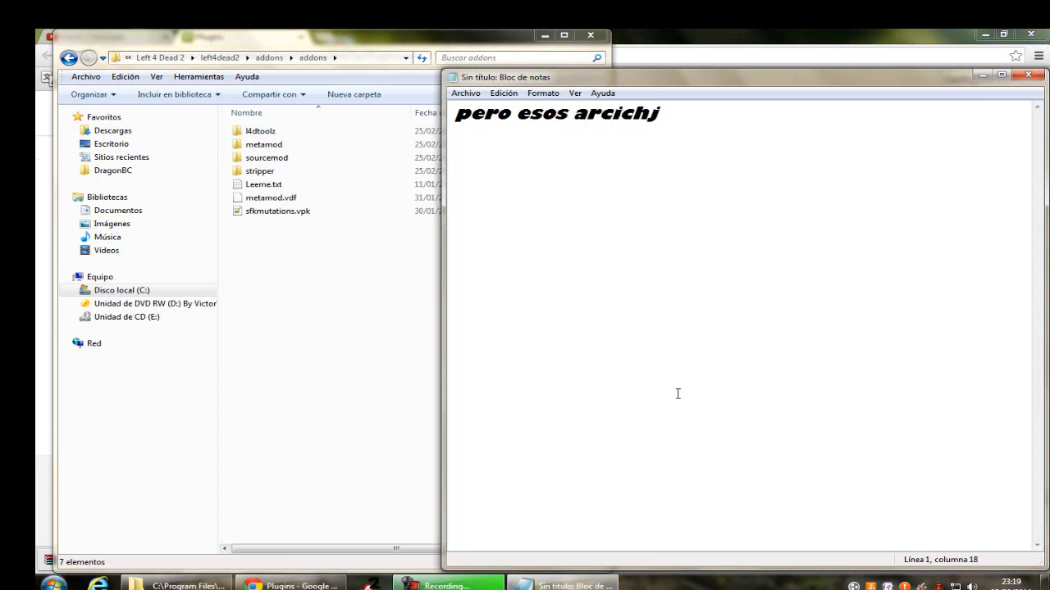
{"action": "key", "text": "BackSpace"}
{"action": "type", "text": "hiv"}
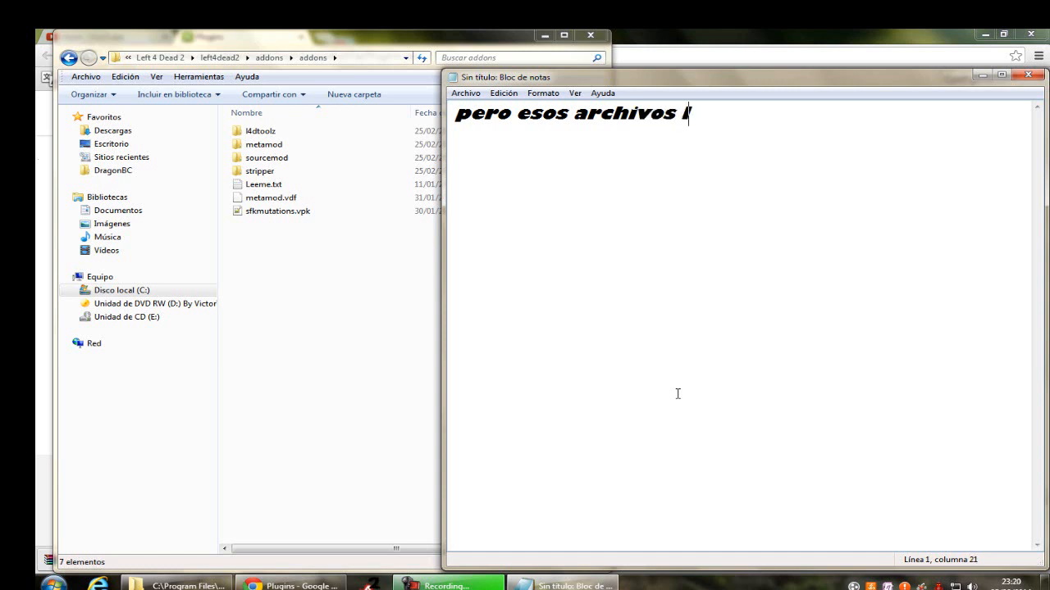
{"action": "type", "text": "os"}
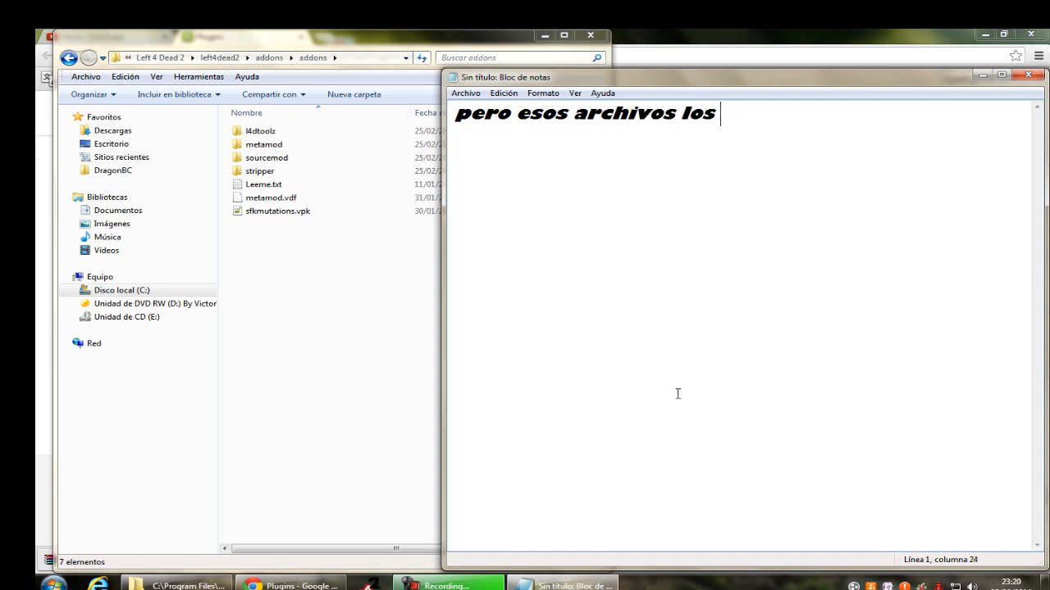
{"action": "type", "text": "mueven y"}
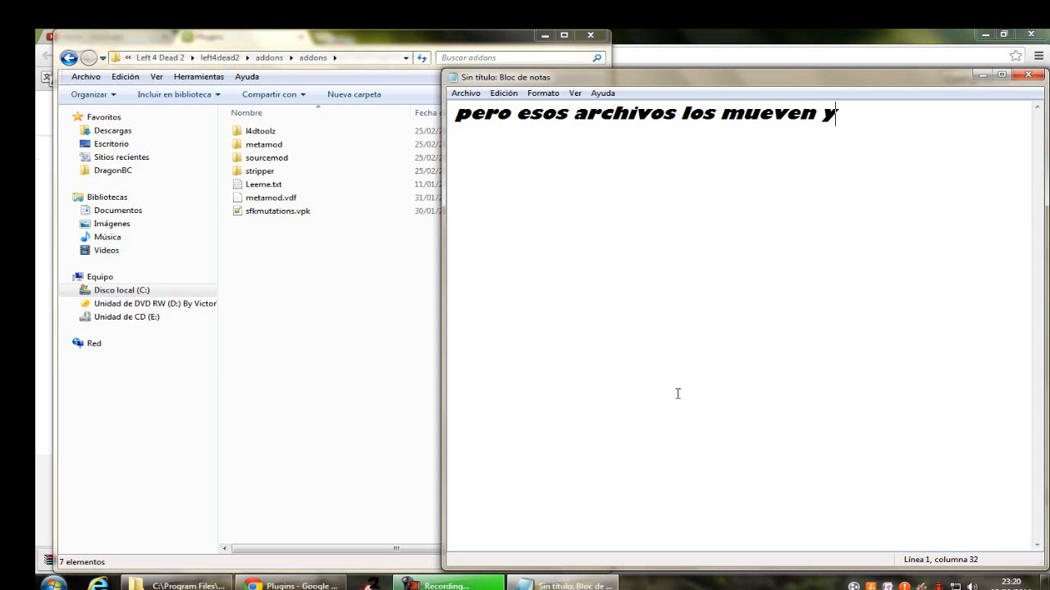
{"action": "type", "text": "les qued"}
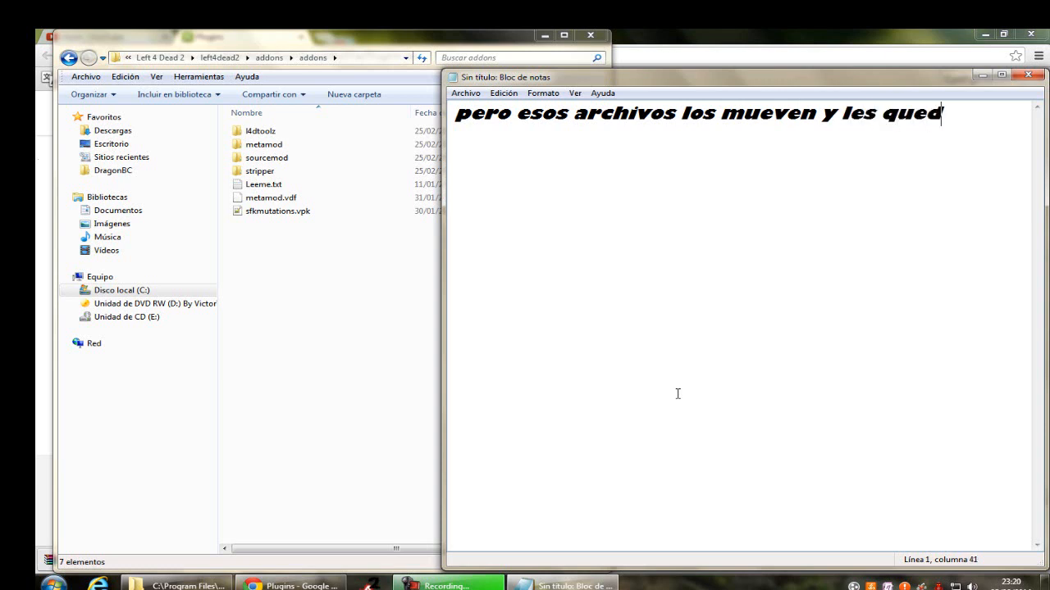
{"action": "type", "text": "ara asi"}
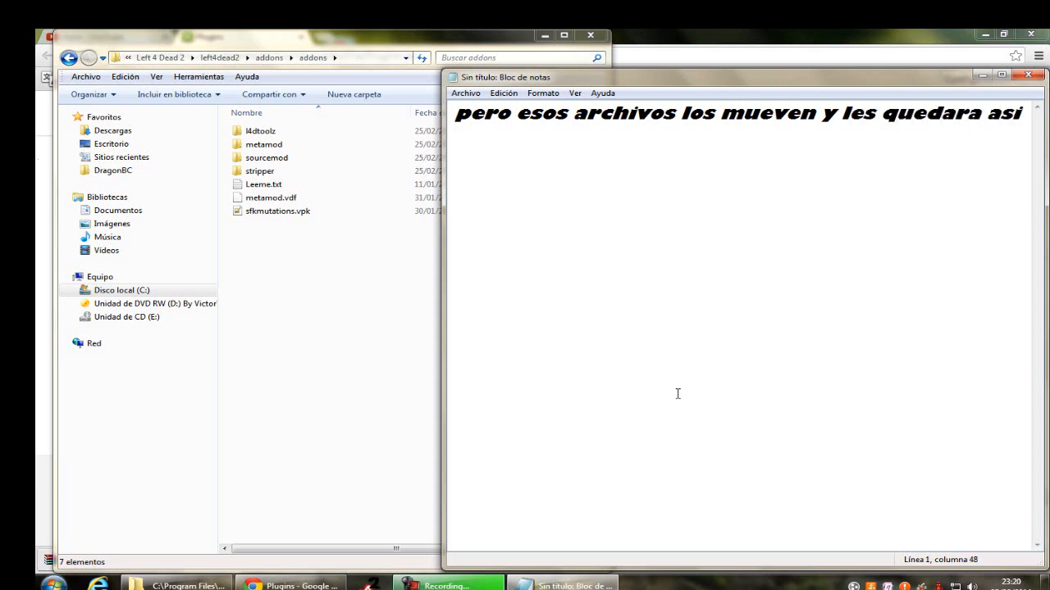
{"action": "key", "text": "BackSpace"}
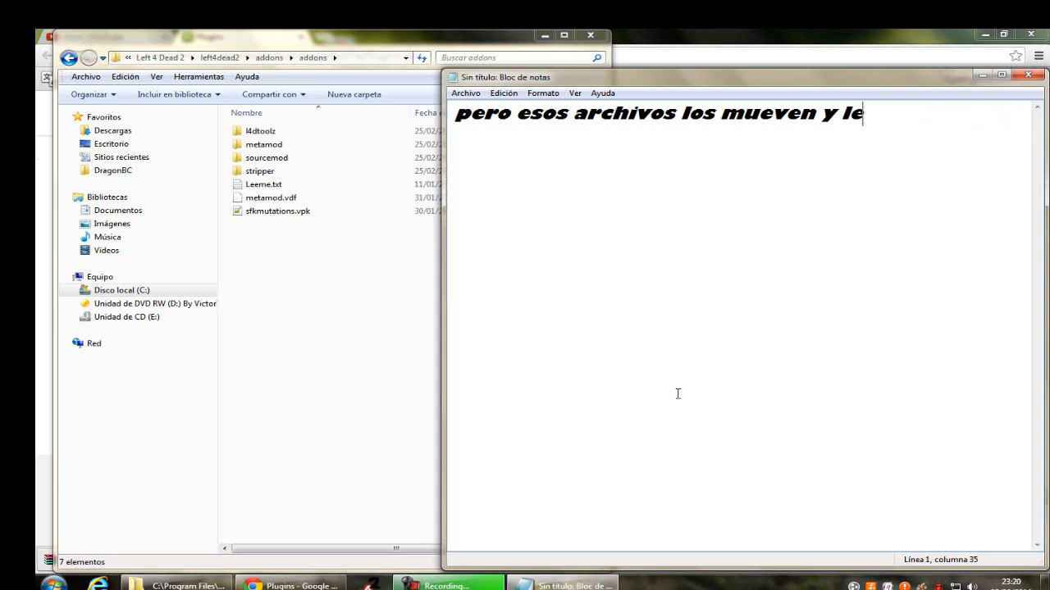
{"action": "key", "text": "ctrl+z"}
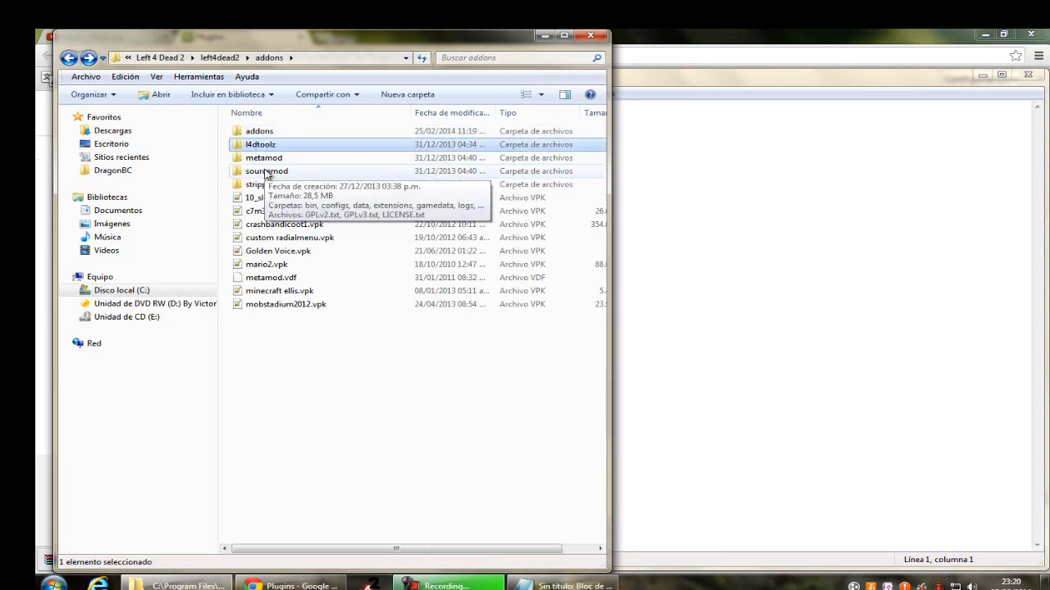
Step: Browse into sourcemod\plugins and look through the list of .smx plugin files
{"action": "double_click", "coordinate": [267, 170]}
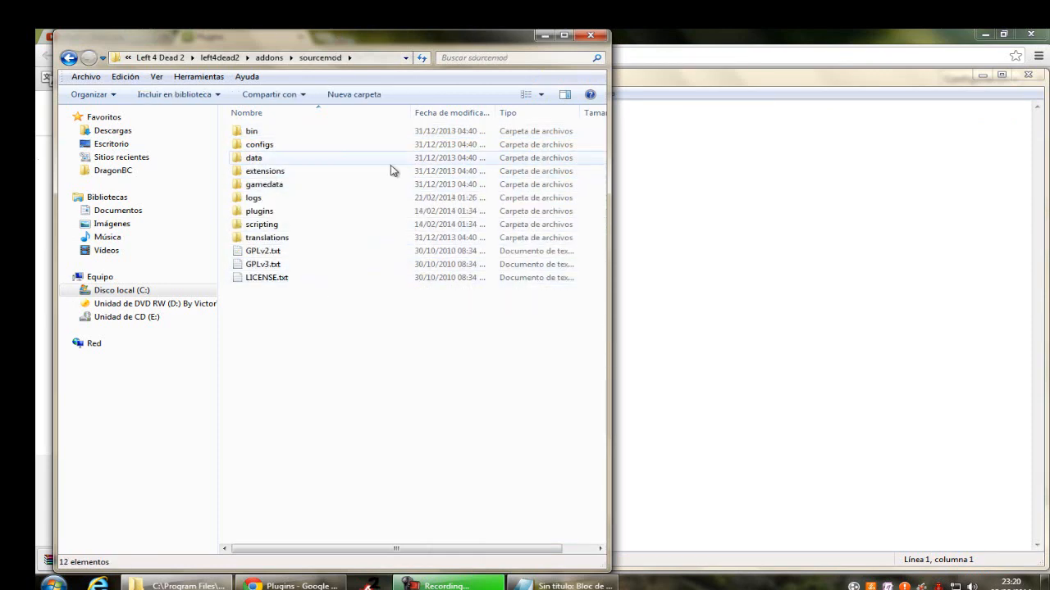
{"action": "double_click", "coordinate": [259, 210]}
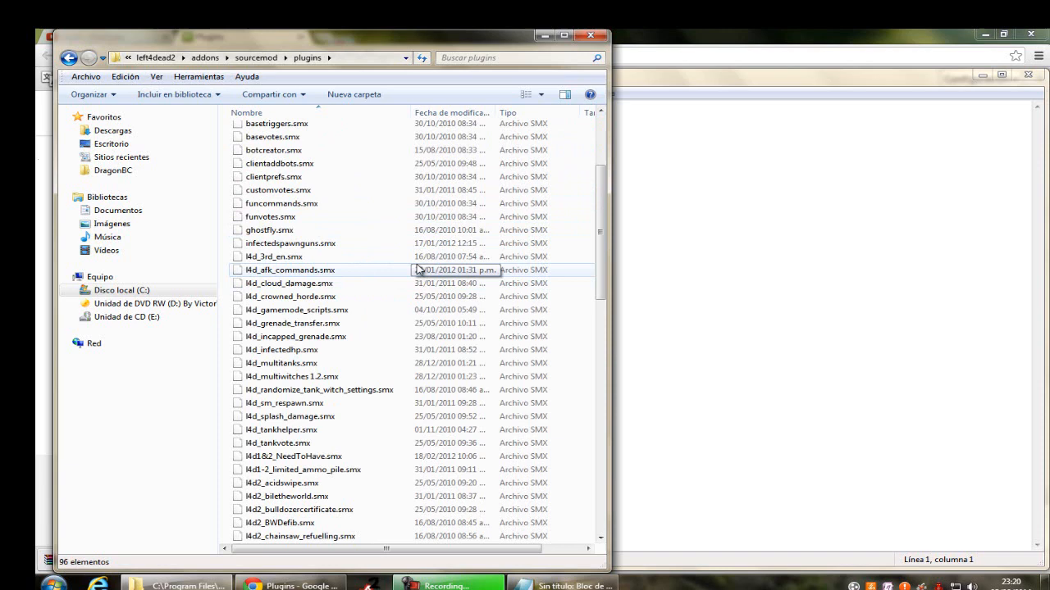
{"action": "scroll", "scroll_direction": "down", "scroll_amount": 3}
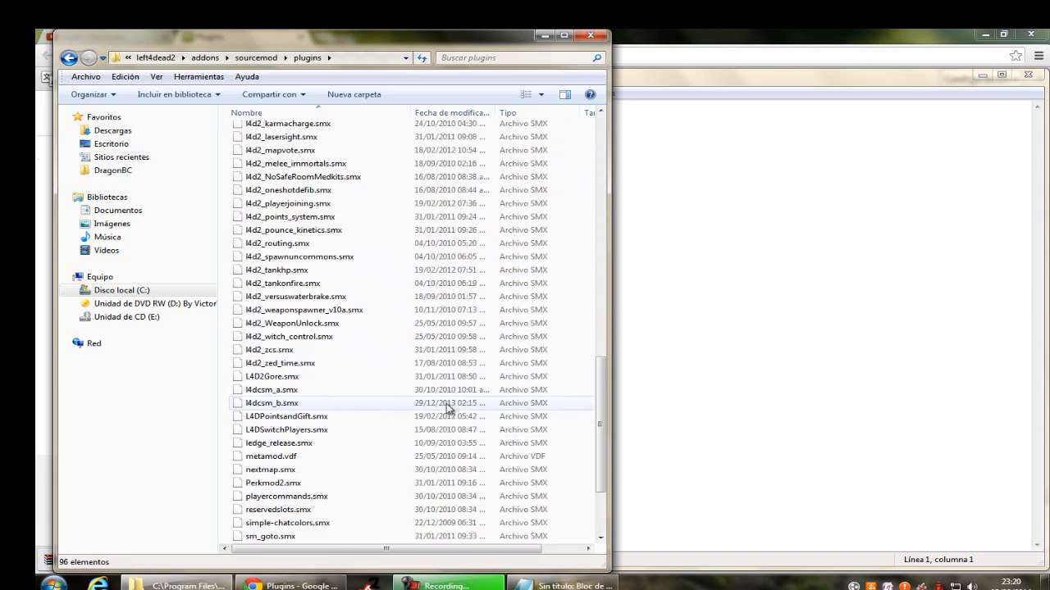
{"action": "scroll", "scroll_direction": "down", "scroll_amount": 3}
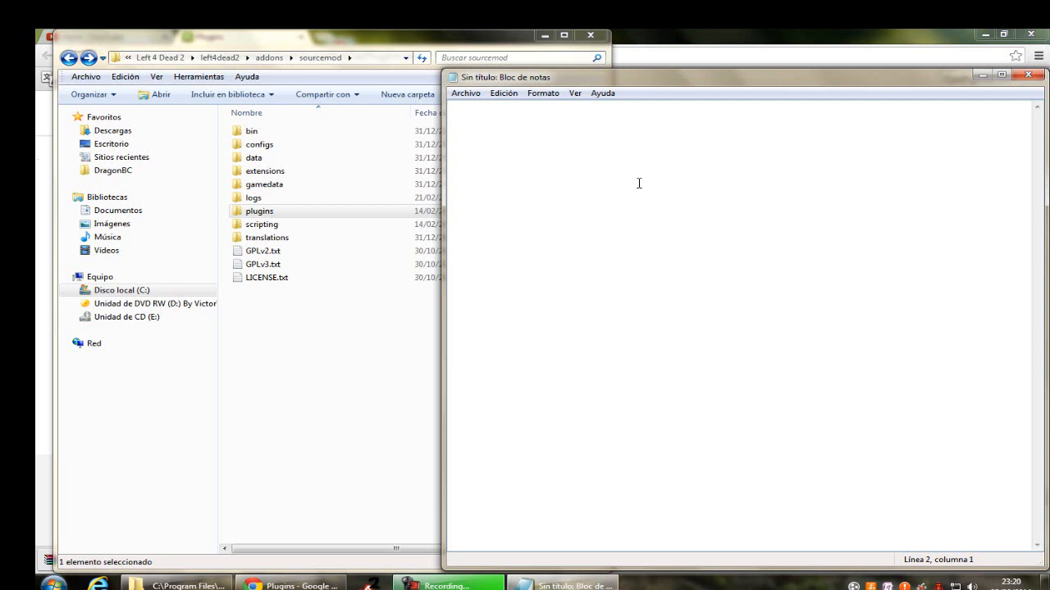
Step: Write 'luego los prueban' in Notepad and clear it
{"action": "type", "text": "//"}
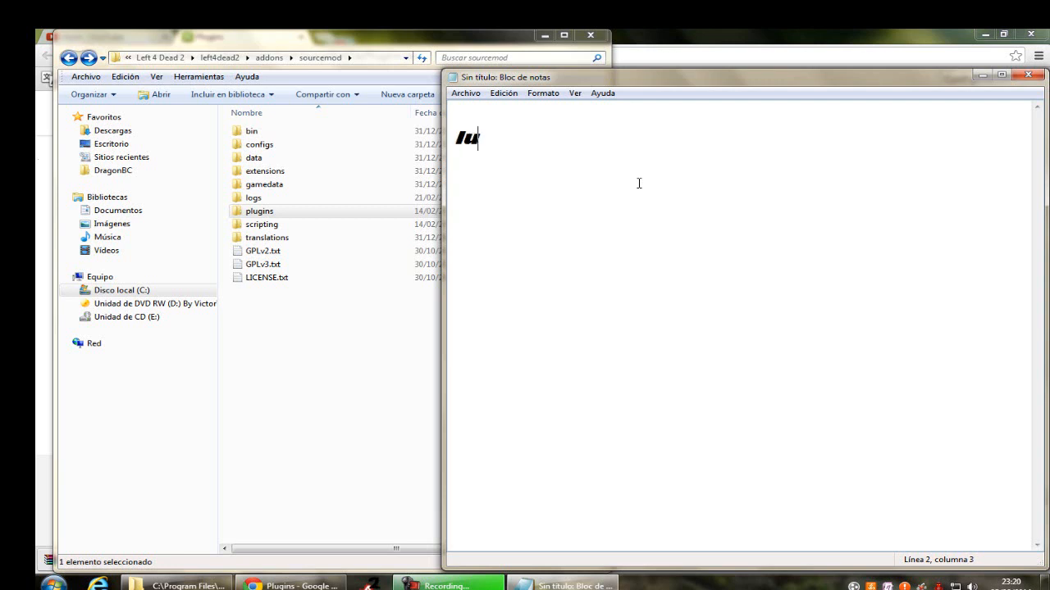
{"action": "type", "text": "ego los prueba"}
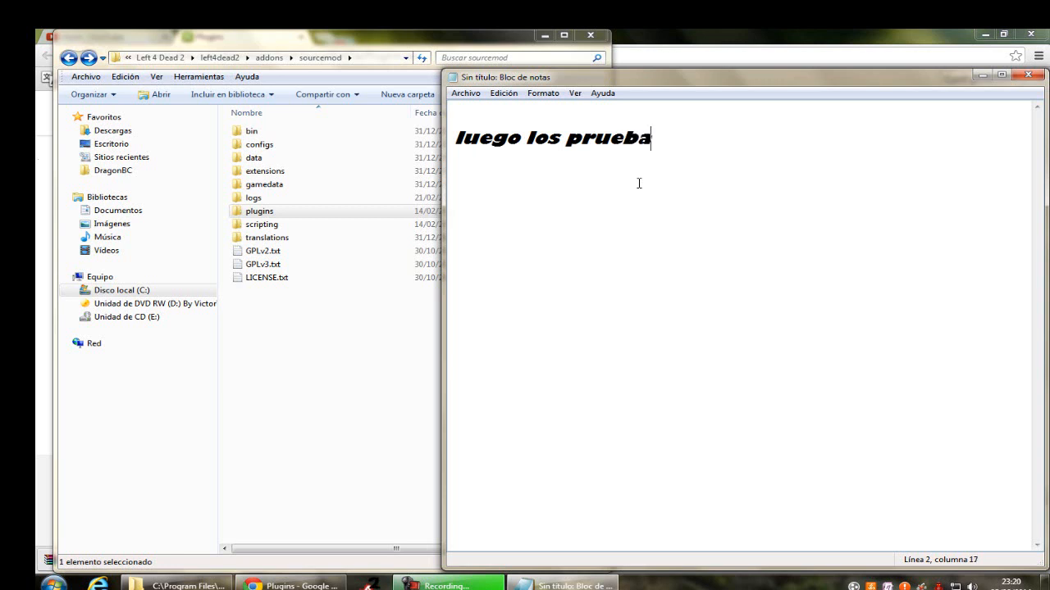
{"action": "type", "text": "n a"}
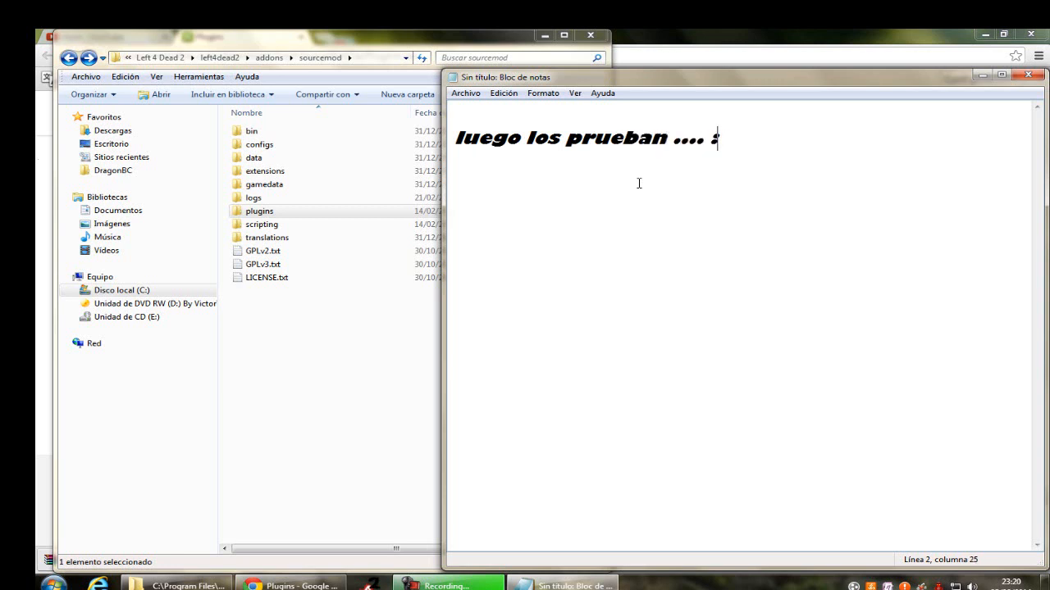
{"action": "key", "text": "BackSpace"}
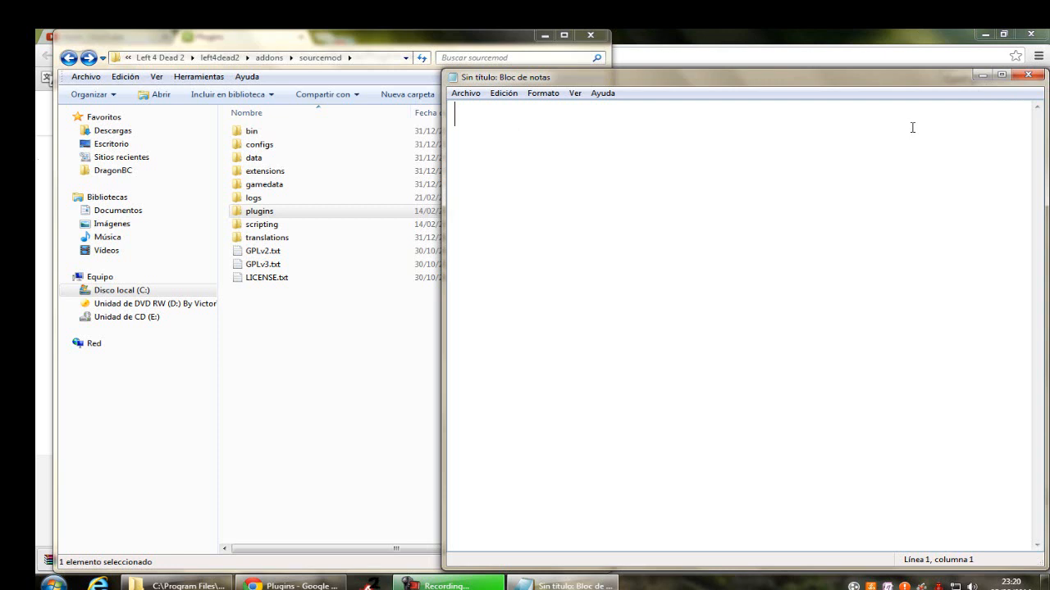
Step: Write the reminder 'RECUERDEN si no les funcionan solo diganme'
{"action": "type", "text": "RECUERDEN si no"}
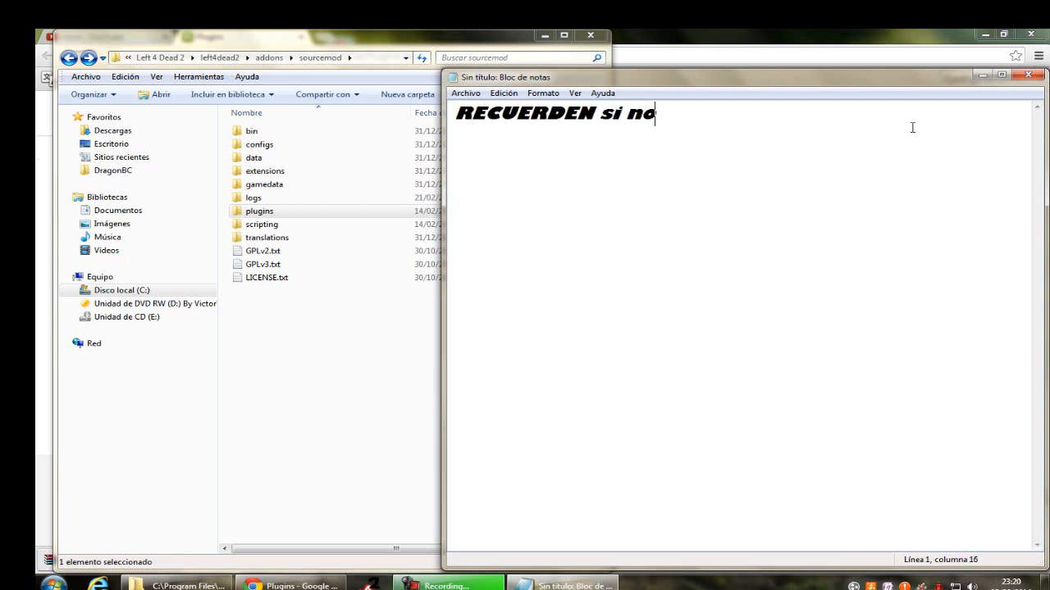
{"action": "type", "text": "les f"}
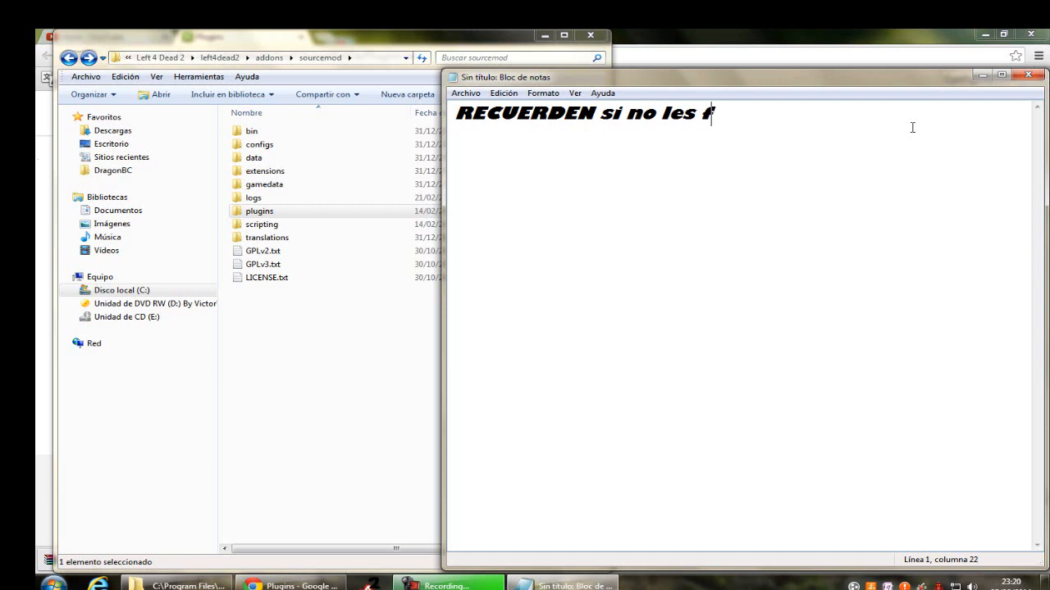
{"action": "type", "text": "uncionan solo difg"}
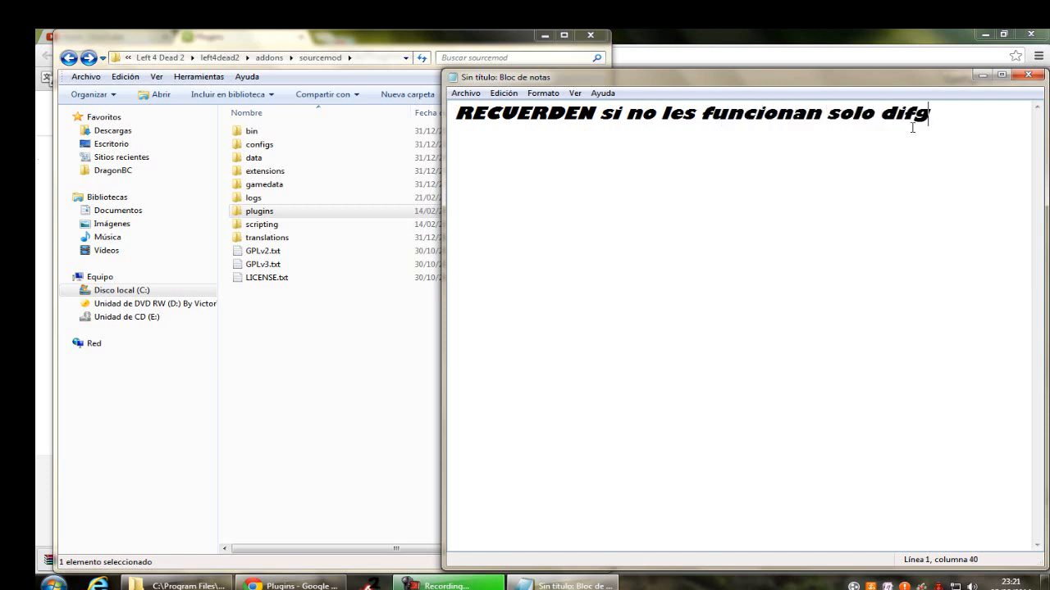
{"action": "type", "text": "iganme"}
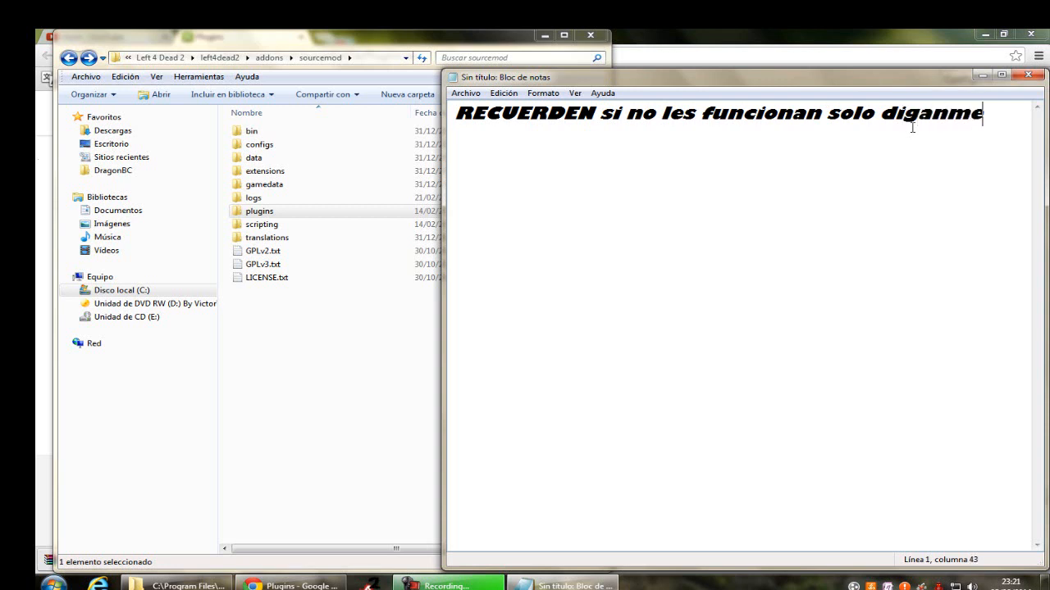
{"action": "type", "text": "lo"}
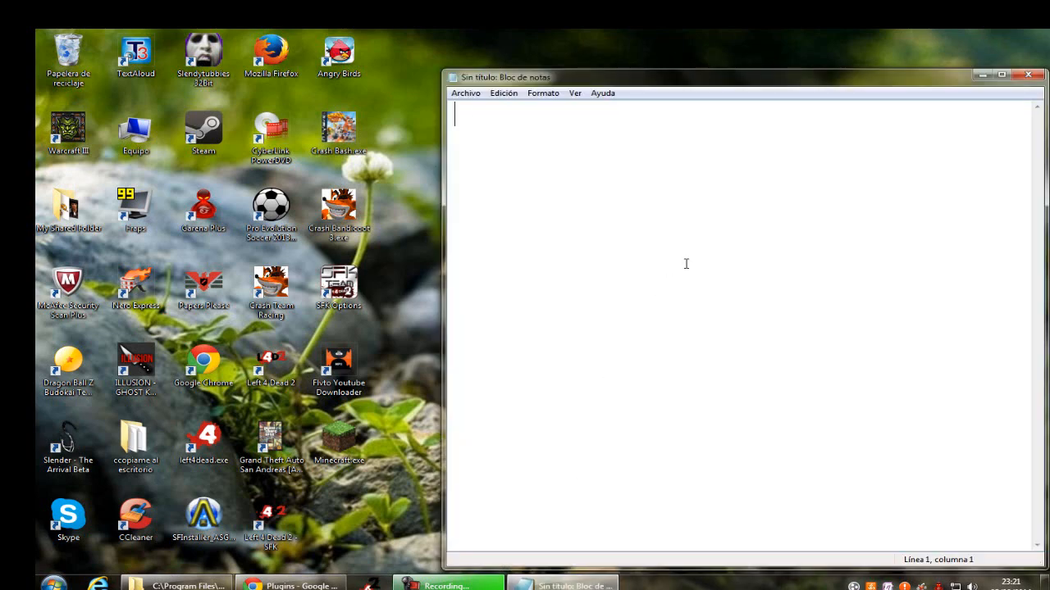
Step: Write the message about not being able to play because it would run slow ':C', then clear it
{"action": "type", "text": "yo no puedo"}
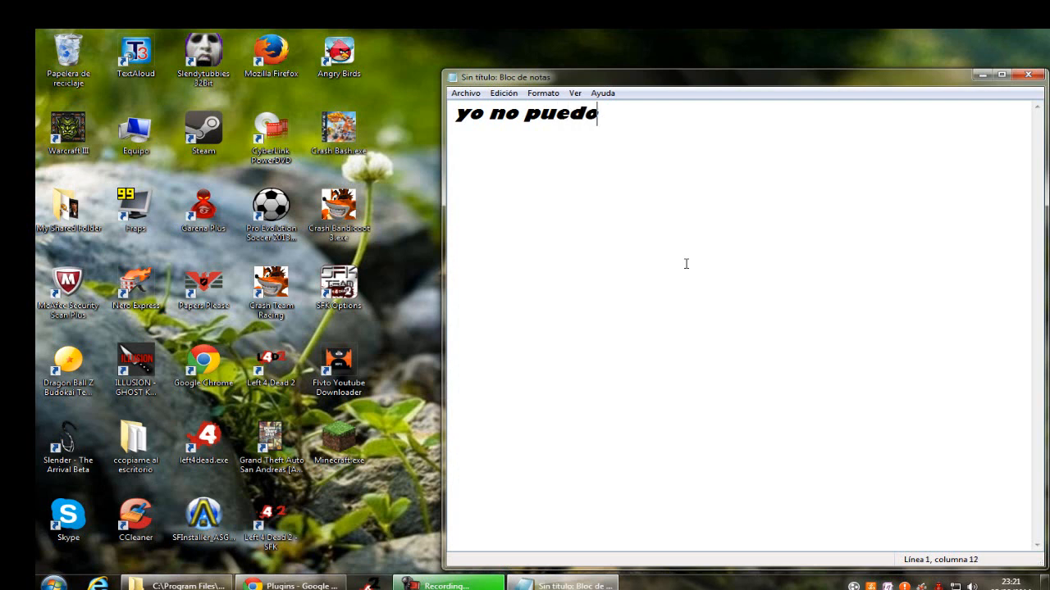
{"action": "type", "text": "j"}
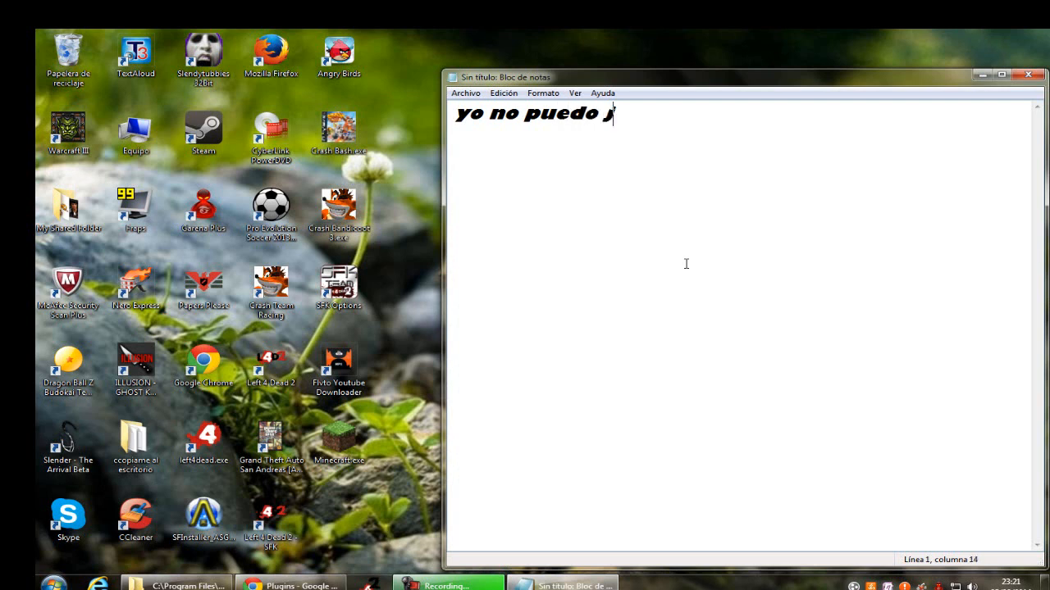
{"action": "type", "text": "ugar sino"}
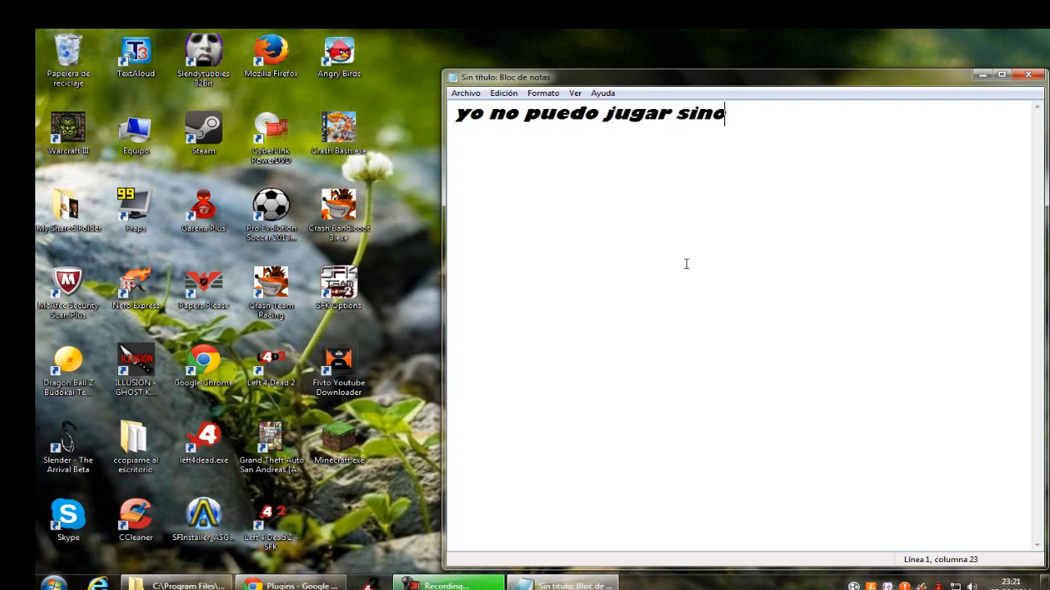
{"action": "type", "text": "se"}
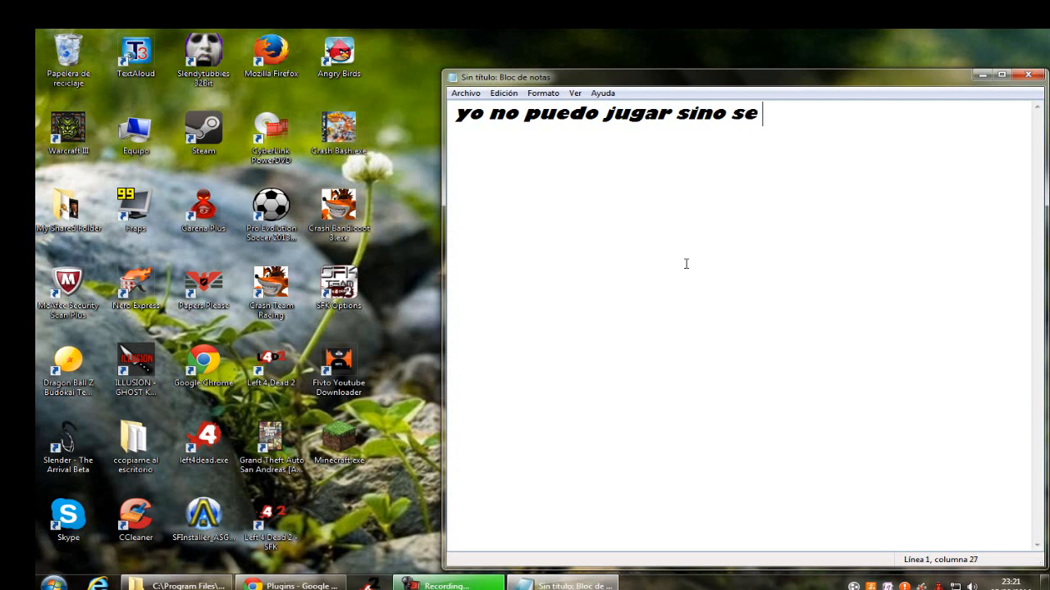
{"action": "type", "text": "abra lag y"}
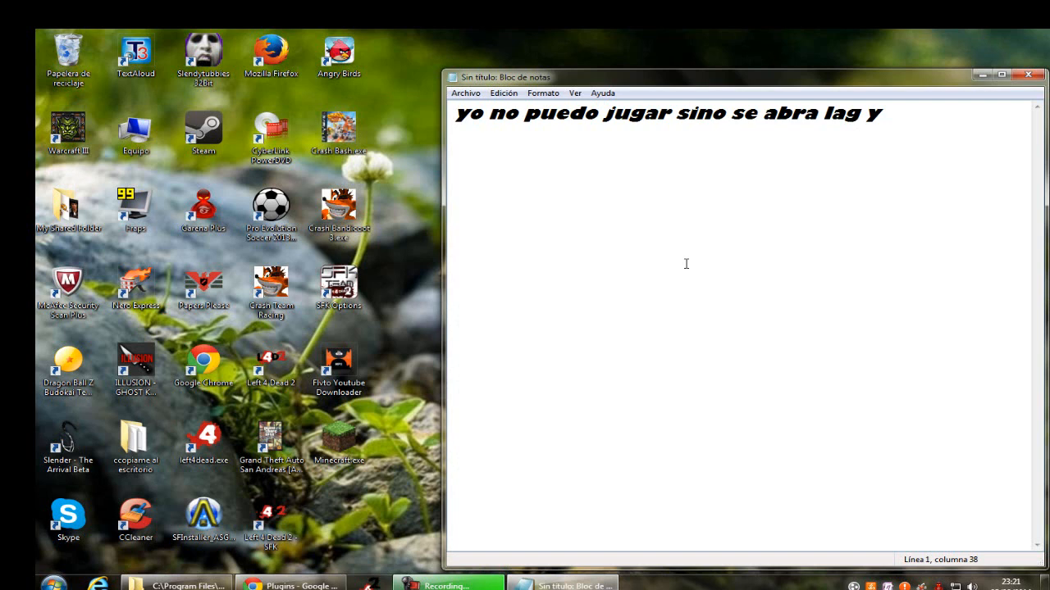
{"action": "type", "text": "se vera"}
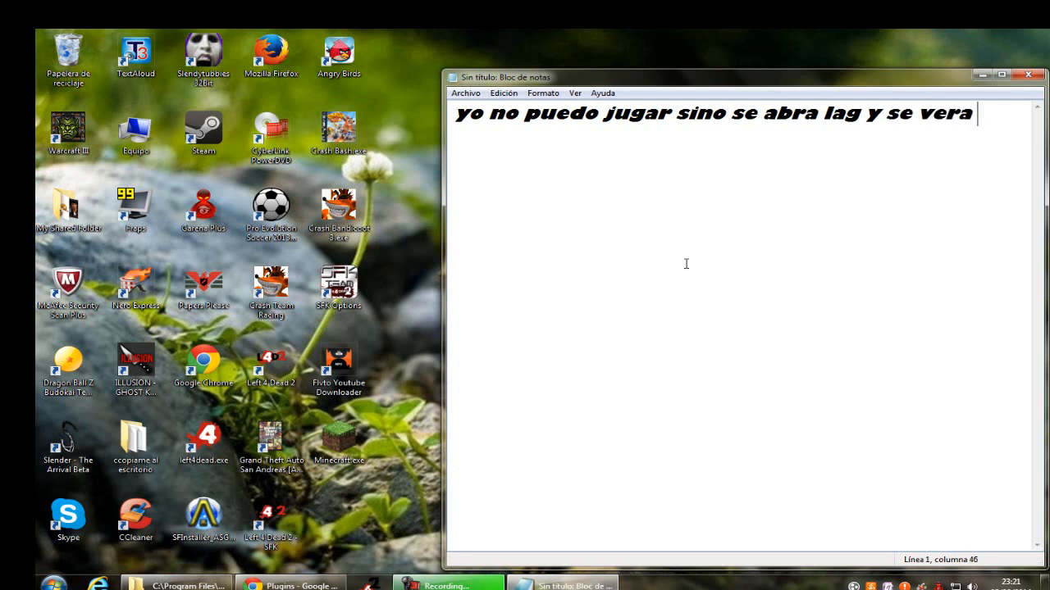
{"action": "type", "text": "lento :C"}
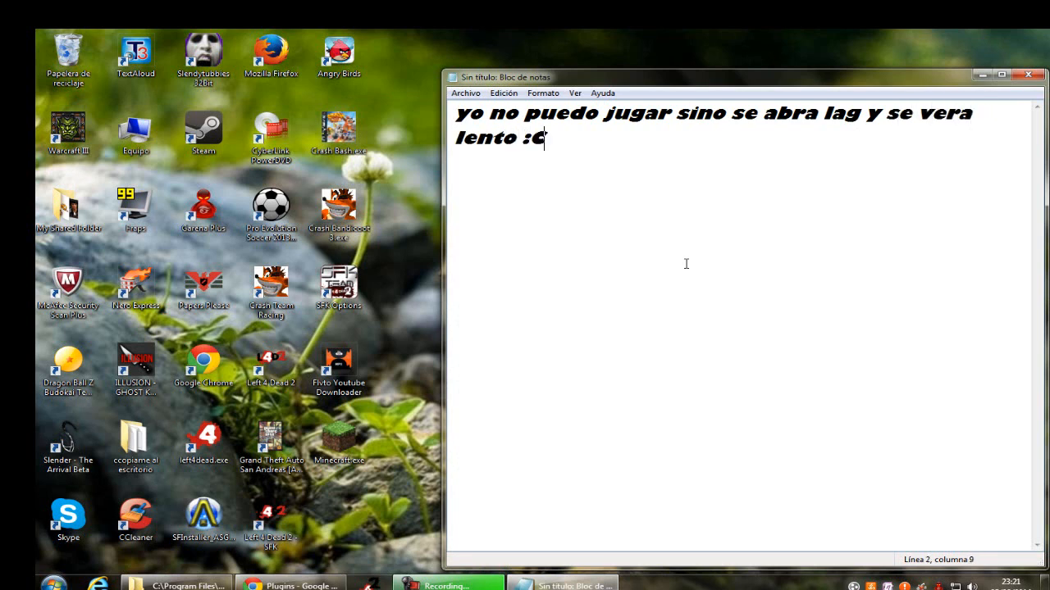
{"action": "key", "text": "Backspace"}
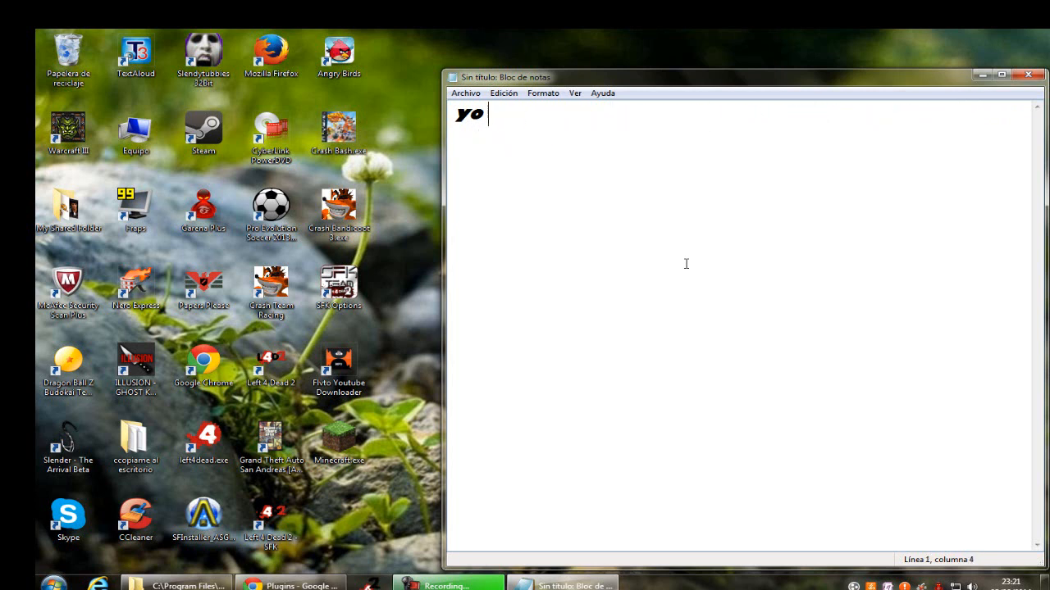
Step: Write 'pero a ustedes ... dara asi' followed by rows of dots
{"action": "type", "text": "pero a"}
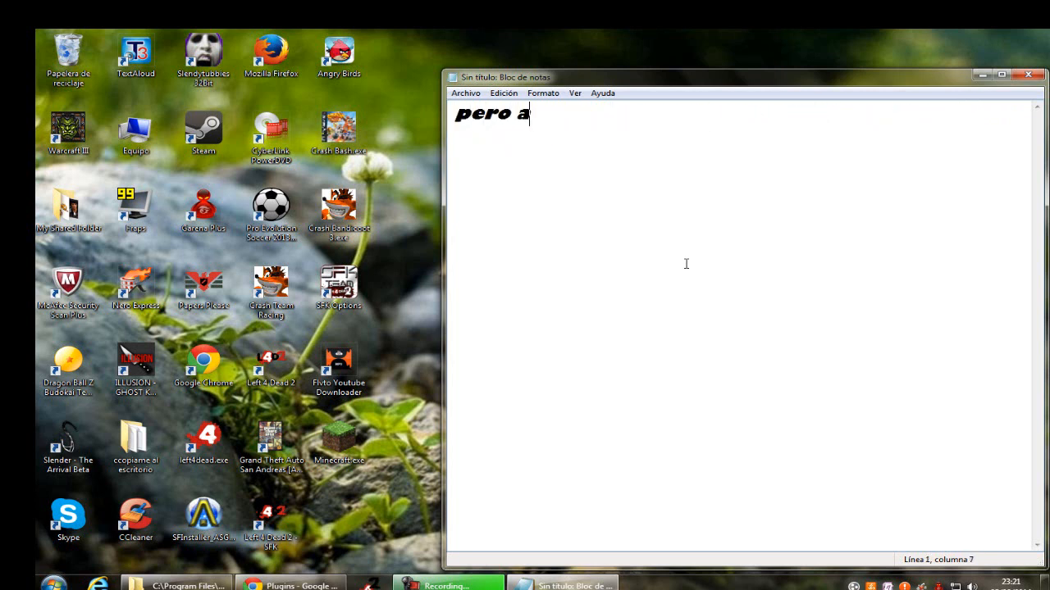
{"action": "type", "text": "ustedes"}
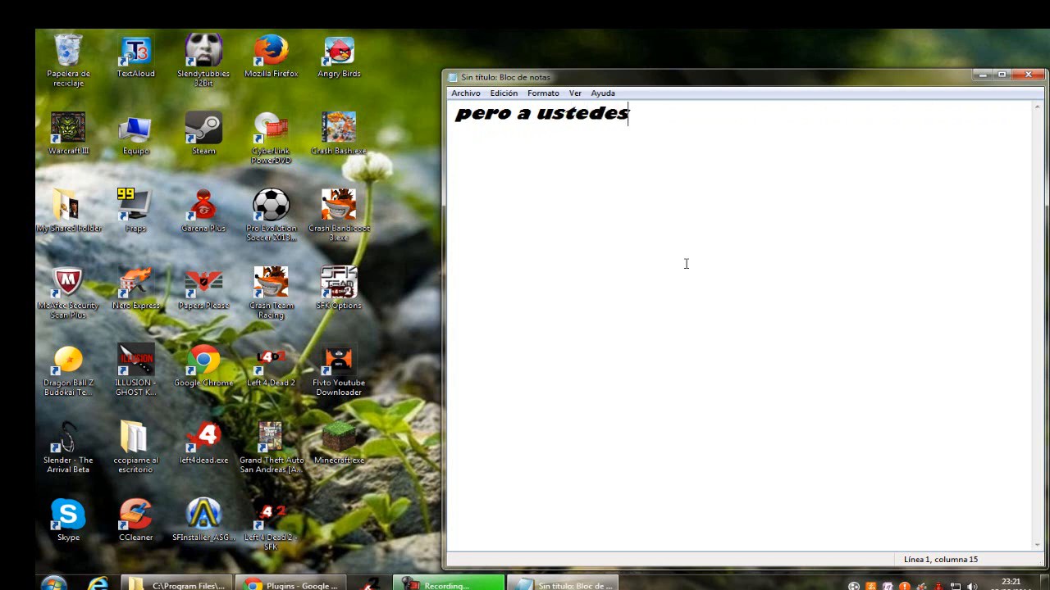
{"action": "type", "text": "\" \""}
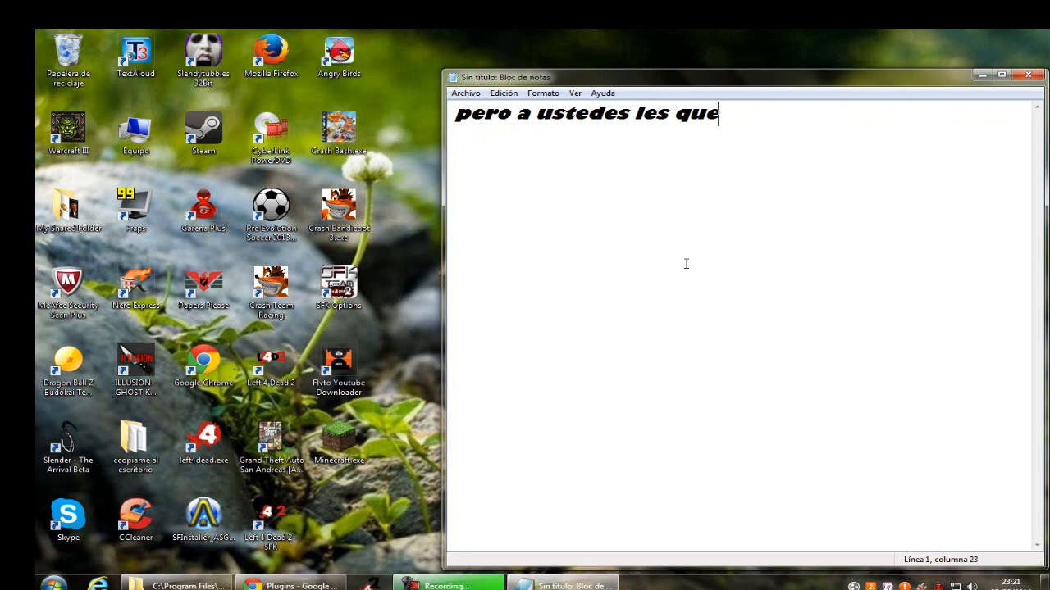
{"action": "type", "text": "dara asi"}
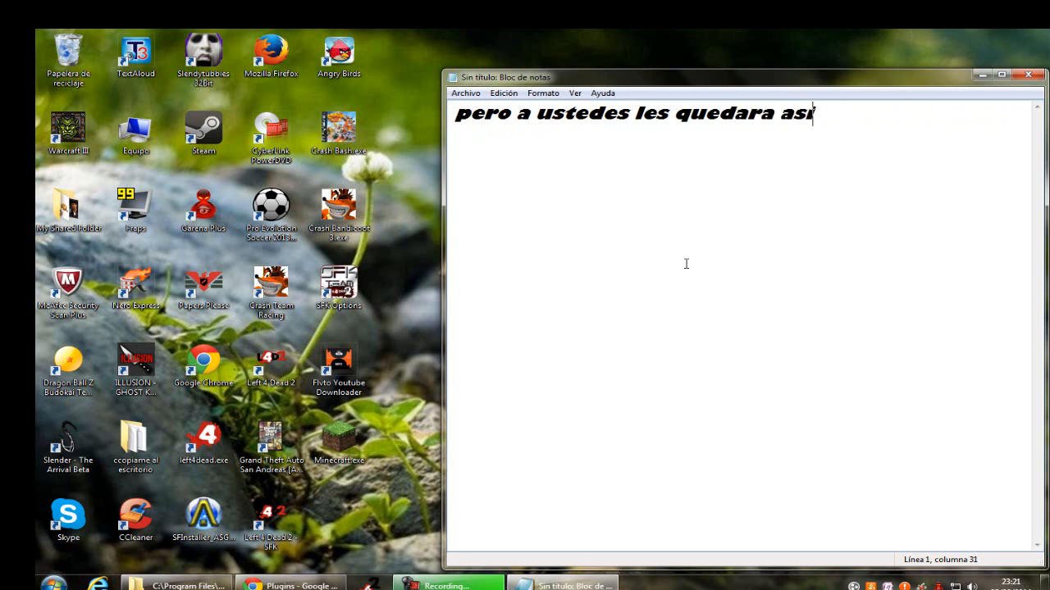
{"action": "type", "text": "....."}
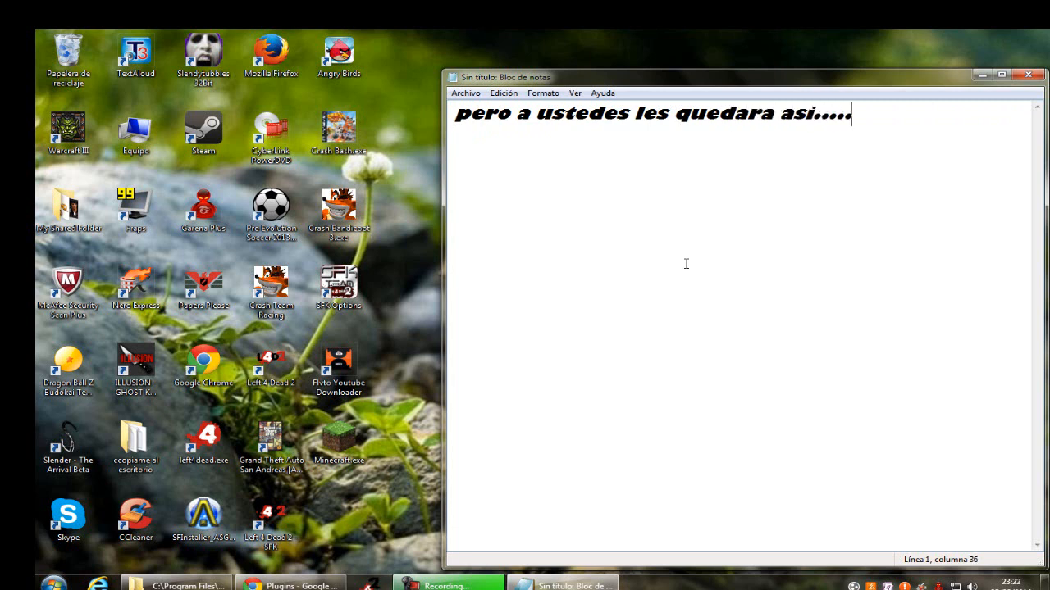
{"action": "type", "text": "....."}
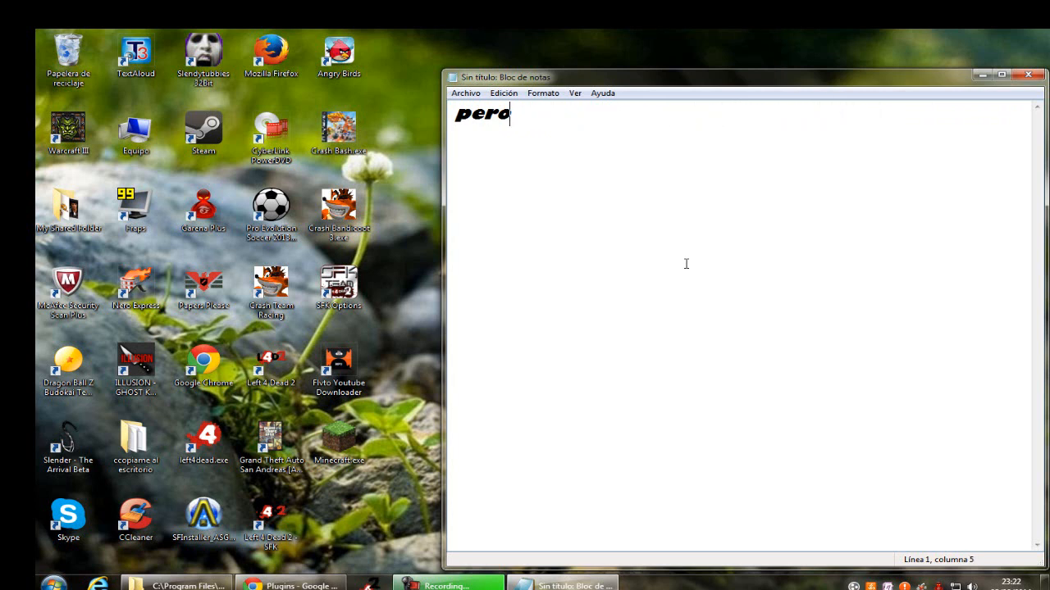
Step: Write the farewell asking viewers to like and request more videos, then erase it back to 'bueno eso es todo esp'
{"action": "type", "text": "bueno eso es to"}
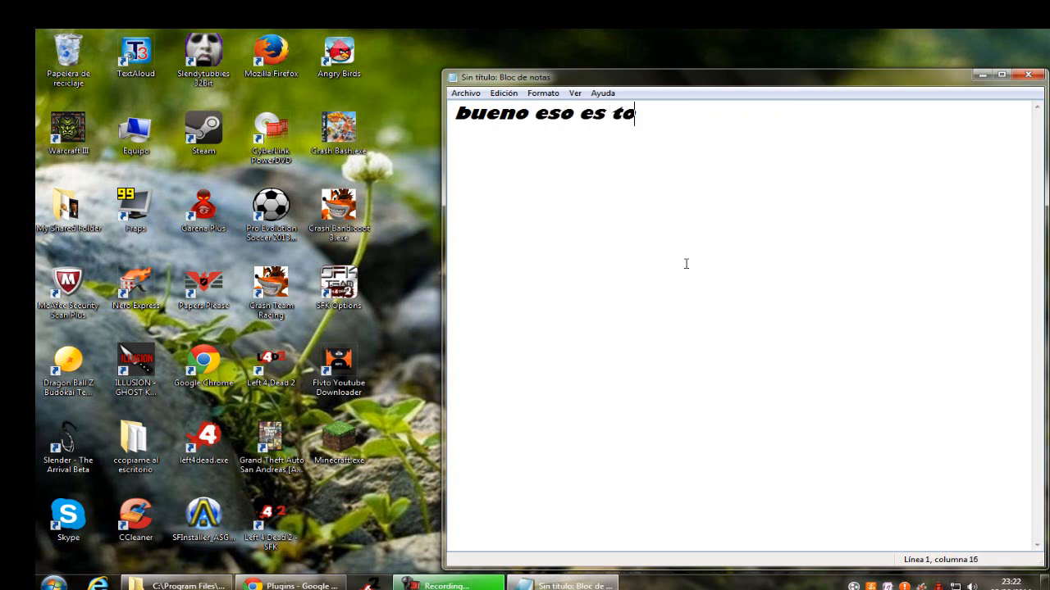
{"action": "type", "text": "do espero que"}
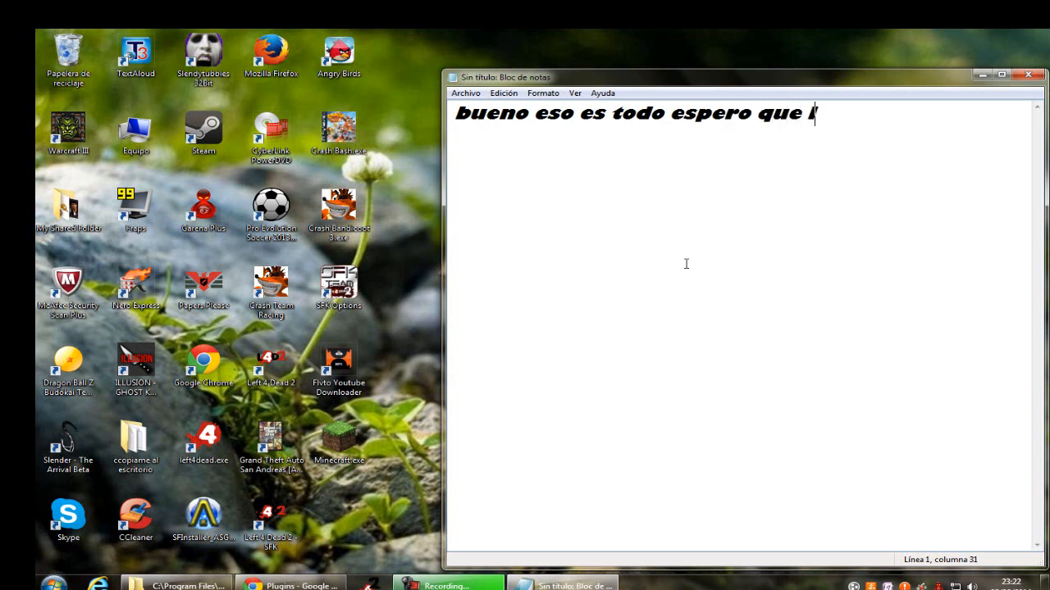
{"action": "type", "text": "les guste"}
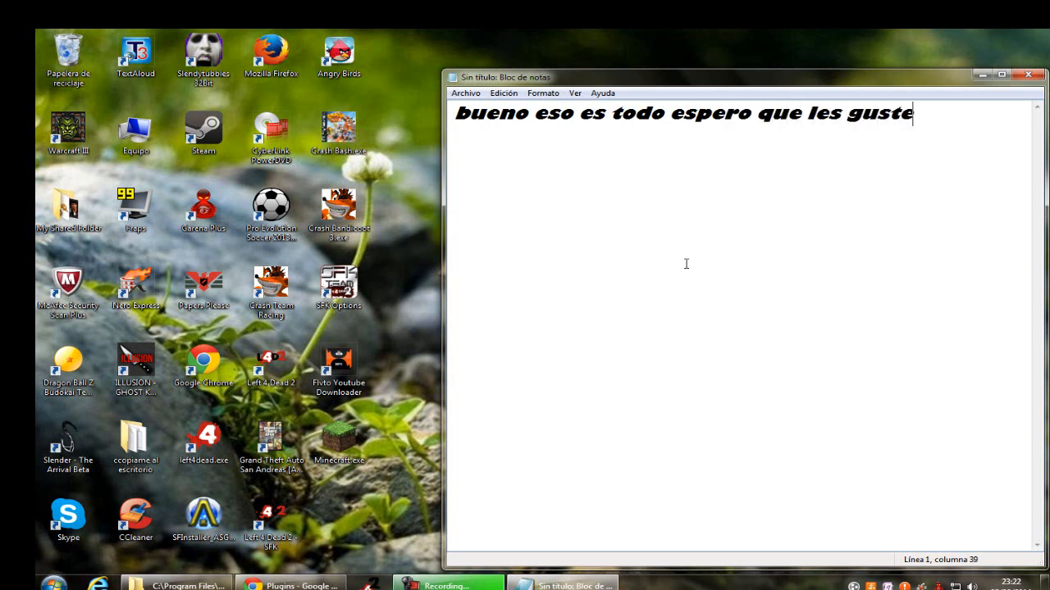
{"action": "type", "text": "denle a"}
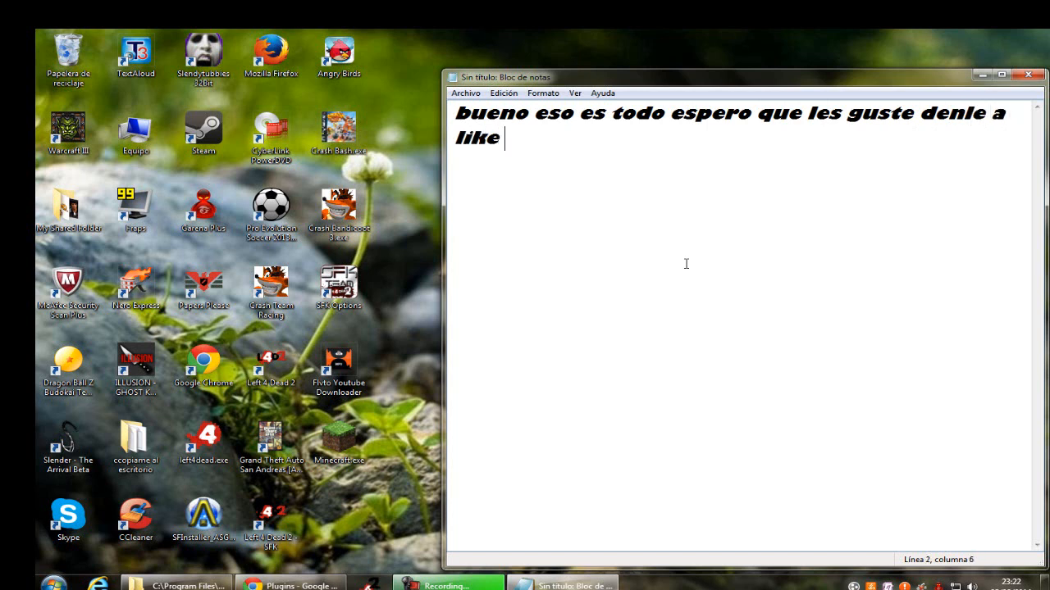
{"action": "type", "text": "y"}
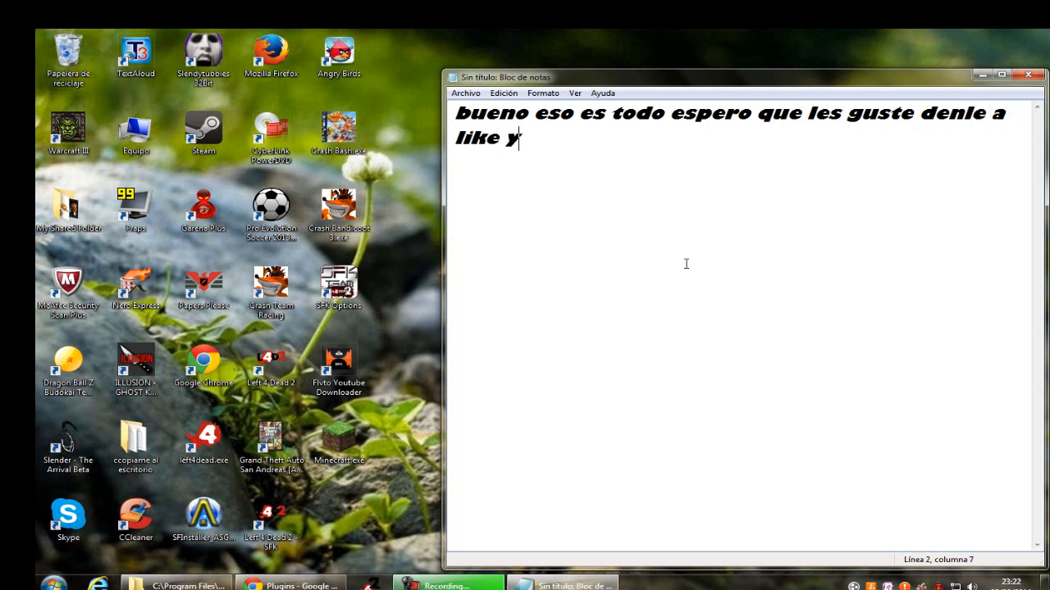
{"action": "type", "text": "si qu"}
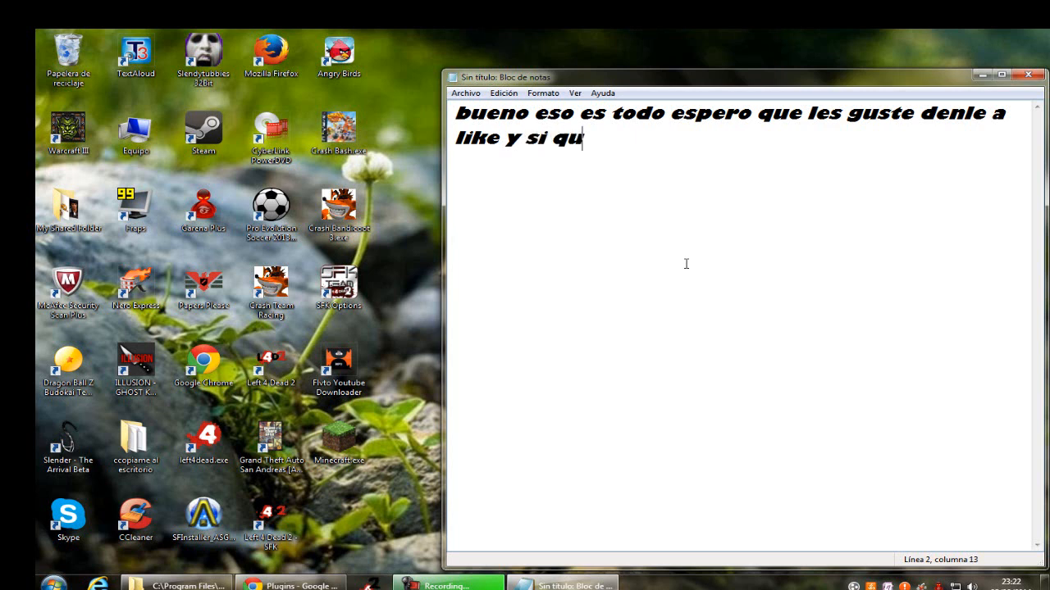
{"action": "type", "text": "ieres mas videos"}
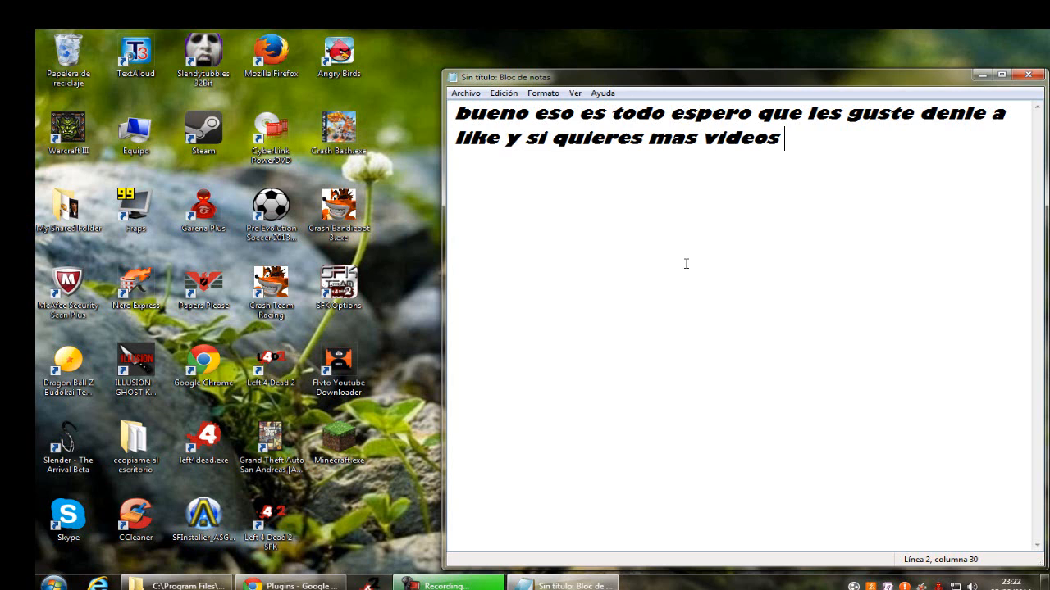
{"action": "type", "text": "de esto"}
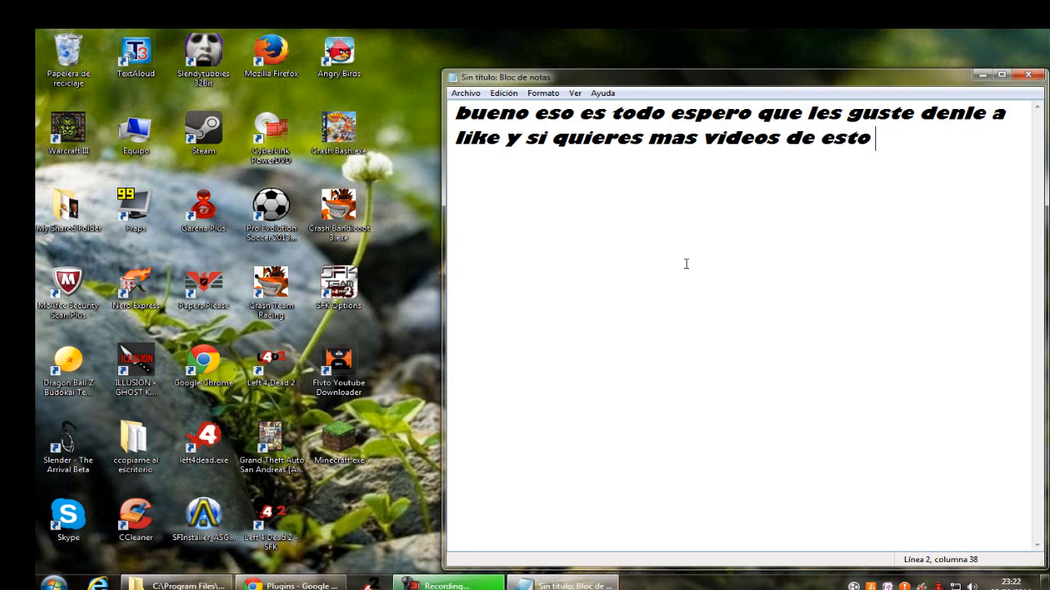
{"action": "key", "text": "BackSpace"}
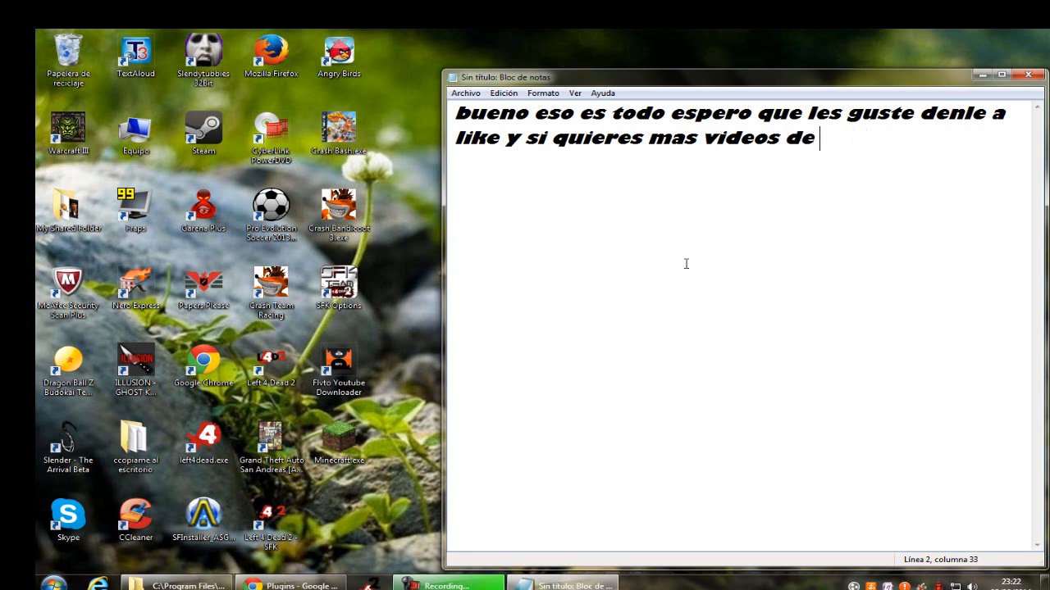
{"action": "key", "text": "BackSpace"}
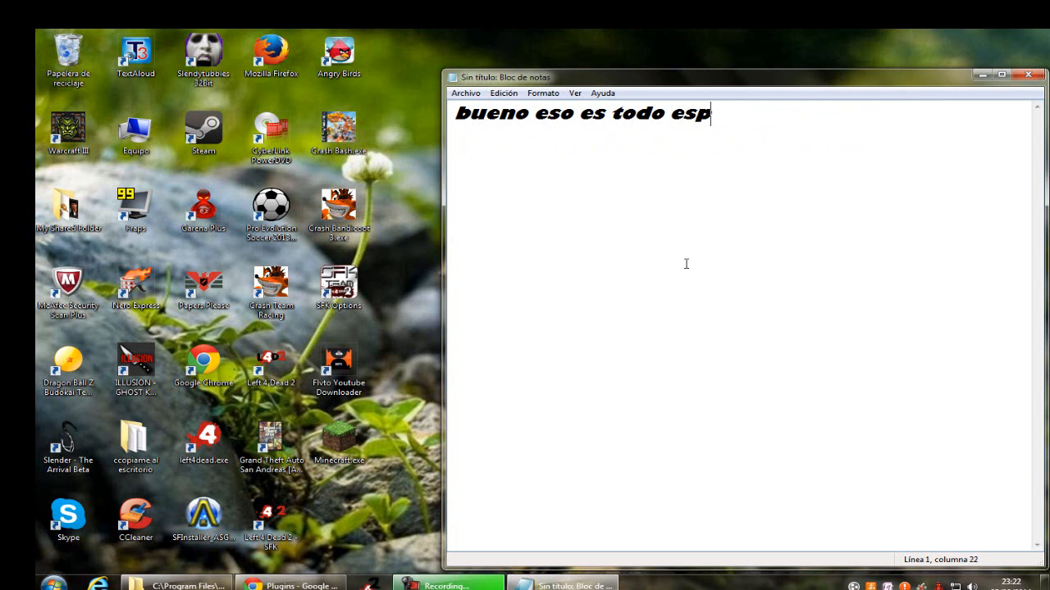
Step: Write 'SOLO DIGANMELO ;)' followed by a line of dots
{"action": "type", "text": "SOLO"}
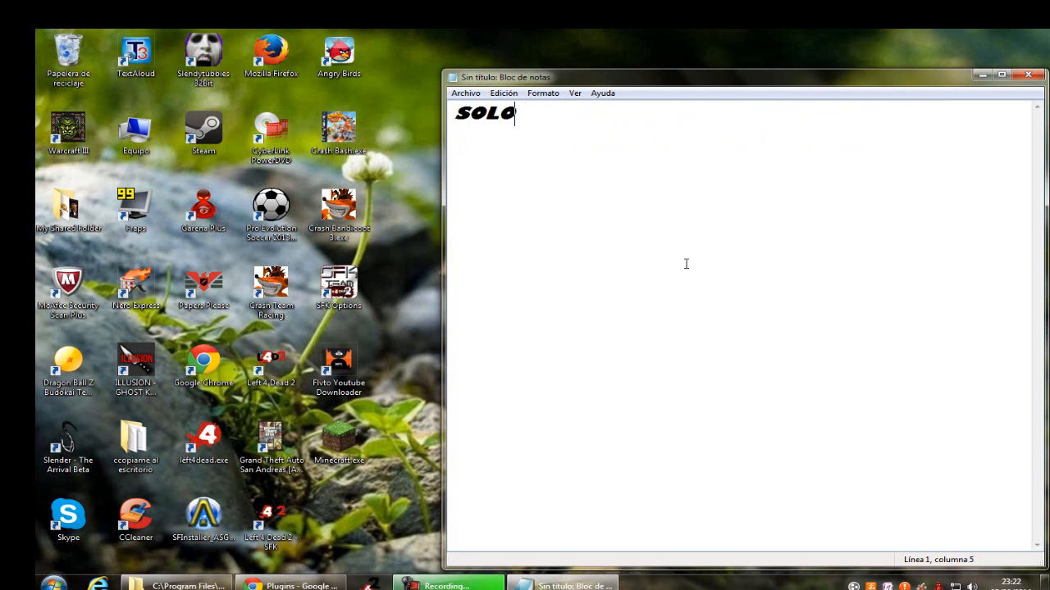
{"action": "type", "text": "DIGANM"}
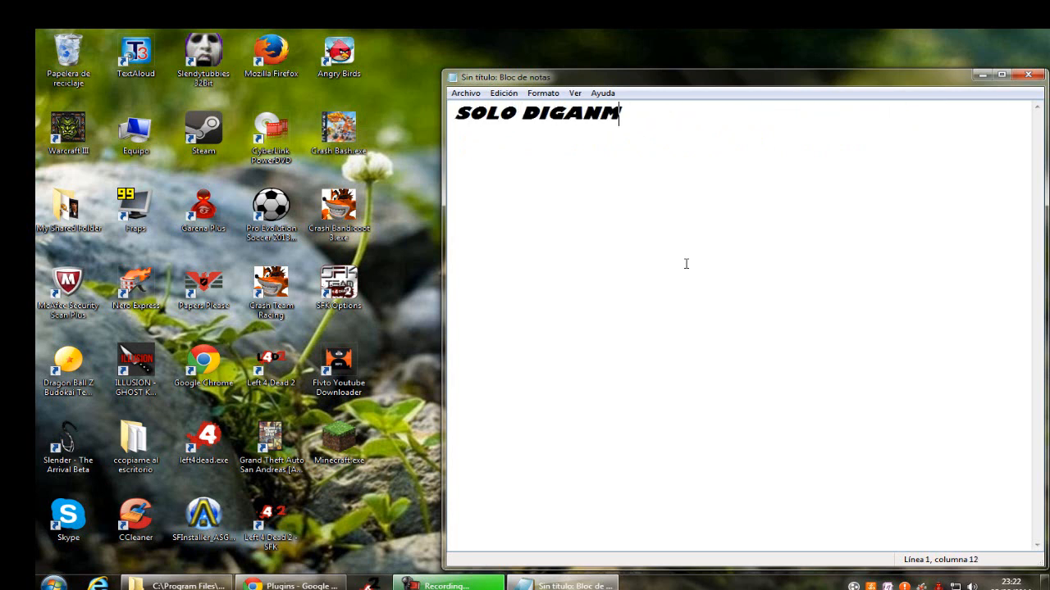
{"action": "type", "text": "ELO ¿"}
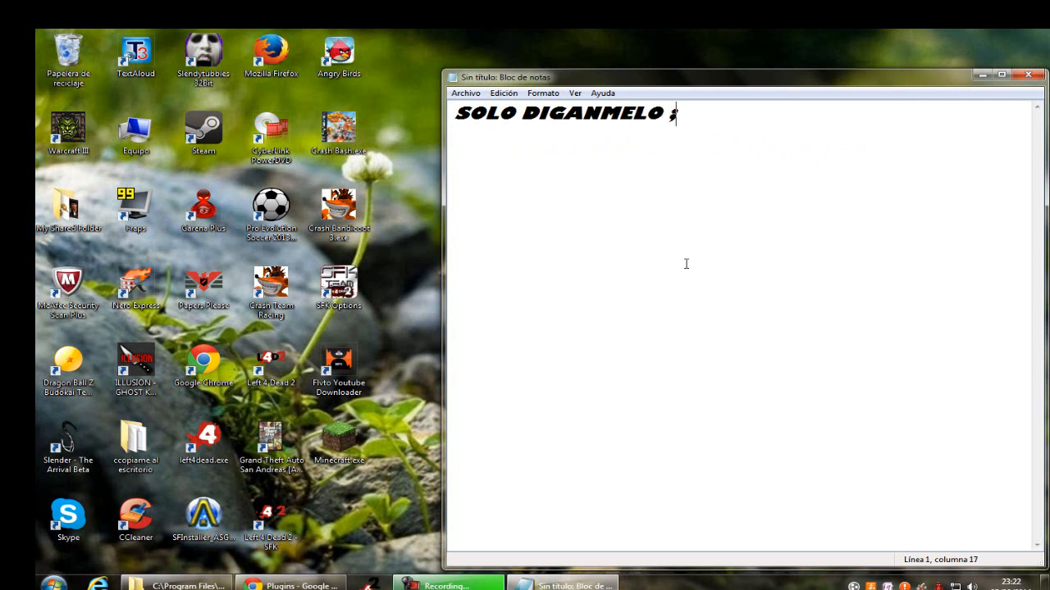
{"action": "type", "text": ")"}
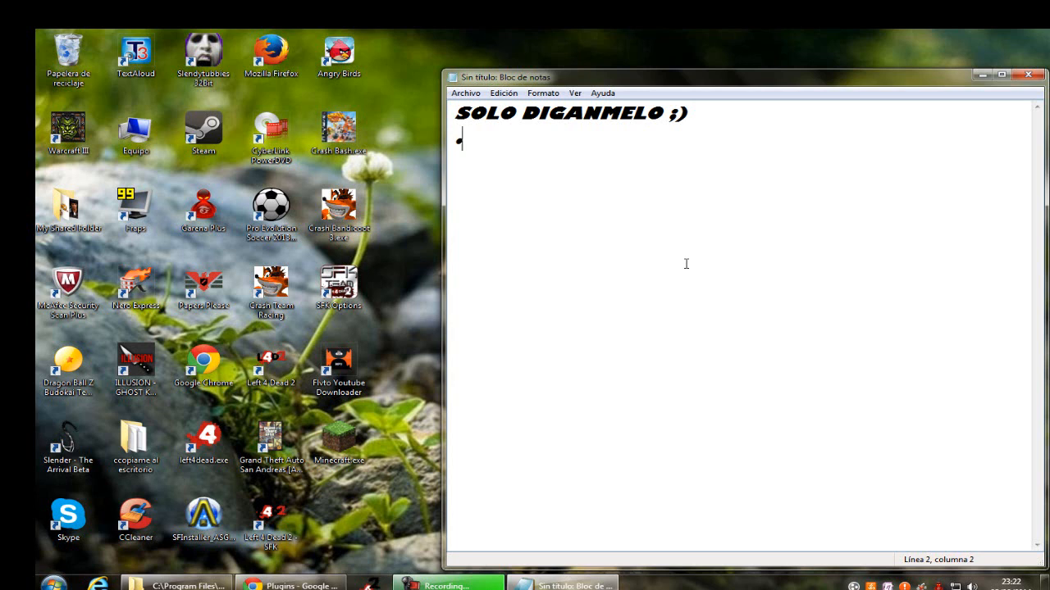
{"action": "type", "text": "•••••••••••••••••••••••••"}
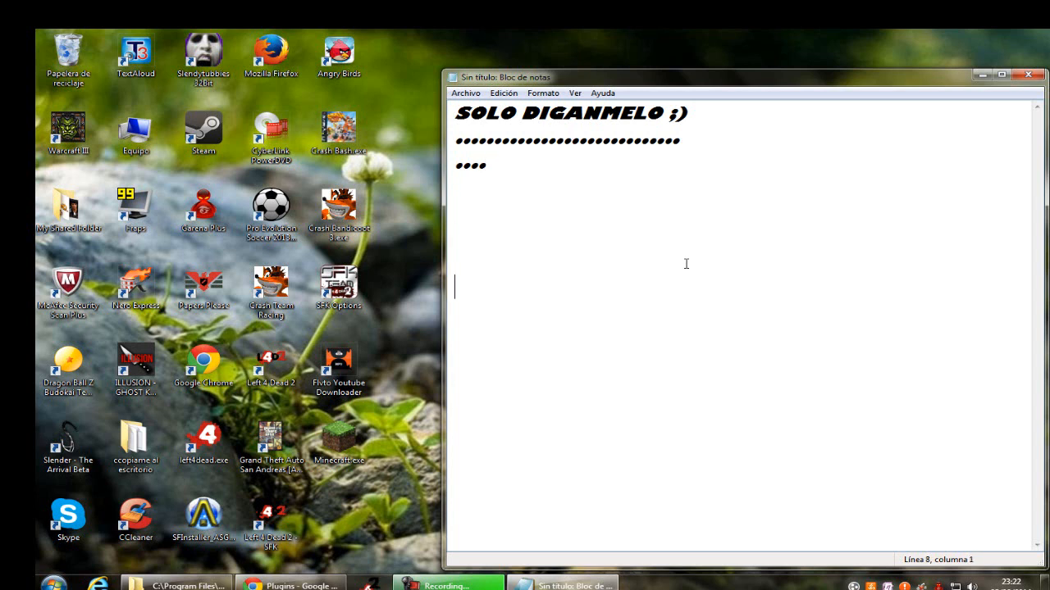
Step: Write the closing line 'GRACIAS por ver....' lower on the page
{"action": "type", "text": "GRA"}
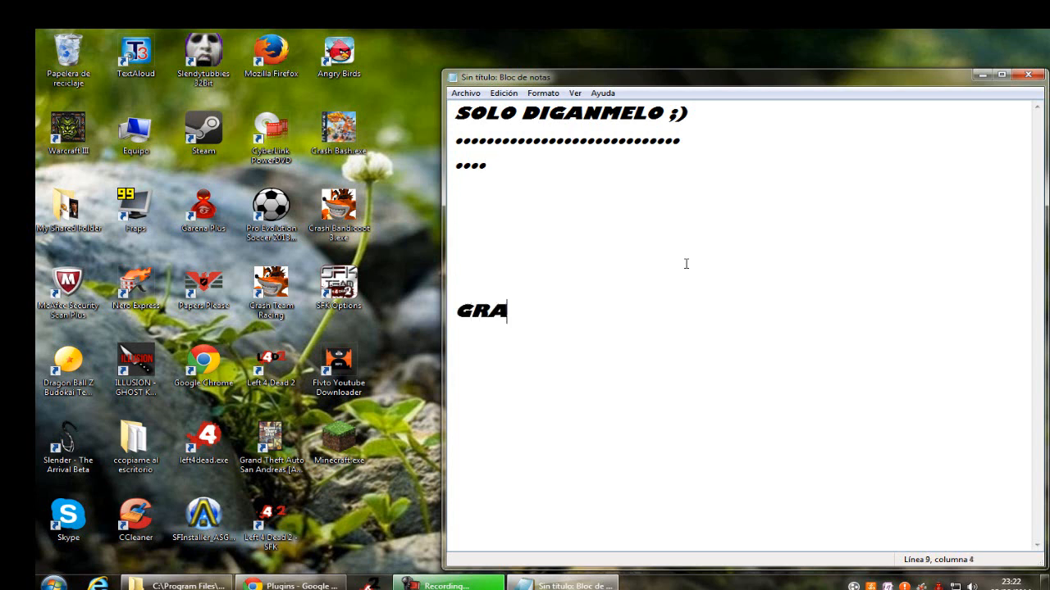
{"action": "type", "text": "CIAS"}
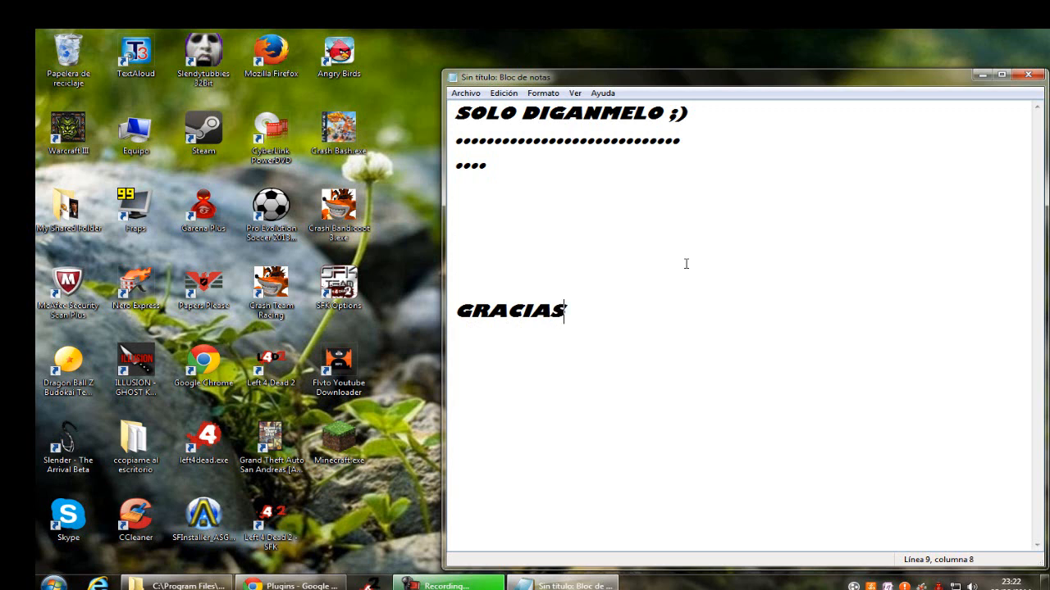
{"action": "type", "text": "por ver...."}
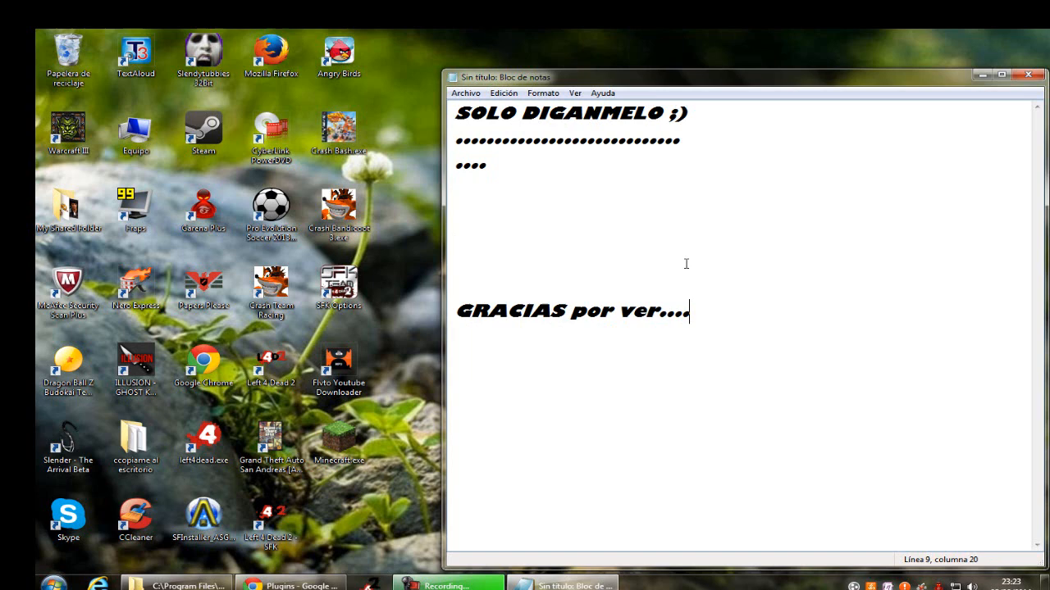
{"action": "mouse_move", "coordinate": [599, 337]}
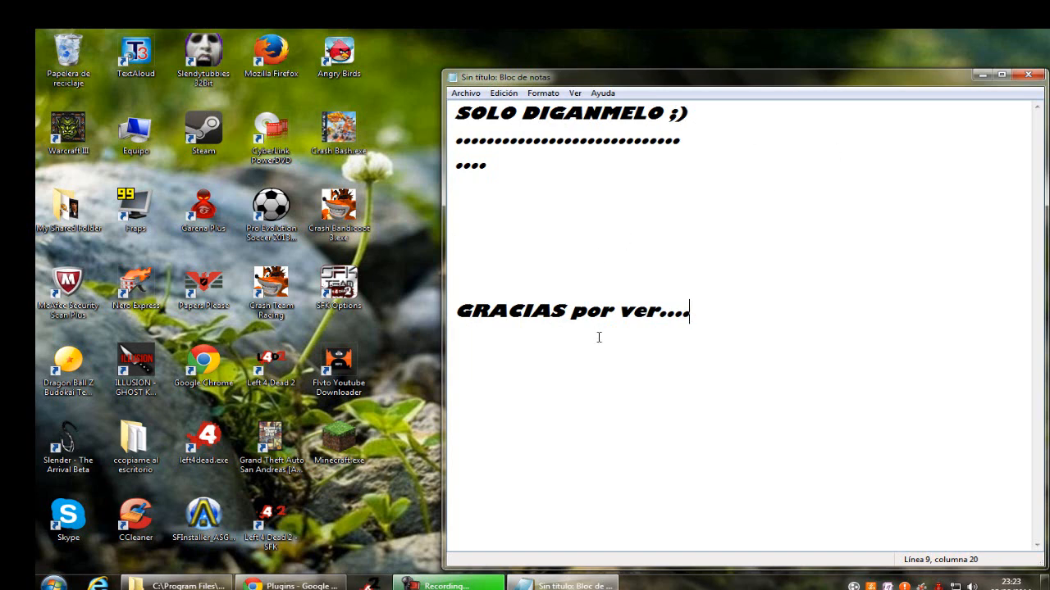